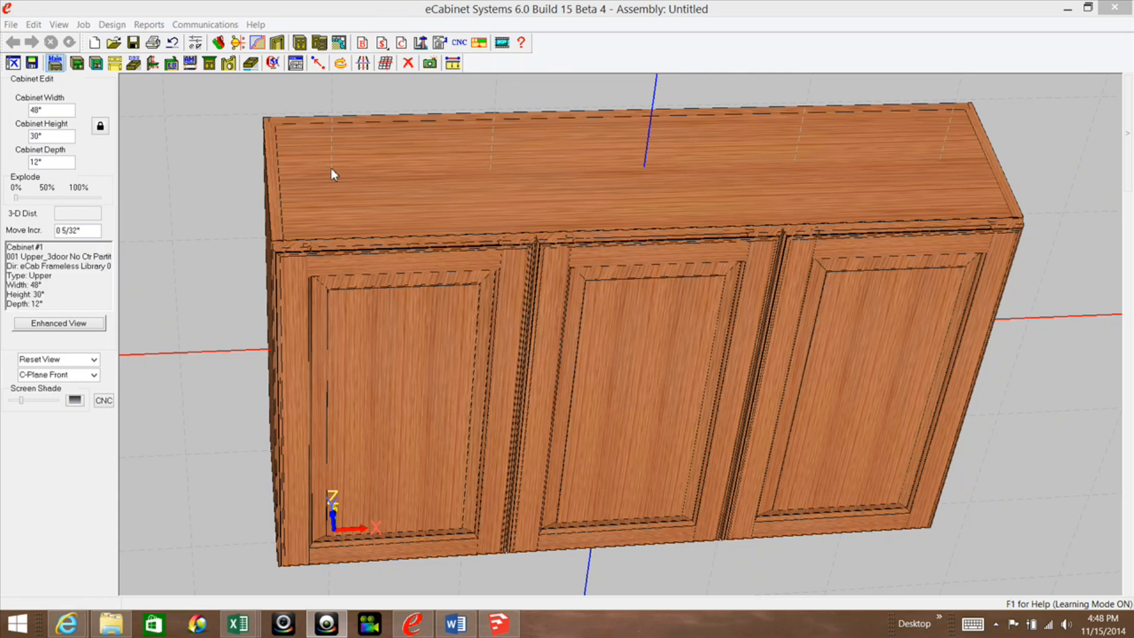
pyautogui.moveTo(265, 164)
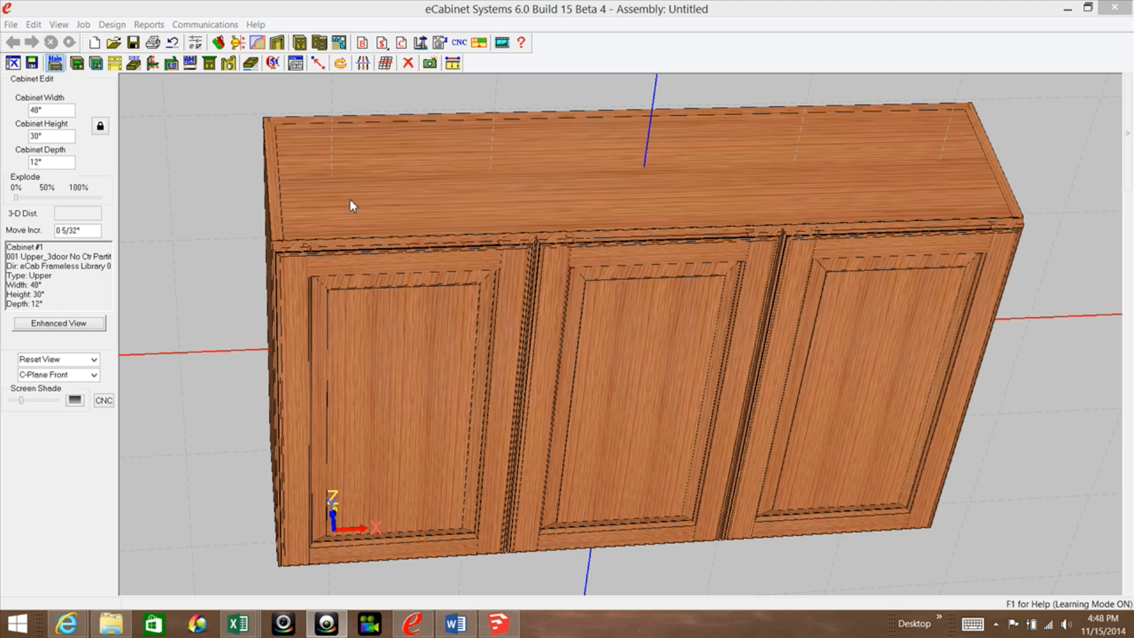
pyautogui.moveTo(412, 338)
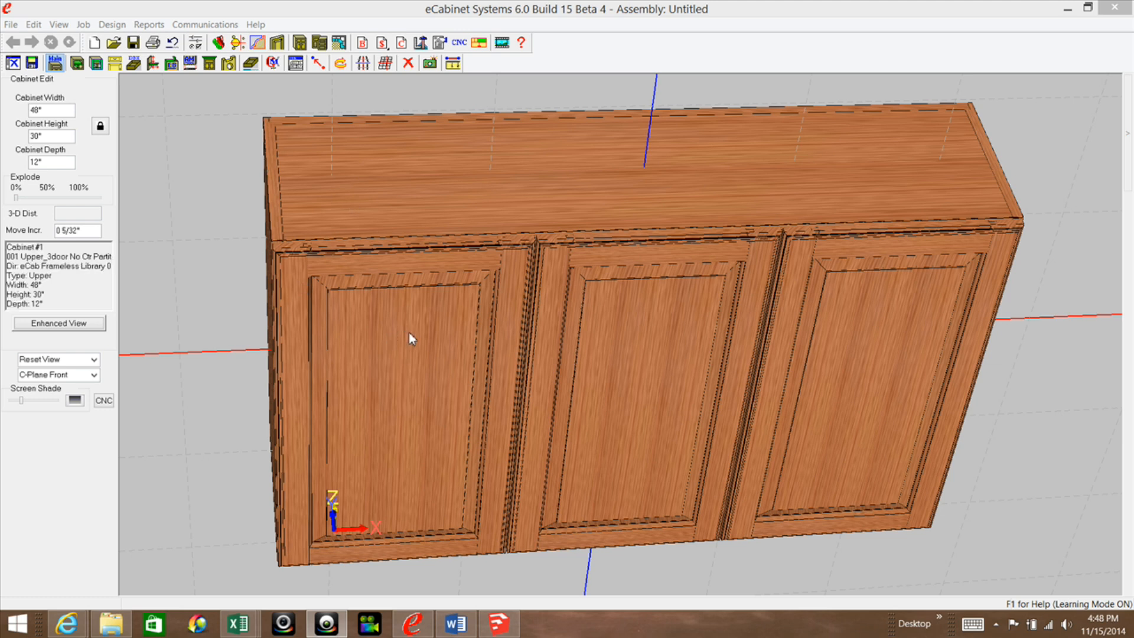
pyautogui.moveTo(910, 315)
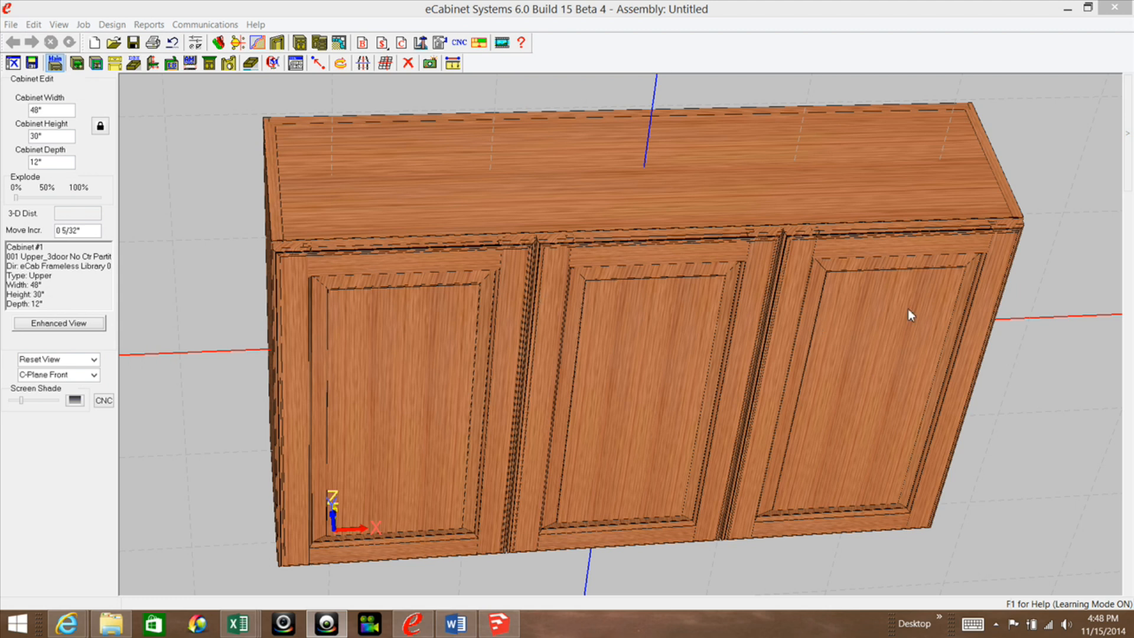
pyautogui.moveTo(760, 239)
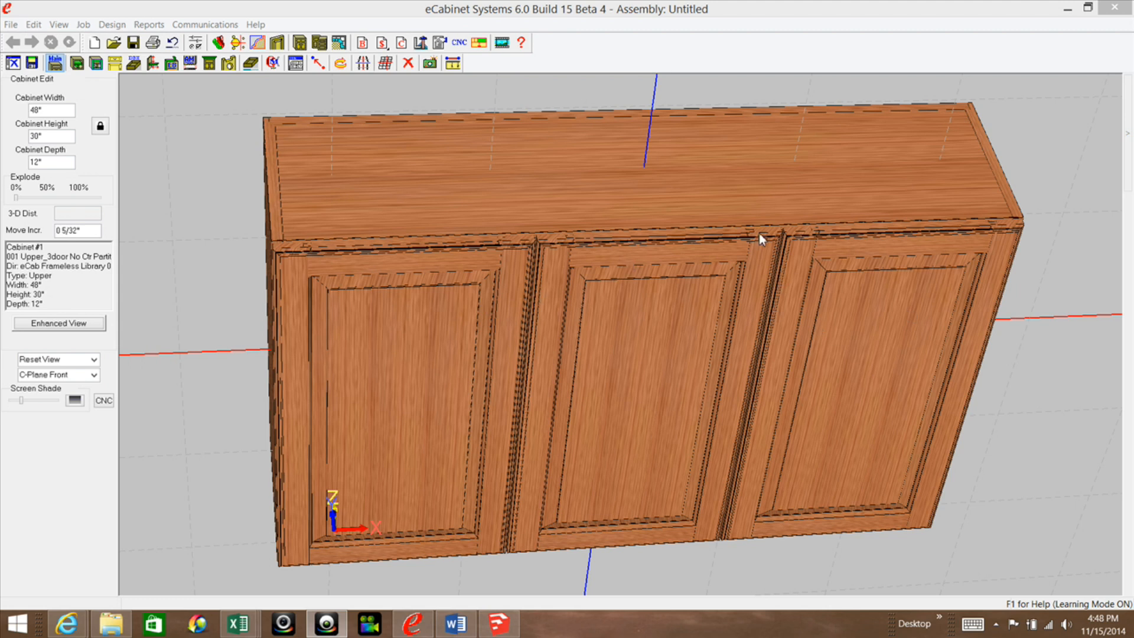
pyautogui.moveTo(280, 270)
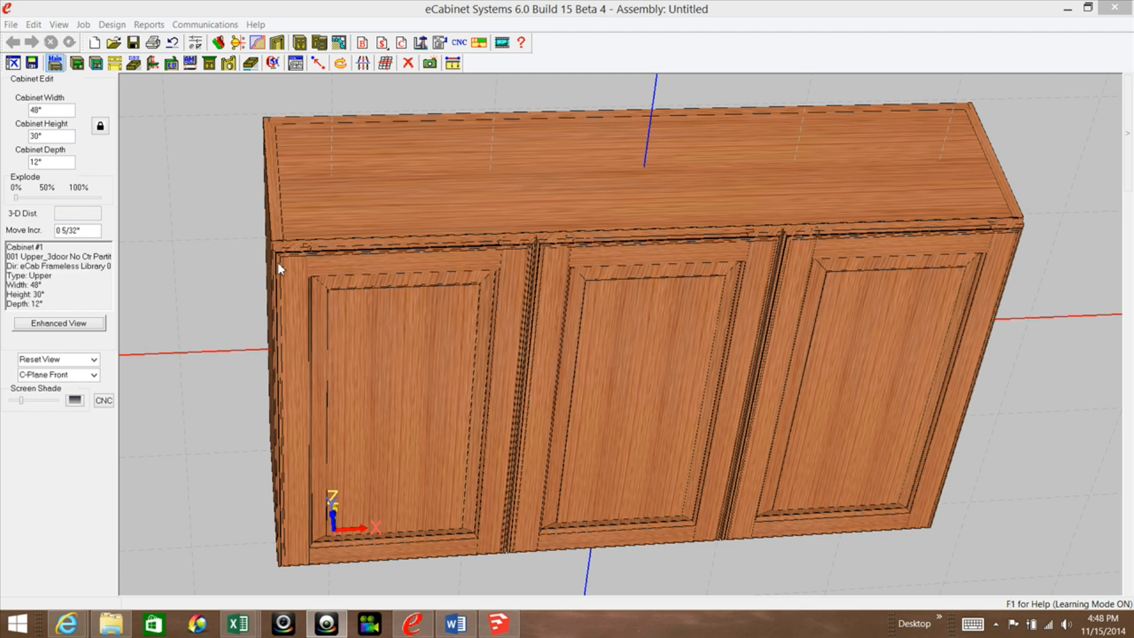
pyautogui.moveTo(539, 246)
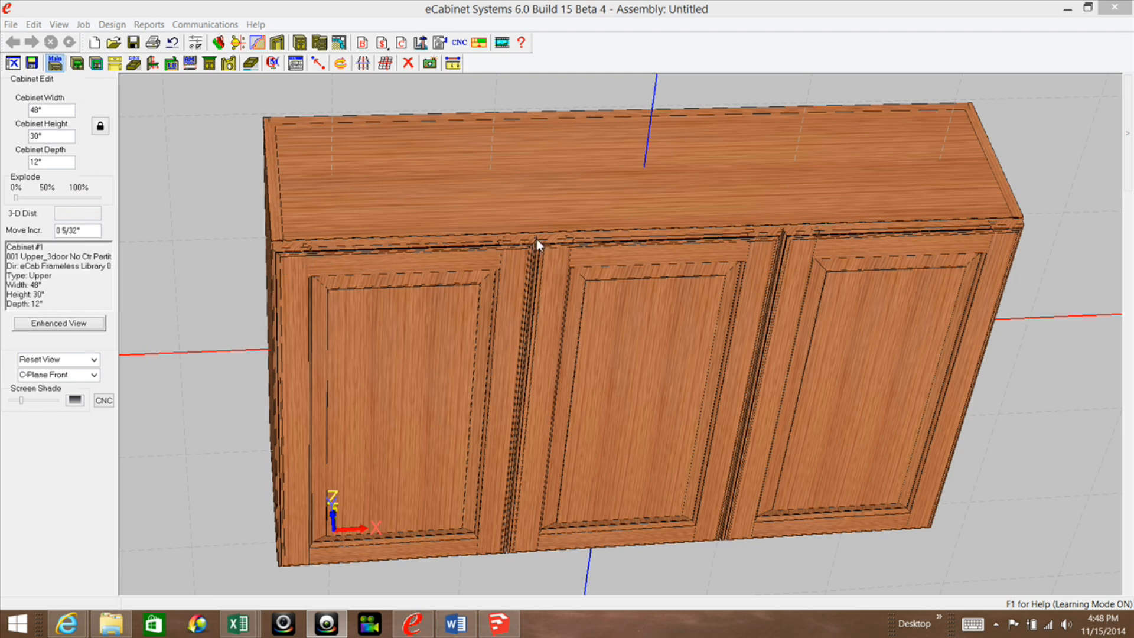
pyautogui.moveTo(574, 246)
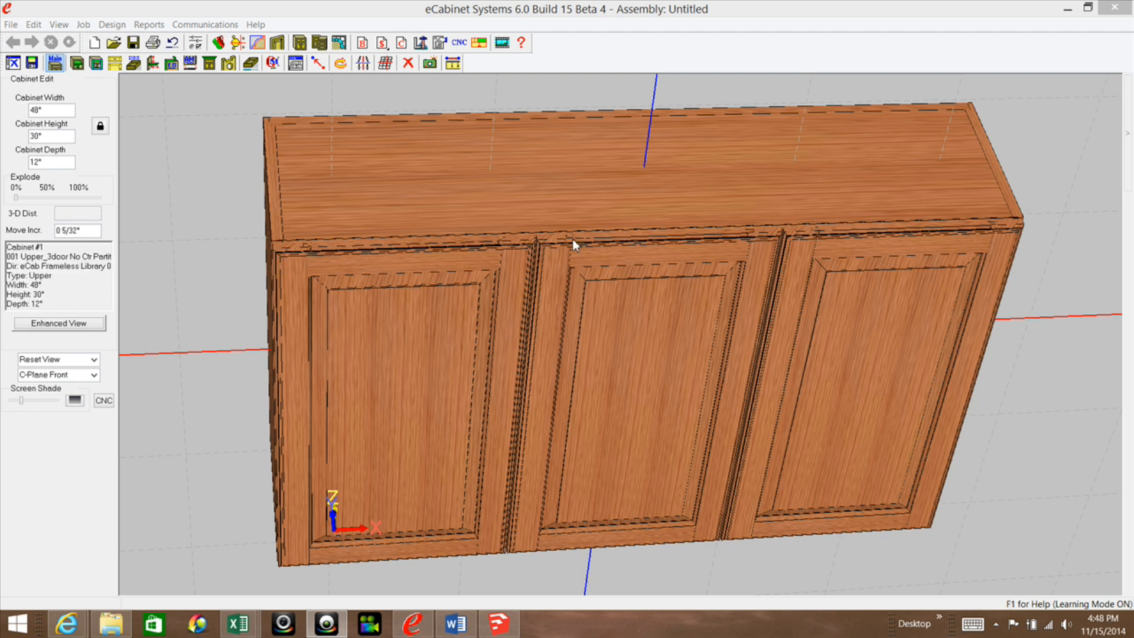
pyautogui.moveTo(273, 250)
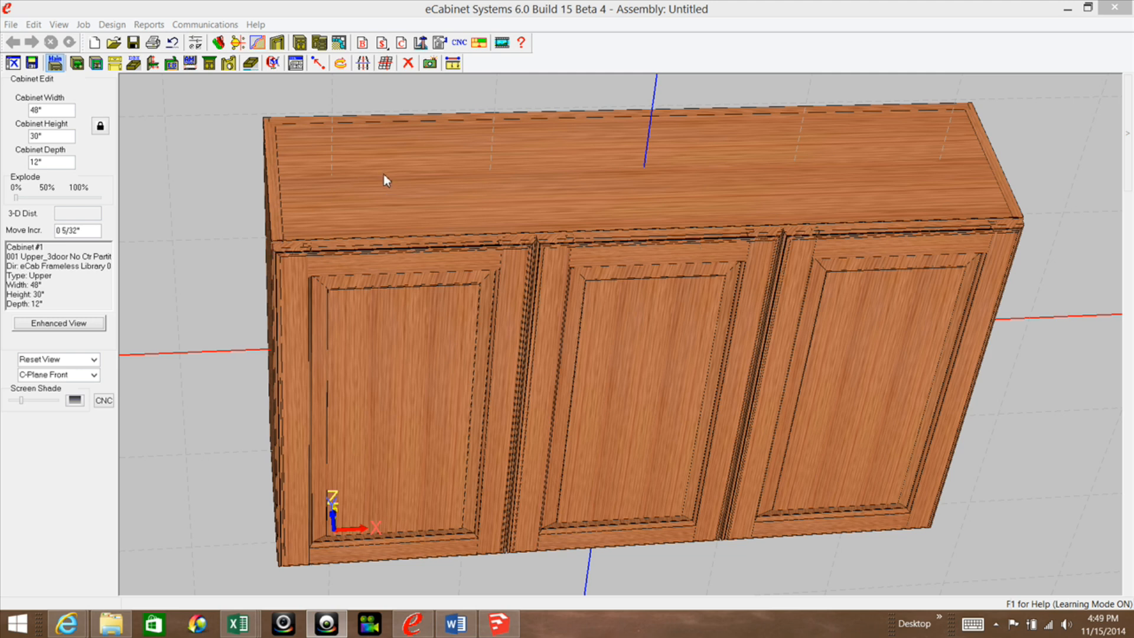
pyautogui.moveTo(437, 309)
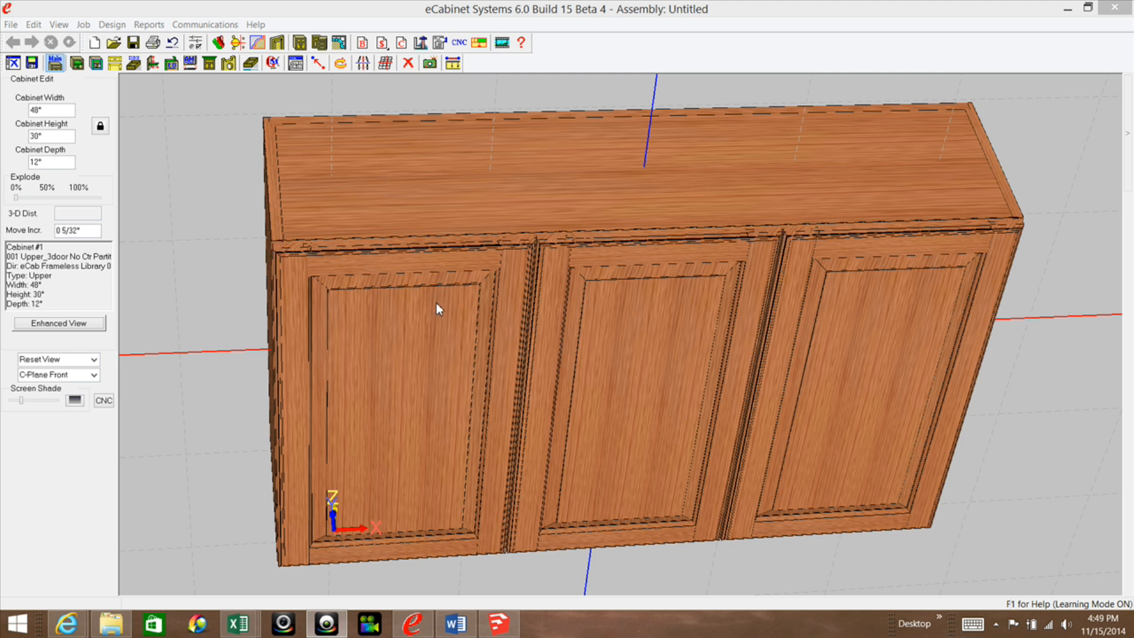
pyautogui.moveTo(278, 249)
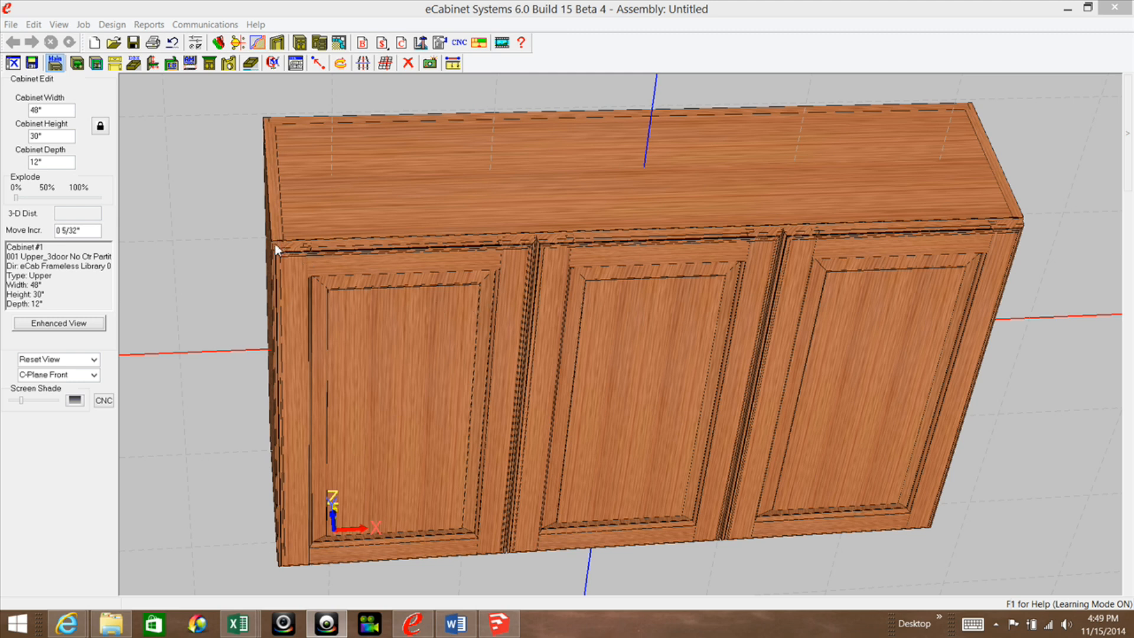
pyautogui.moveTo(543, 245)
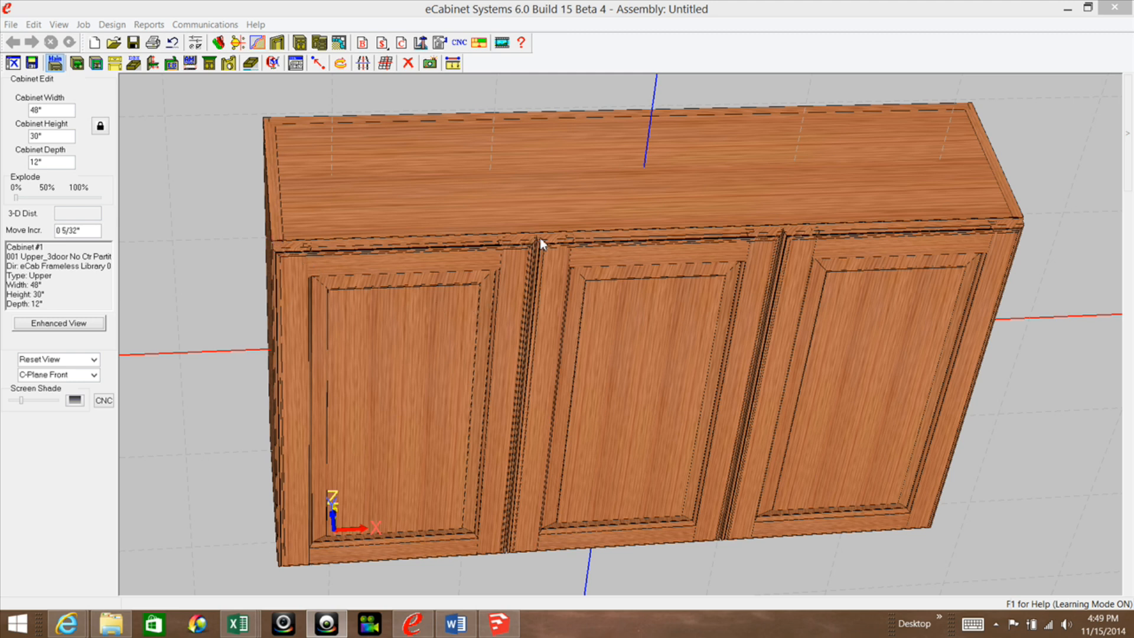
pyautogui.moveTo(519, 341)
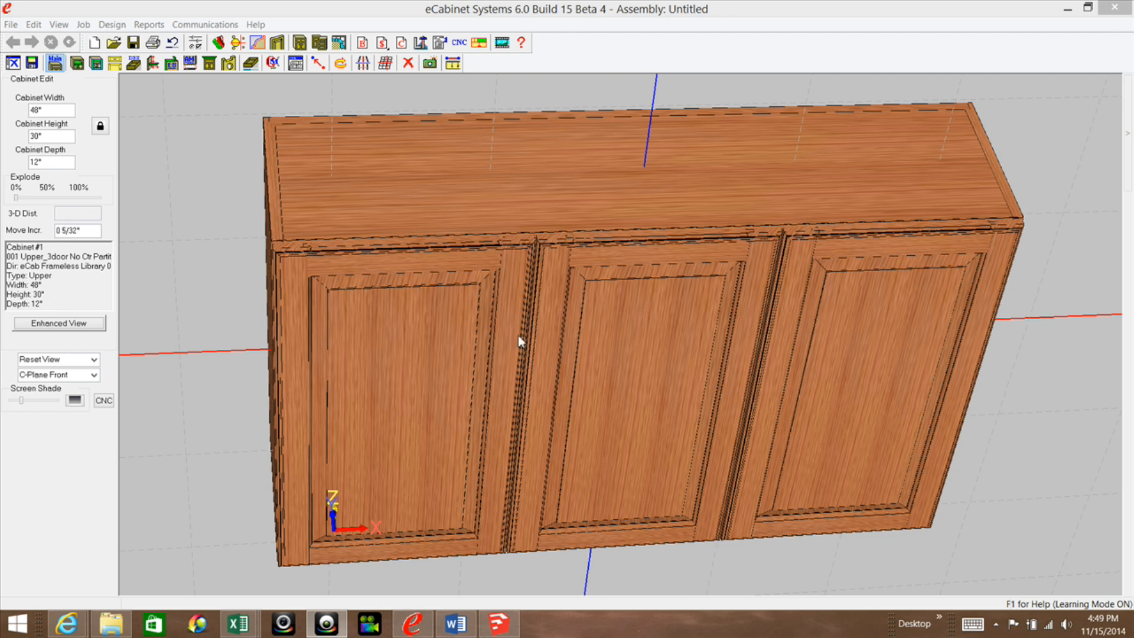
pyautogui.moveTo(639, 183)
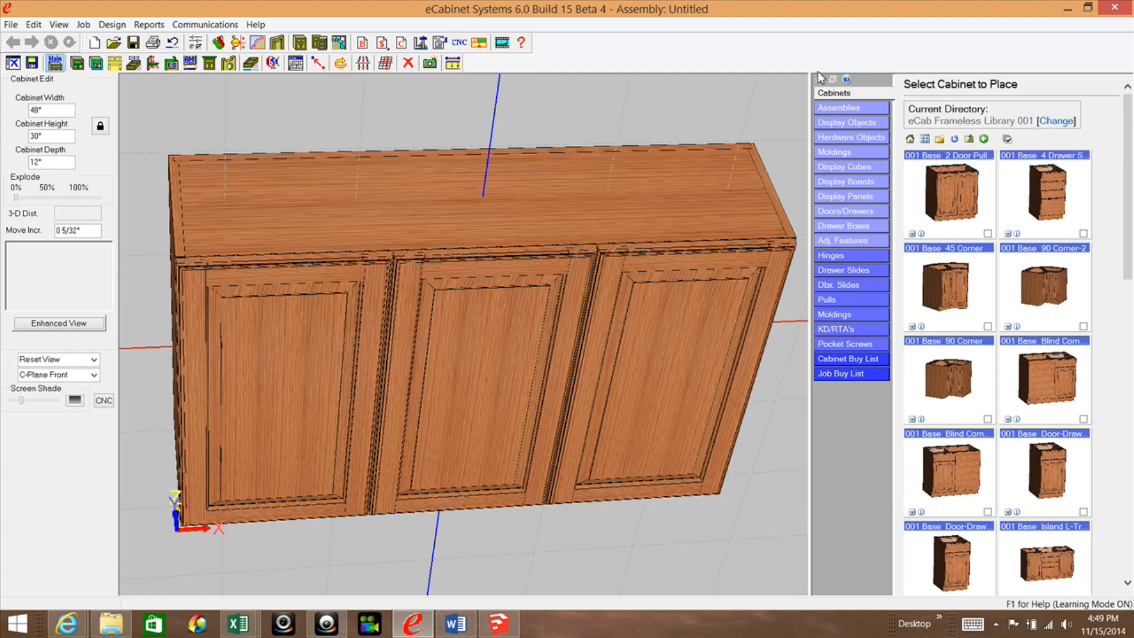
# Step: Close the cabinet library panel, leaving only the 48-inch three-door upper cabinet
pyautogui.click(818, 78)
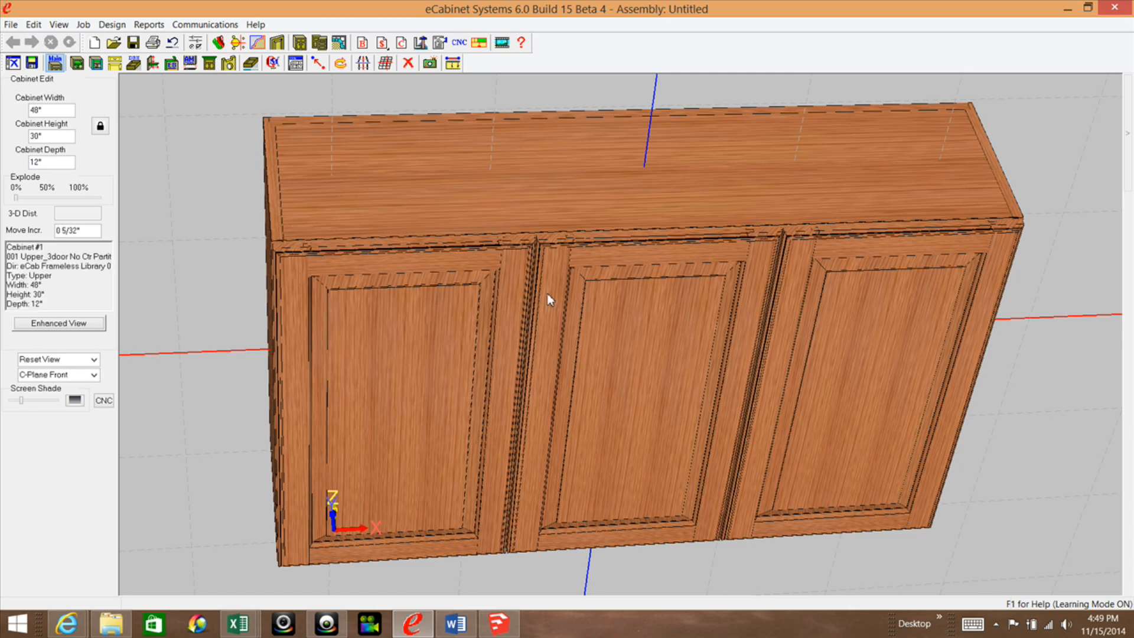
pyautogui.moveTo(455, 258)
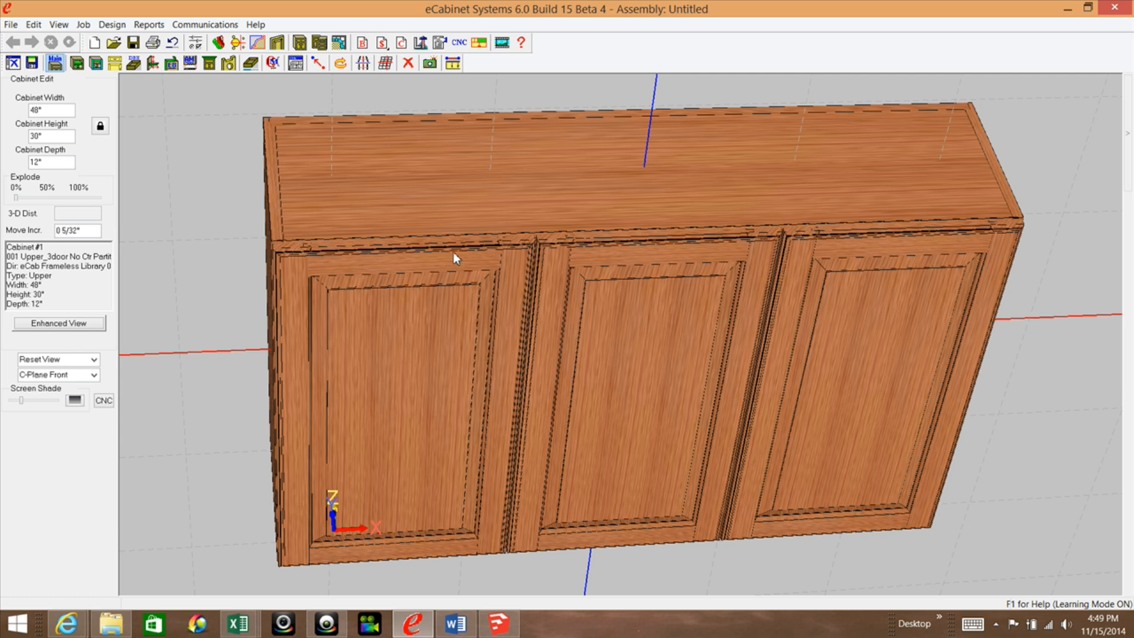
pyautogui.moveTo(354, 239)
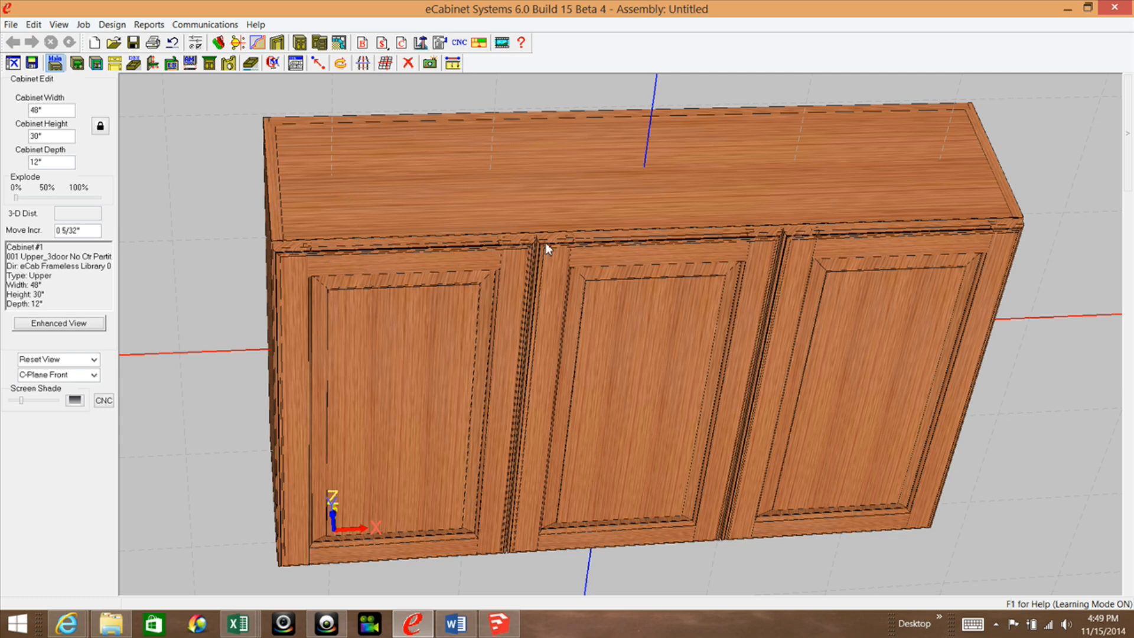
pyautogui.moveTo(375, 283)
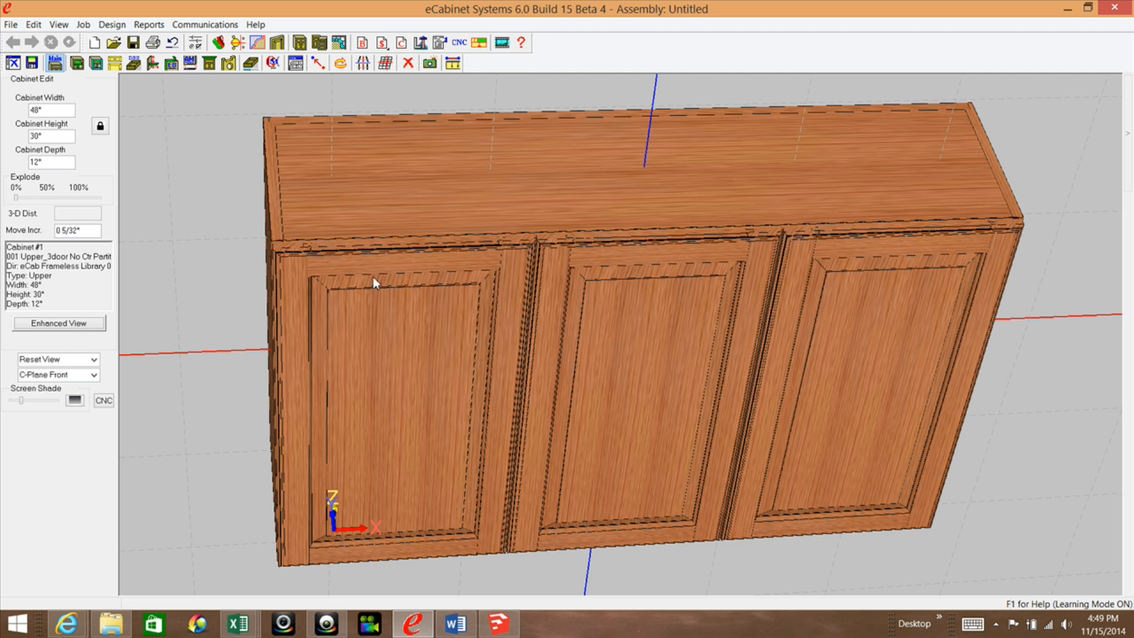
pyautogui.moveTo(865, 280)
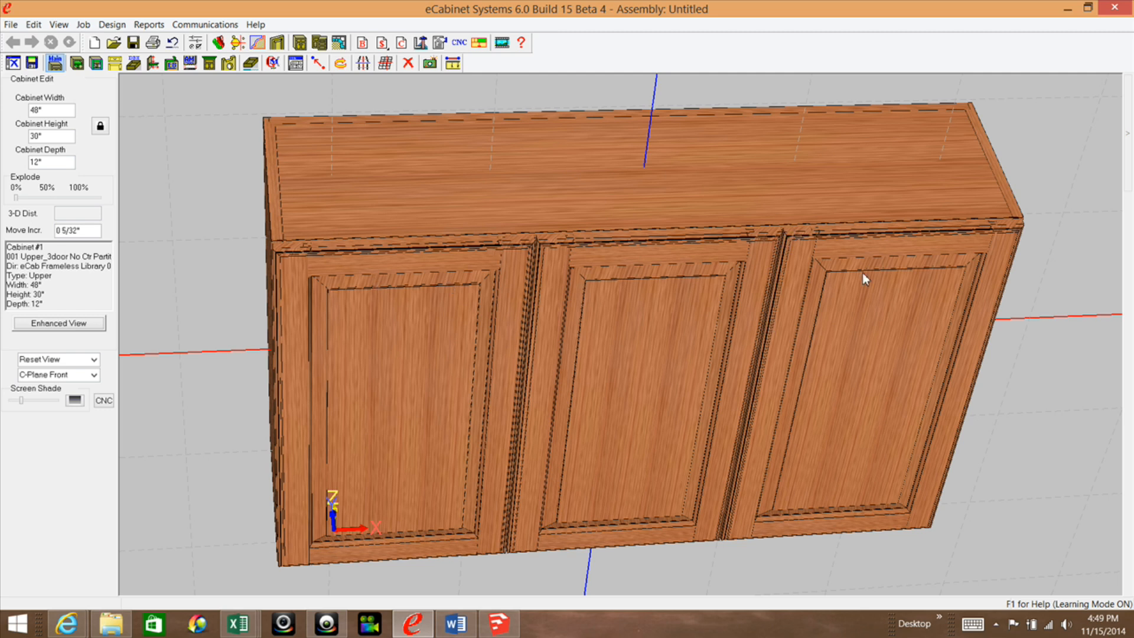
pyautogui.moveTo(687, 338)
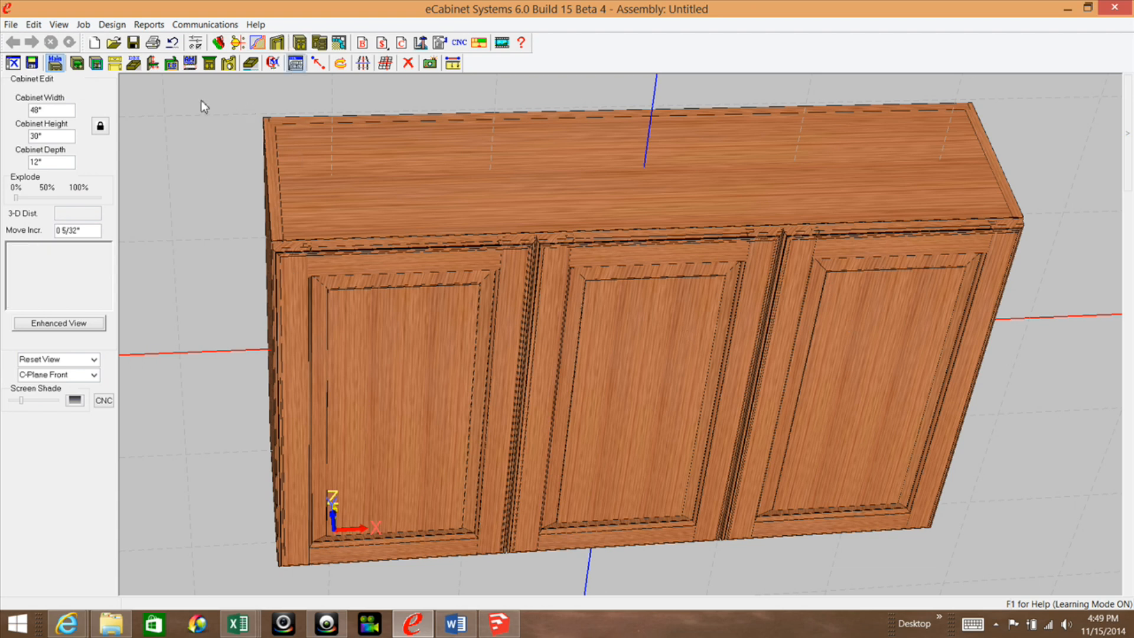
pyautogui.moveTo(273, 238)
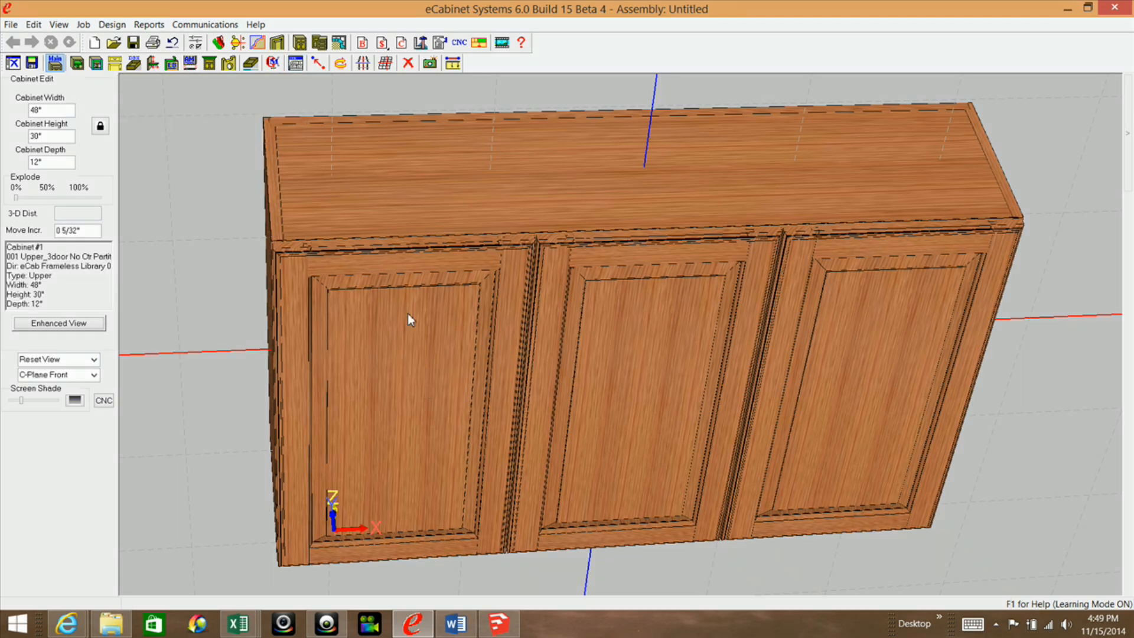
pyautogui.moveTo(406, 345)
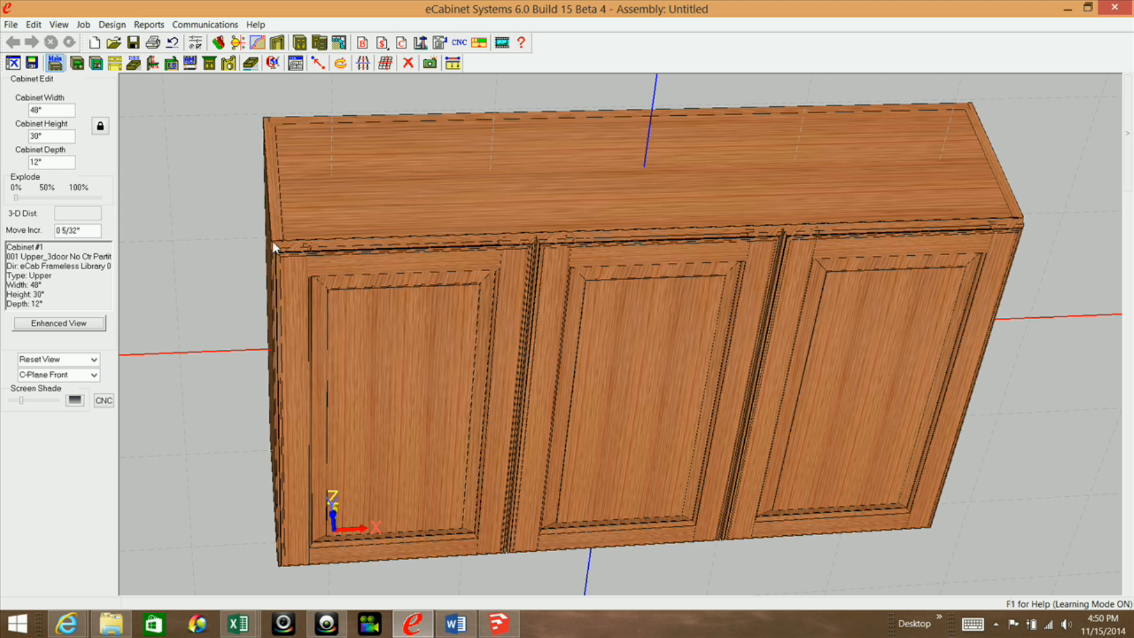
pyautogui.moveTo(274, 254)
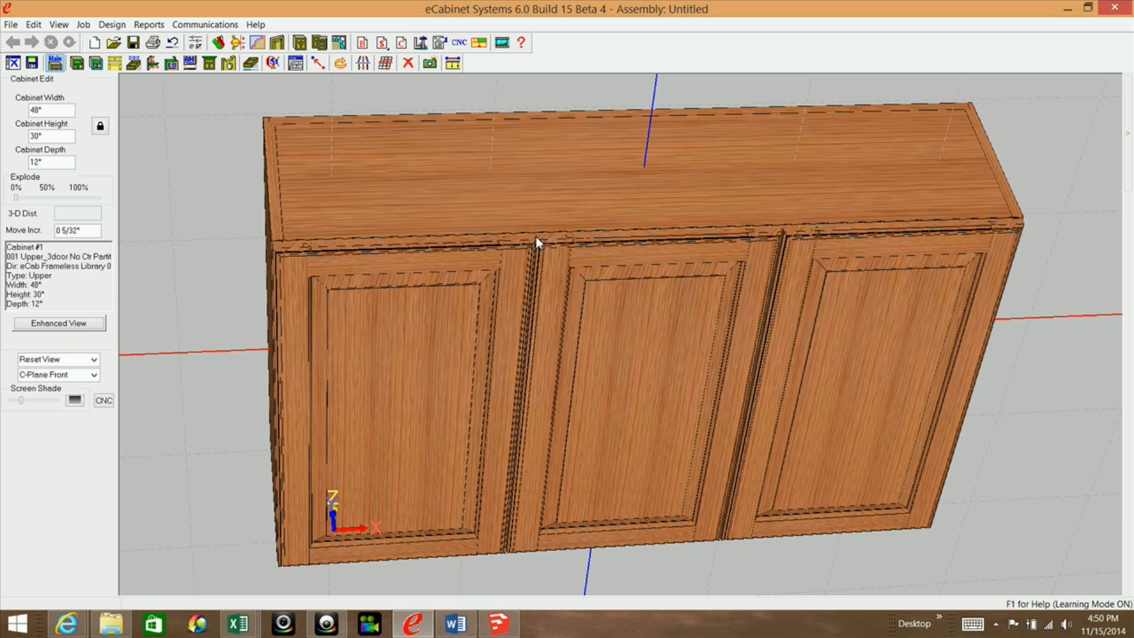
pyautogui.moveTo(784, 236)
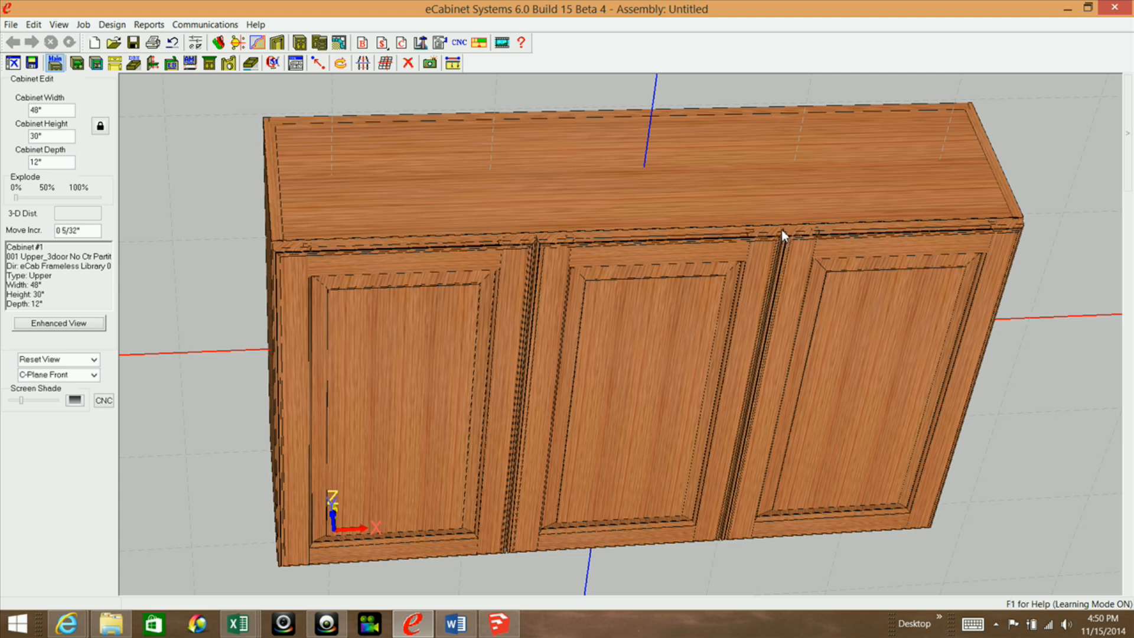
pyautogui.moveTo(568, 300)
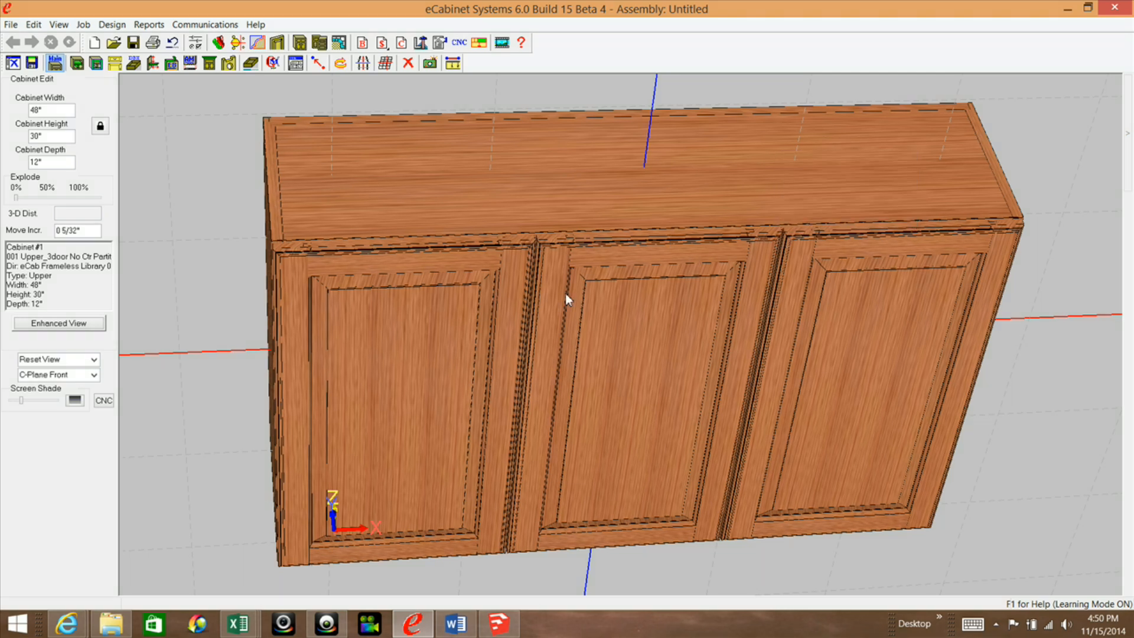
pyautogui.moveTo(575, 265)
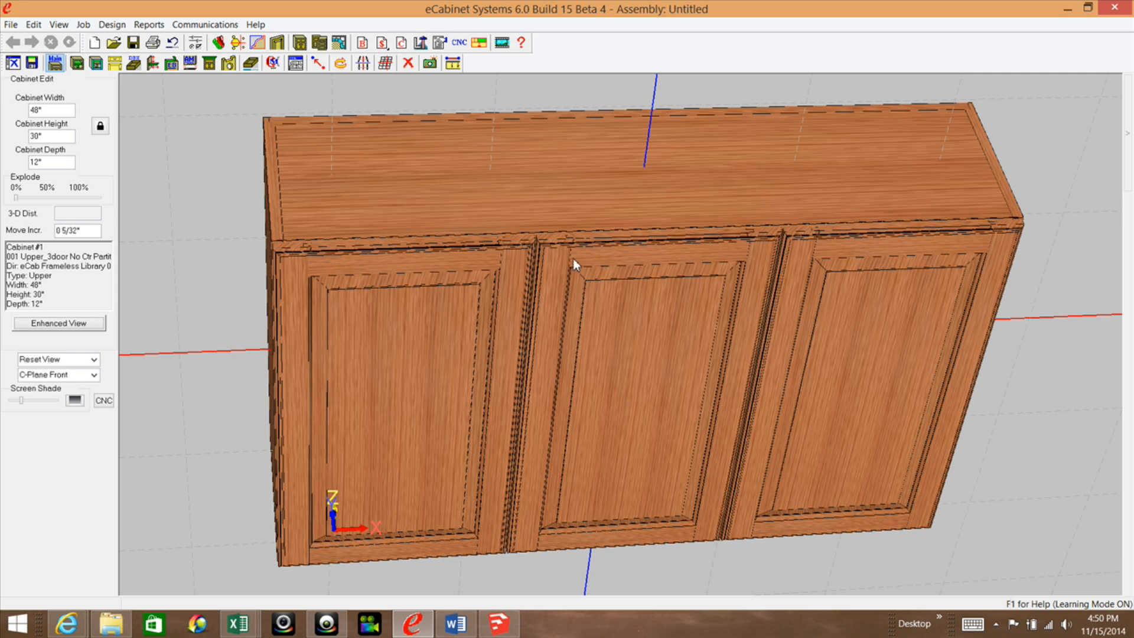
pyautogui.moveTo(540, 239)
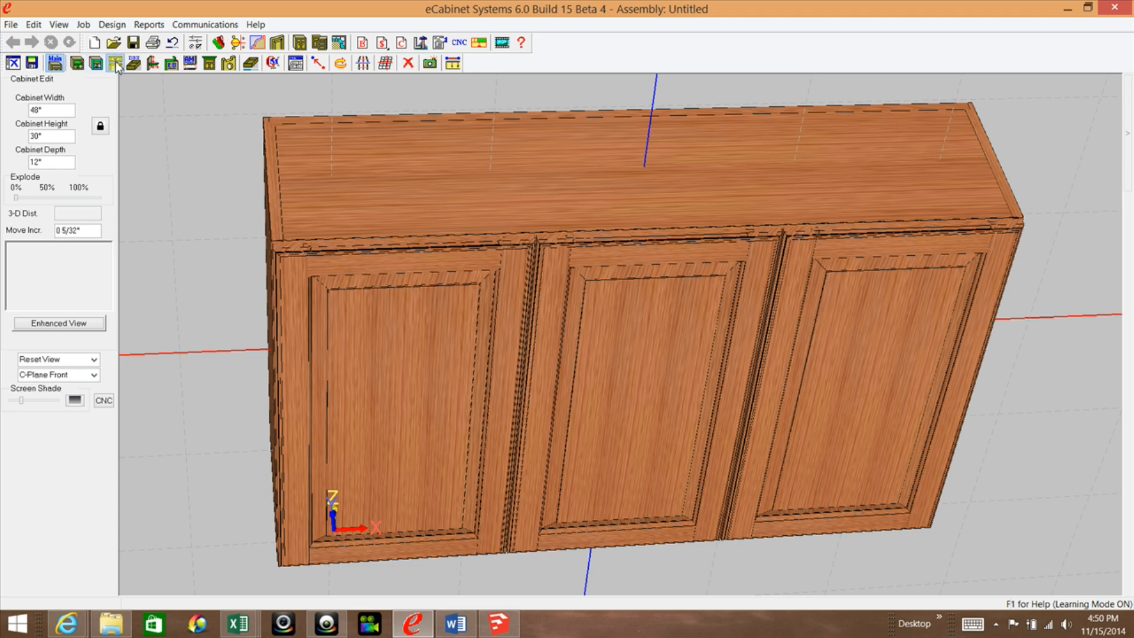
# Step: Delete the cabinet's doors in the Door/Drawer Editor, revealing 15 1/32" x 28 9/16" openings
pyautogui.click(54, 359)
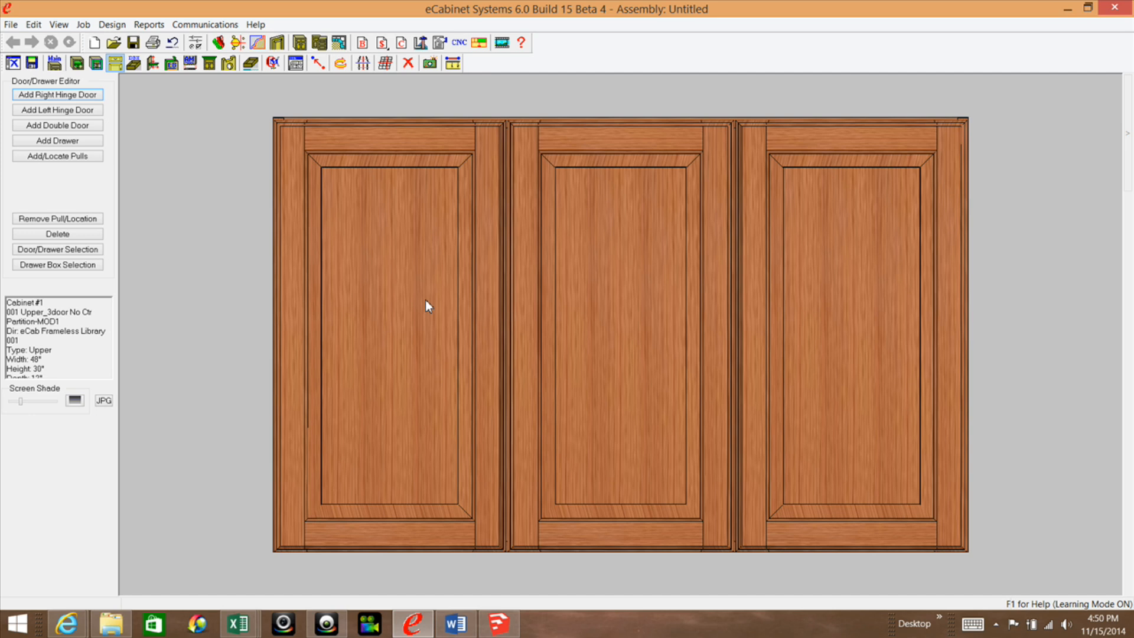
pyautogui.click(425, 306)
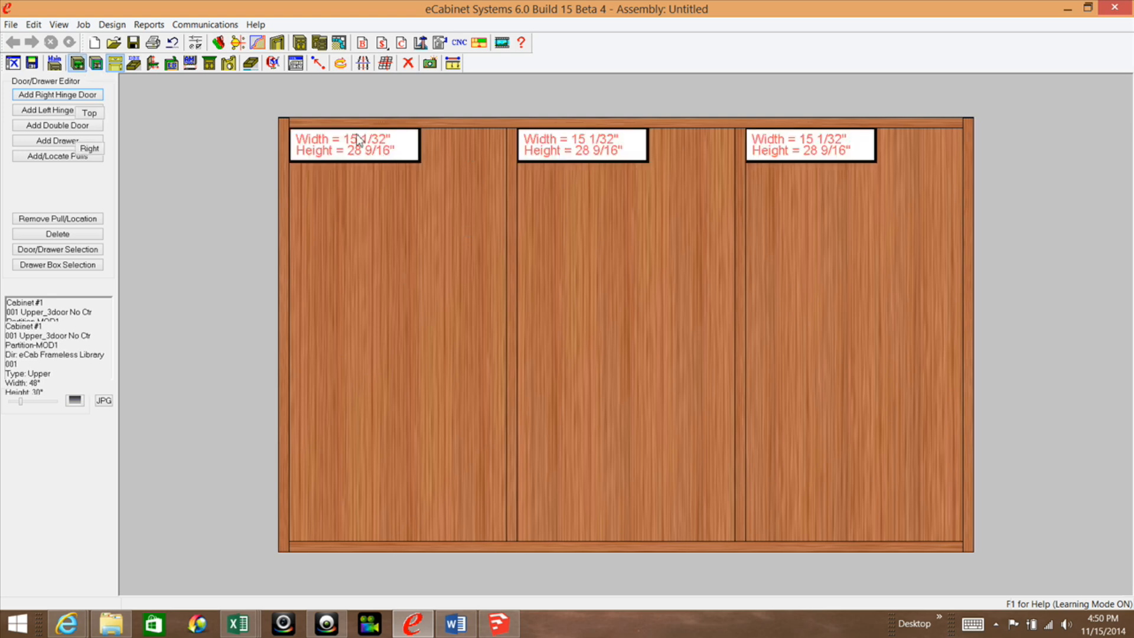
# Step: Open Settings/Preferences to reach the dimension display options
pyautogui.click(113, 64)
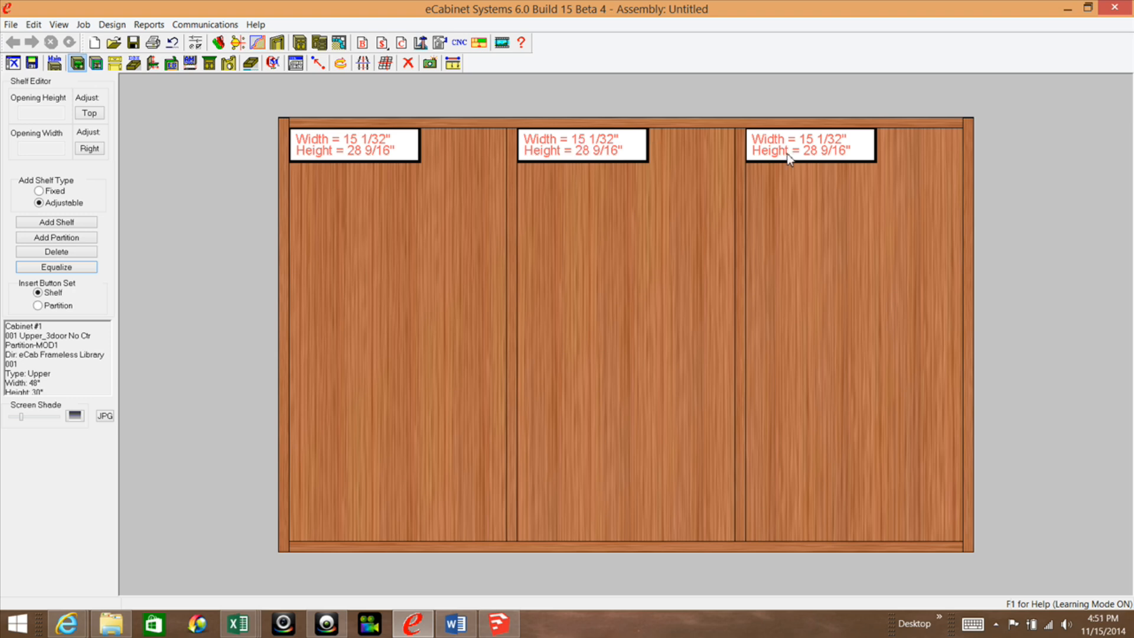
pyautogui.moveTo(595, 156)
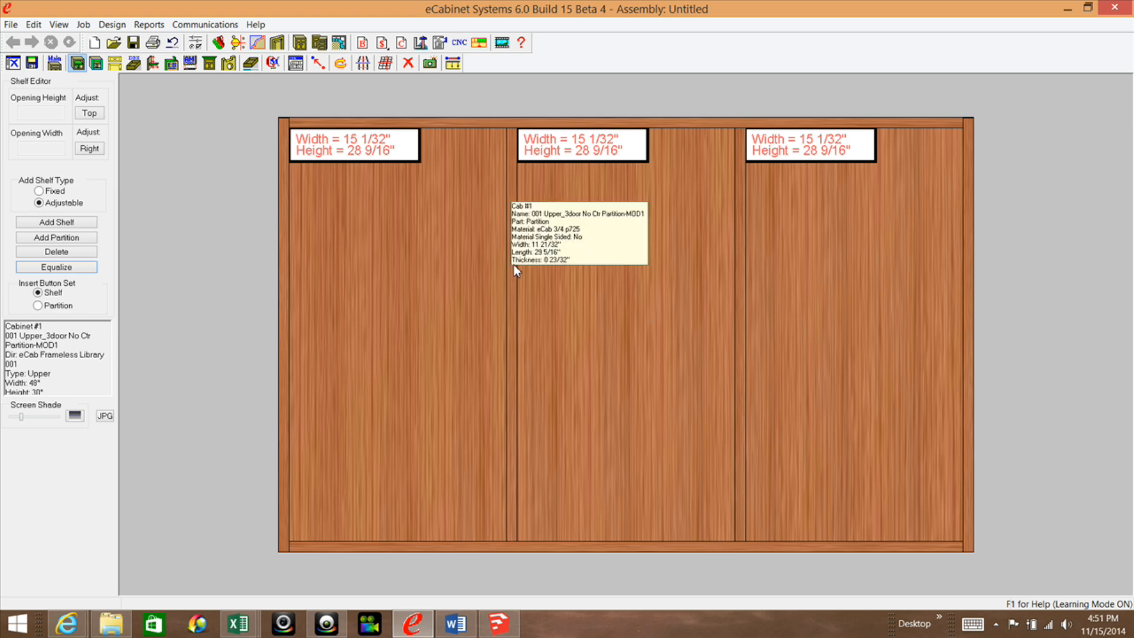
pyautogui.moveTo(515, 271)
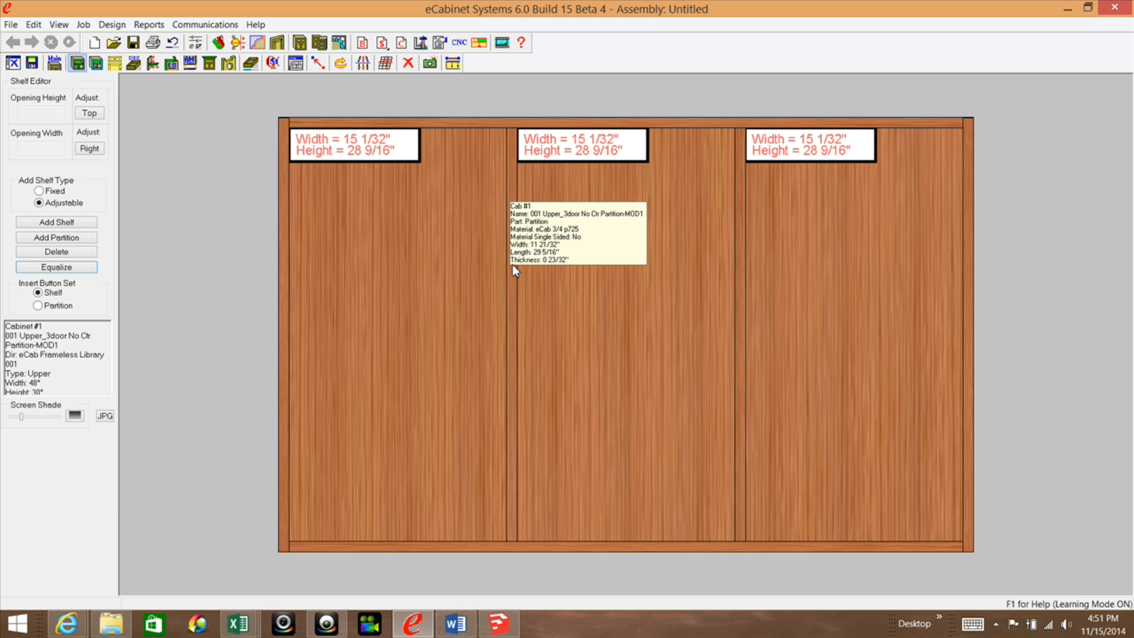
pyautogui.moveTo(326, 151)
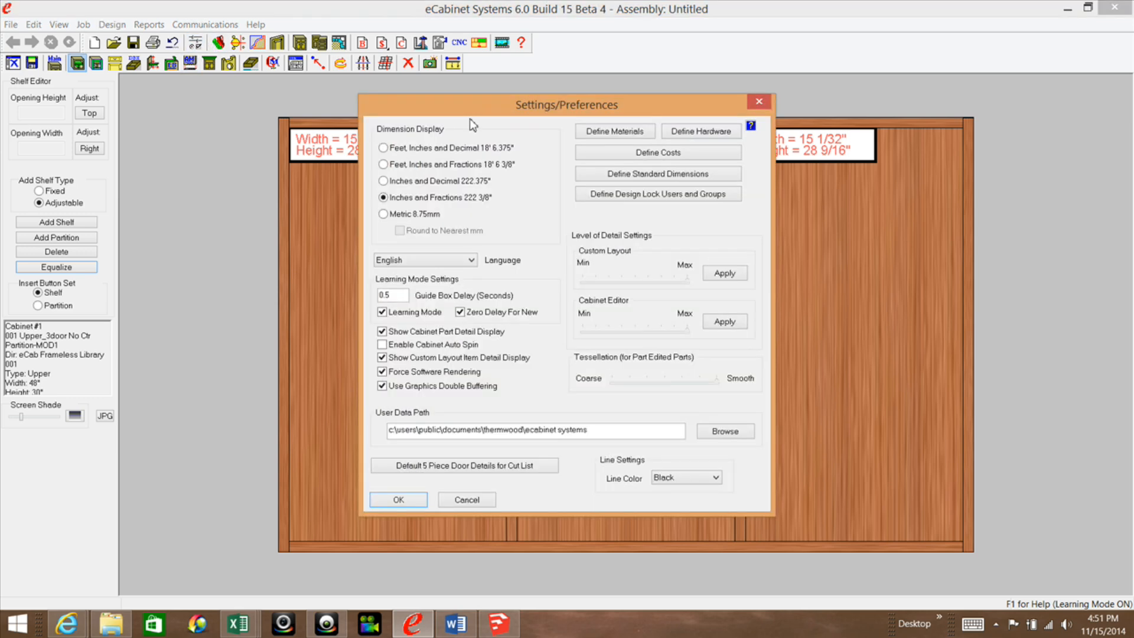
# Step: Choose 'Inches and Decimal' for Dimension Display and confirm the settings
pyautogui.click(383, 181)
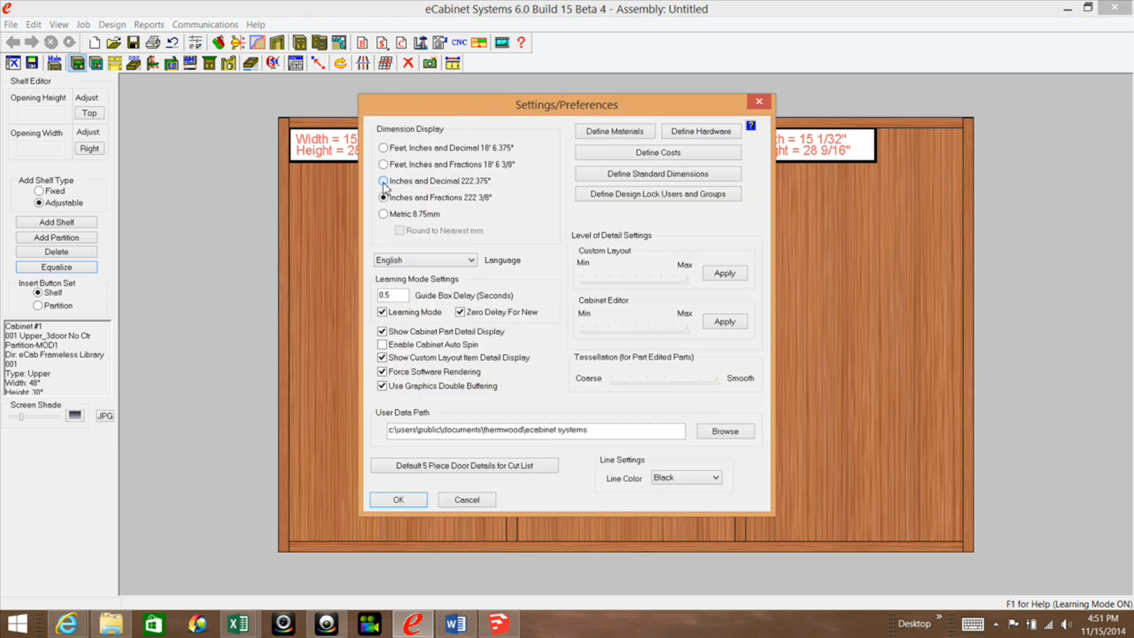
pyautogui.click(384, 181)
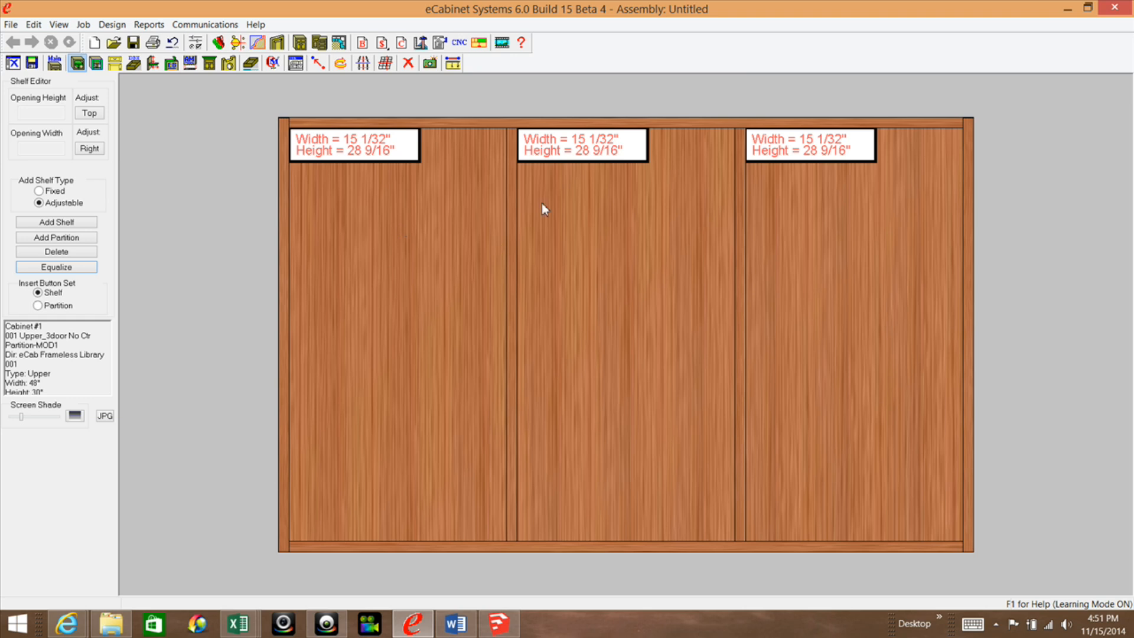
pyautogui.moveTo(512, 247)
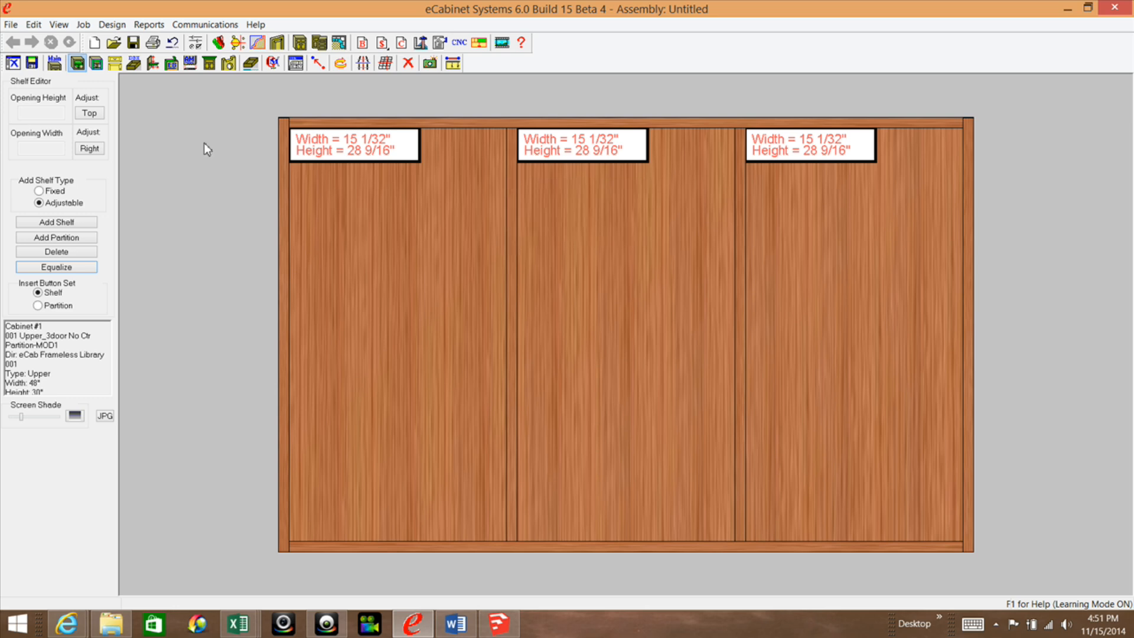
pyautogui.moveTo(158, 215)
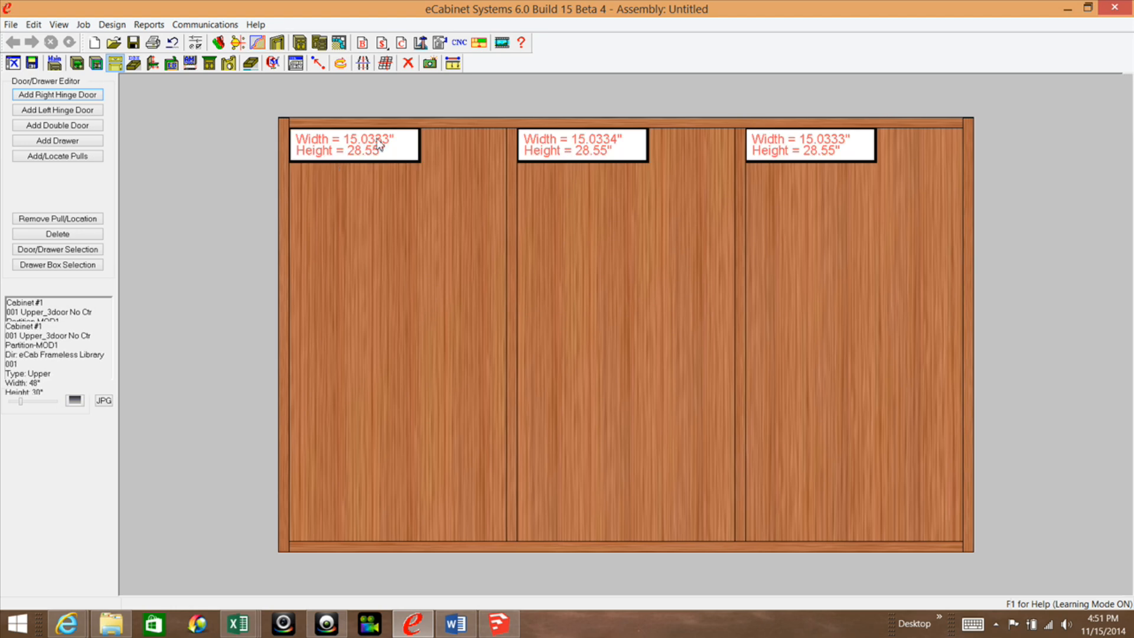
# Step: Switch back to the Shelf Editor, with openings reading 15.0333"/15.0334" by 28.55"
pyautogui.click(77, 64)
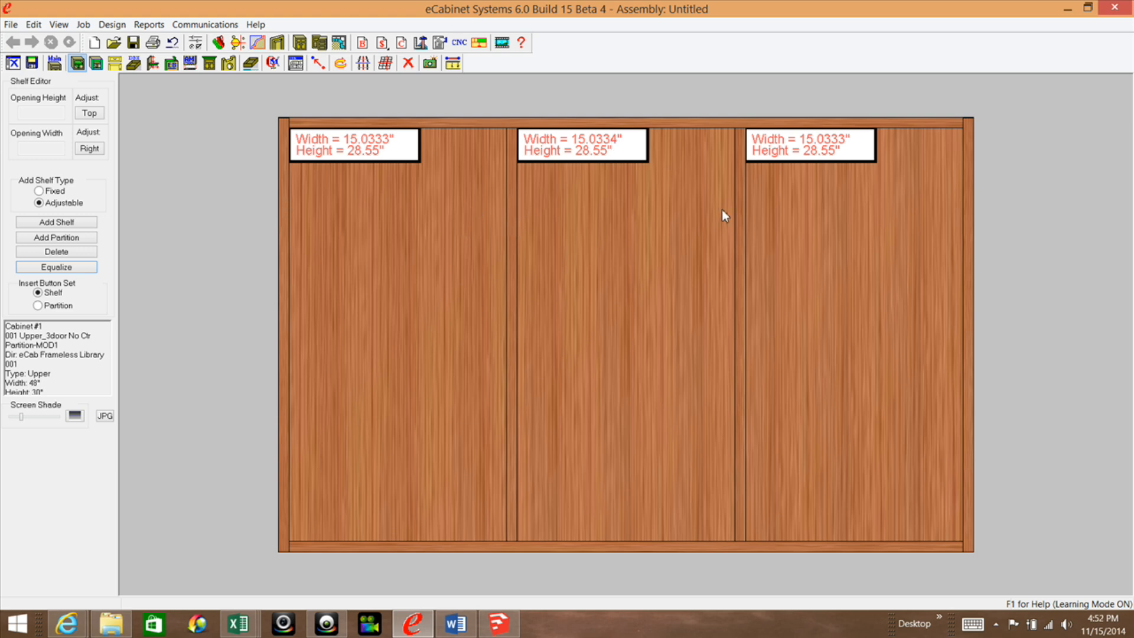
pyautogui.moveTo(973, 141)
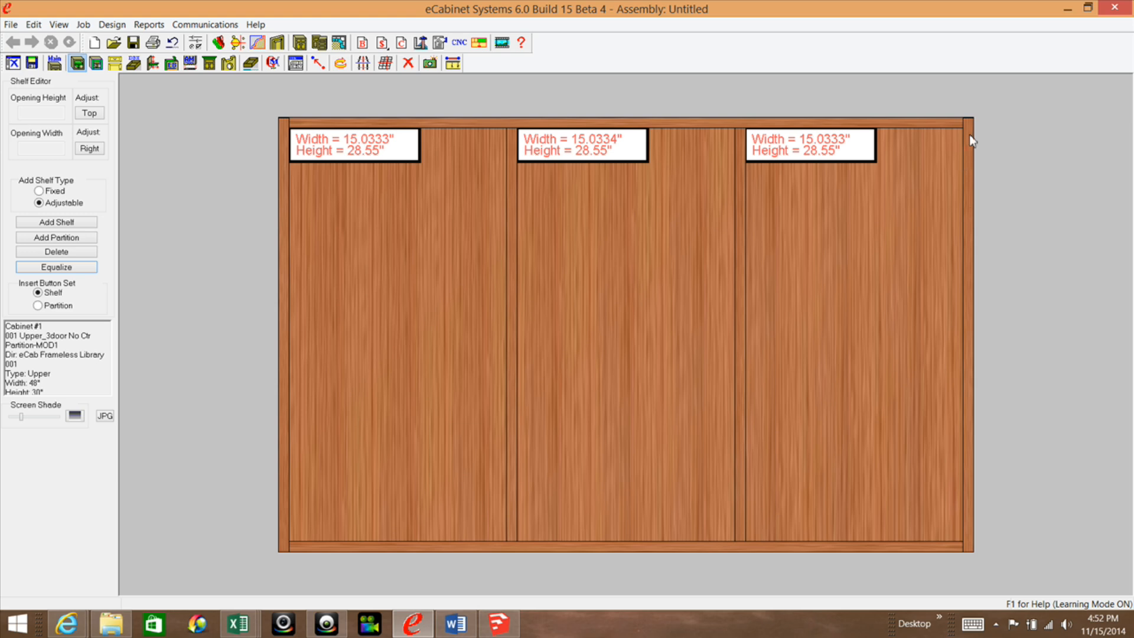
pyautogui.moveTo(402, 246)
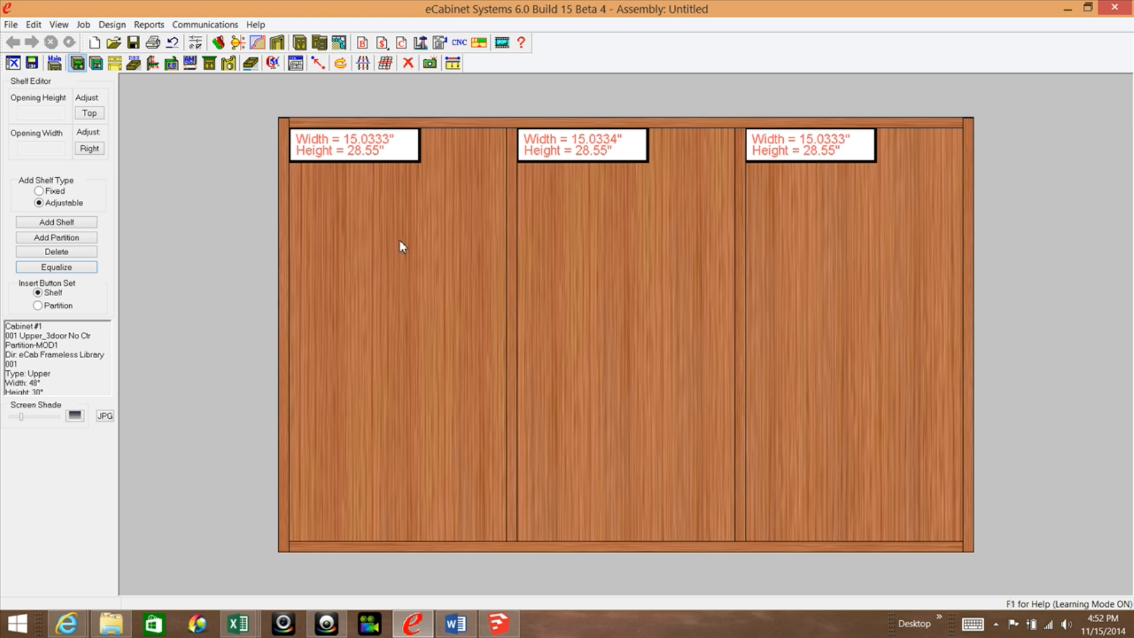
pyautogui.moveTo(869, 205)
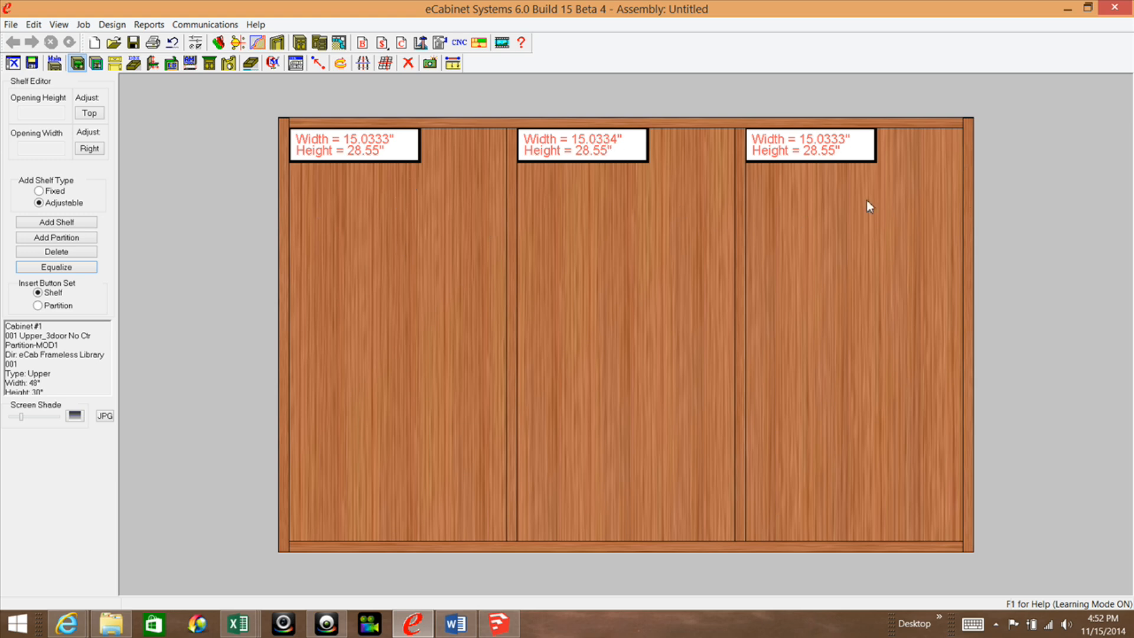
pyautogui.moveTo(615, 150)
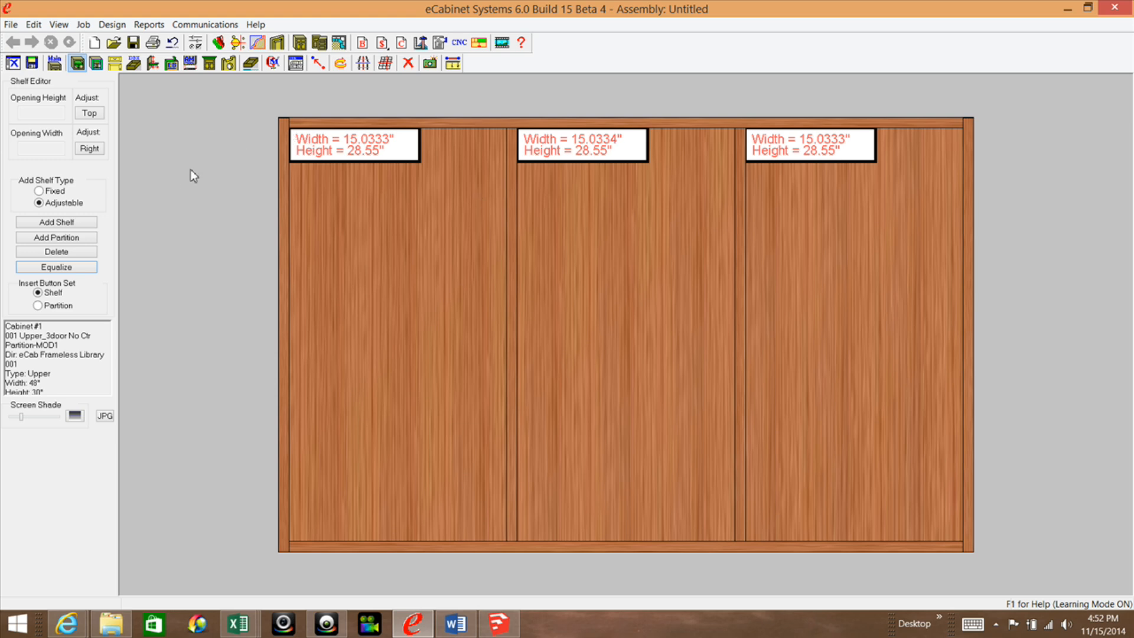
pyautogui.moveTo(480, 258)
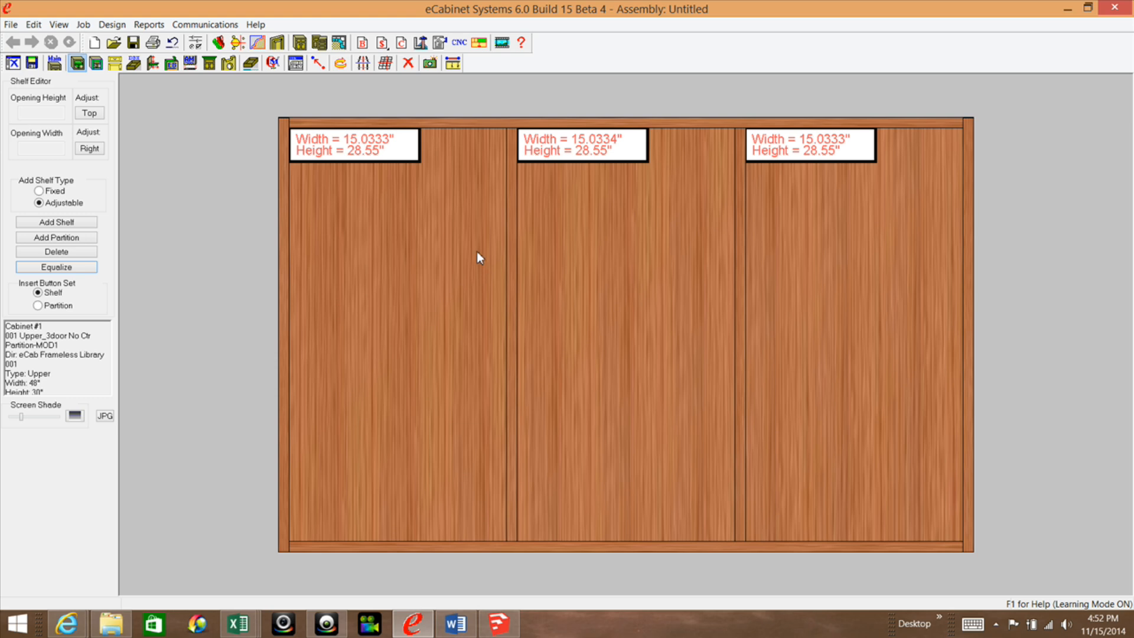
pyautogui.moveTo(537, 184)
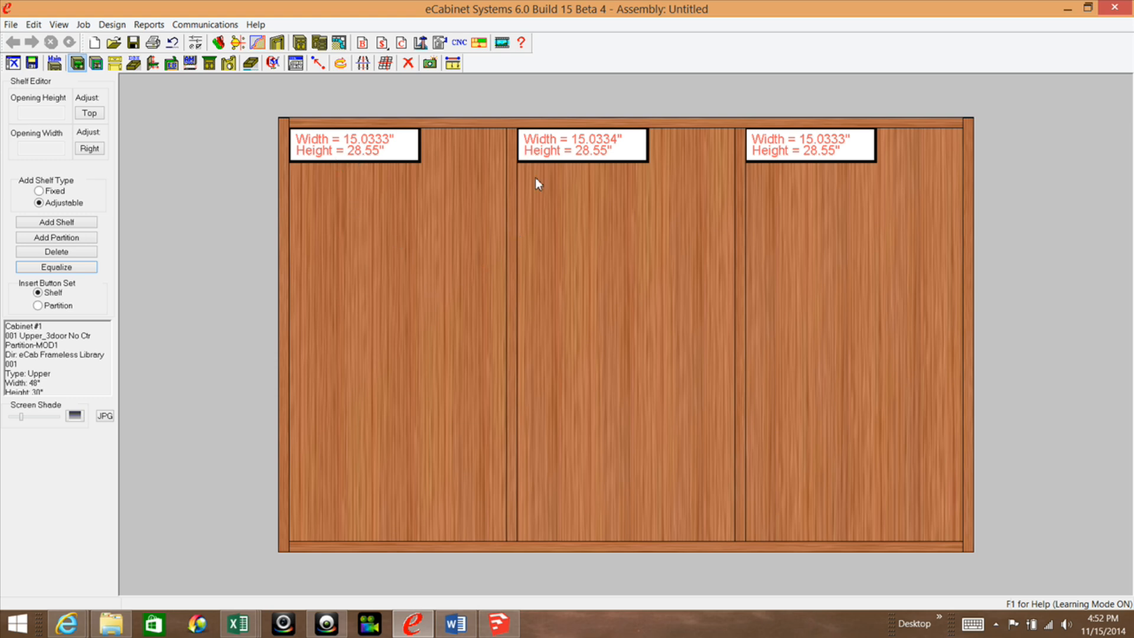
pyautogui.moveTo(451, 201)
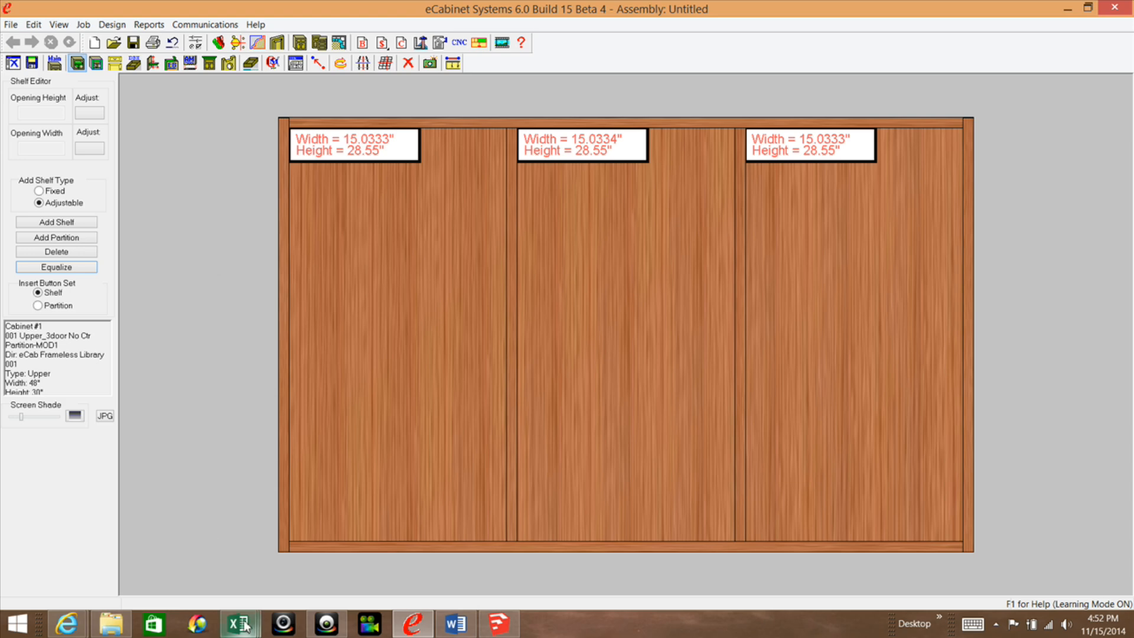
# Step: Bring up the Excel Opening Calculator showing the 48-inch cabinet and 14.9125" partition openings
pyautogui.click(239, 624)
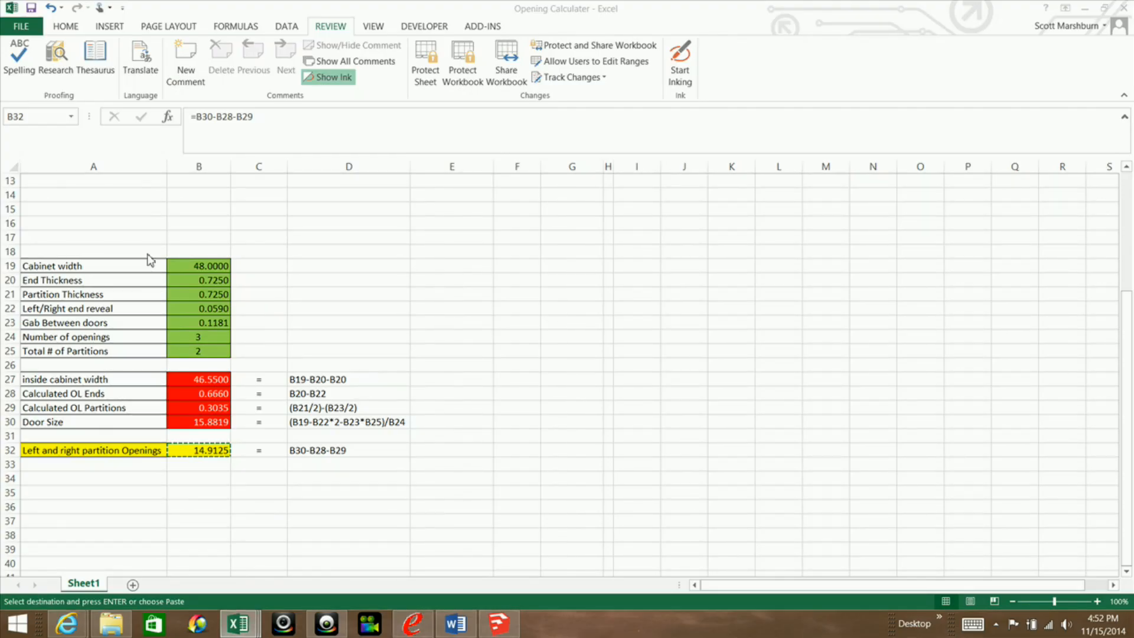
pyautogui.click(452, 309)
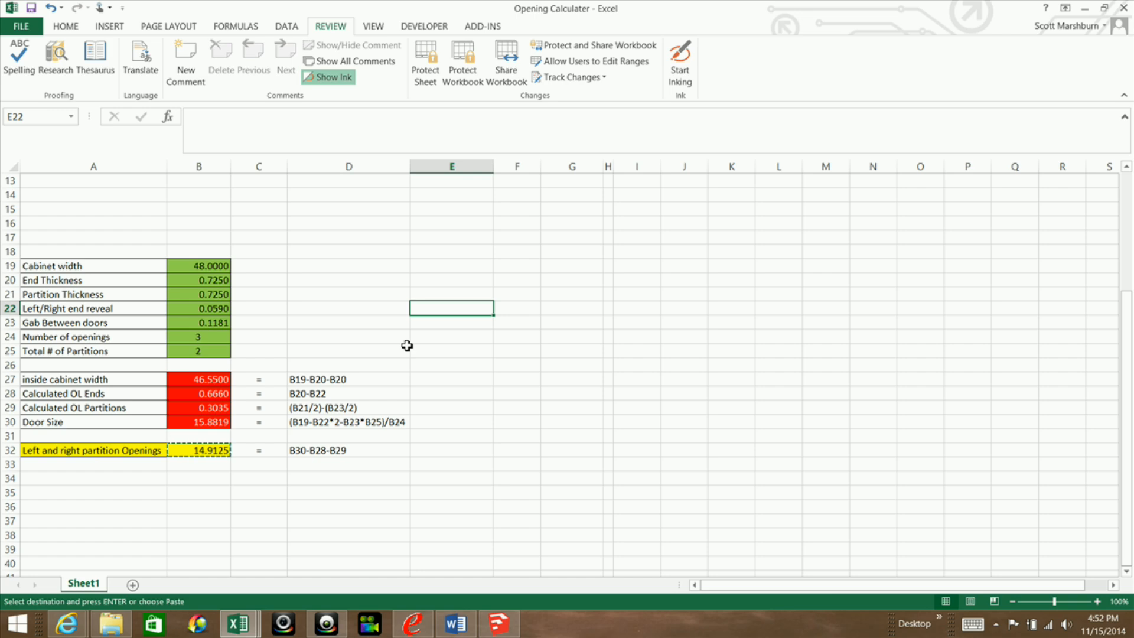
pyautogui.click(199, 449)
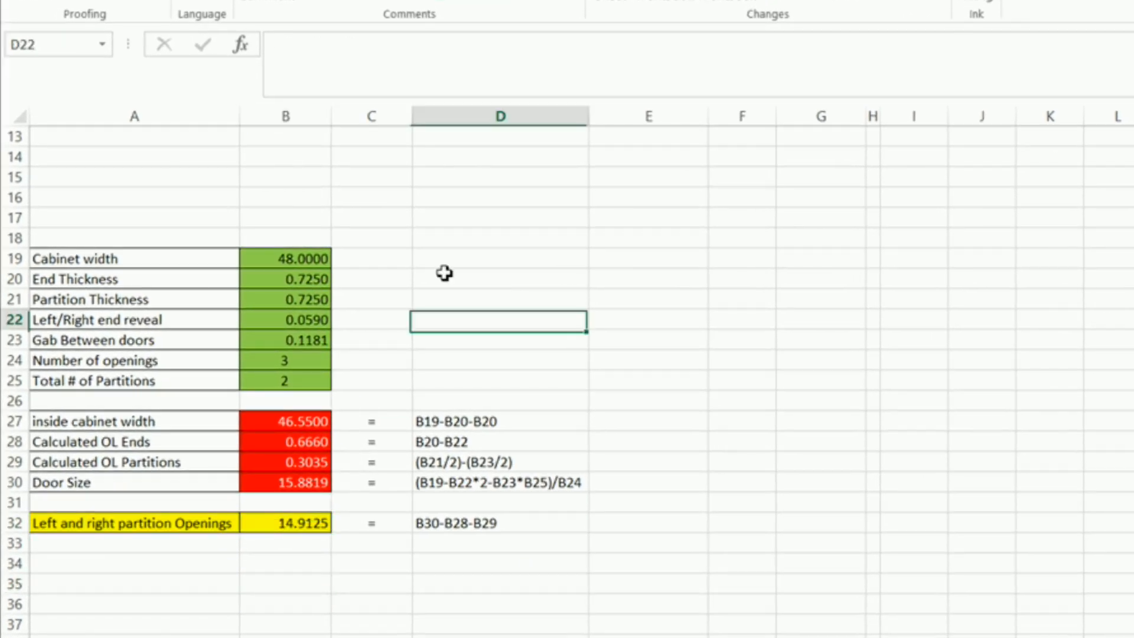
pyautogui.click(134, 258)
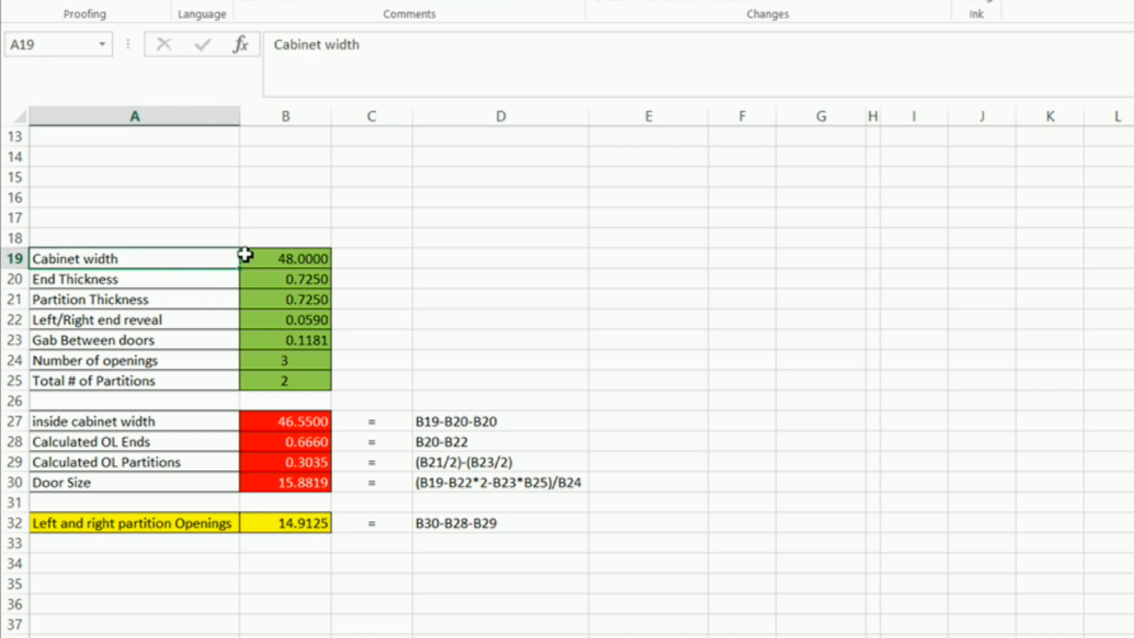
pyautogui.moveTo(244, 364)
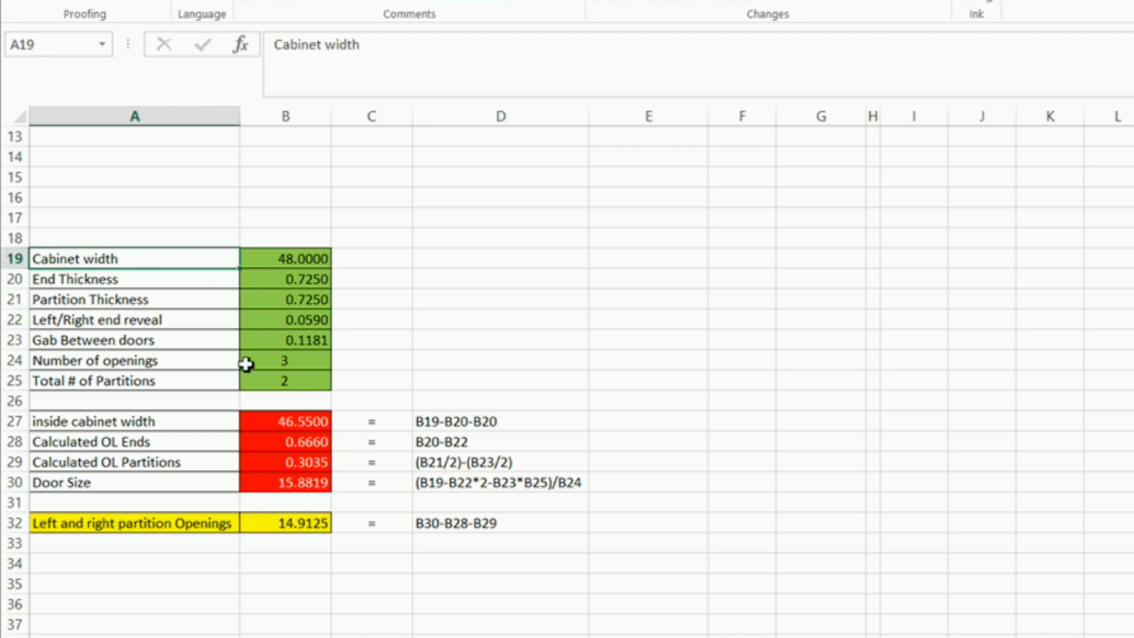
pyautogui.moveTo(97, 258)
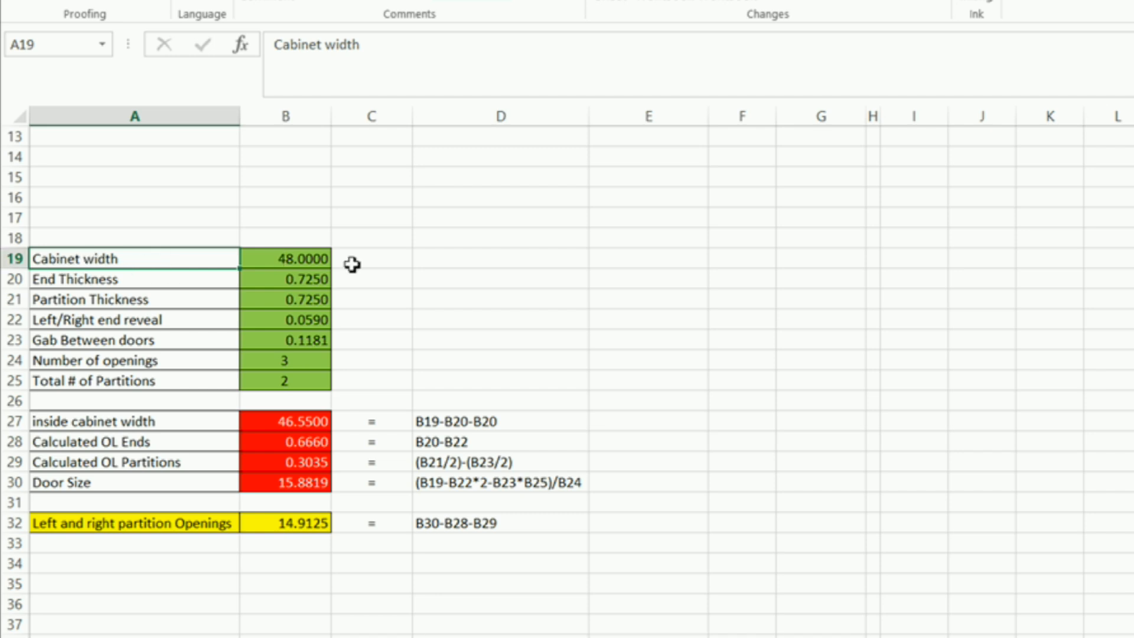
pyautogui.click(284, 258)
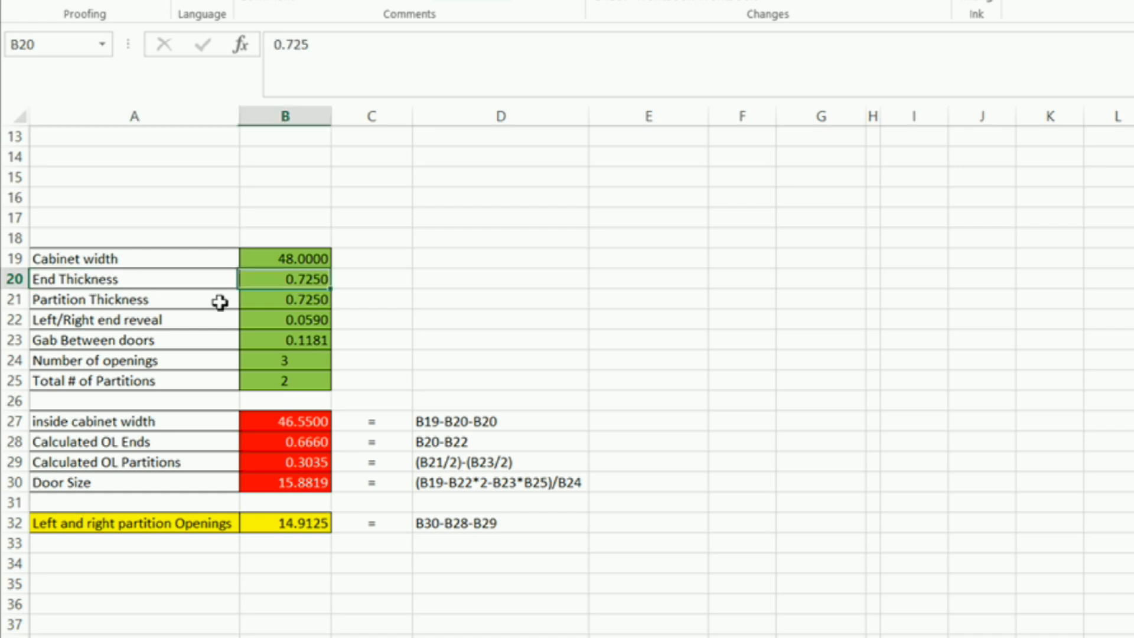
pyautogui.moveTo(196, 309)
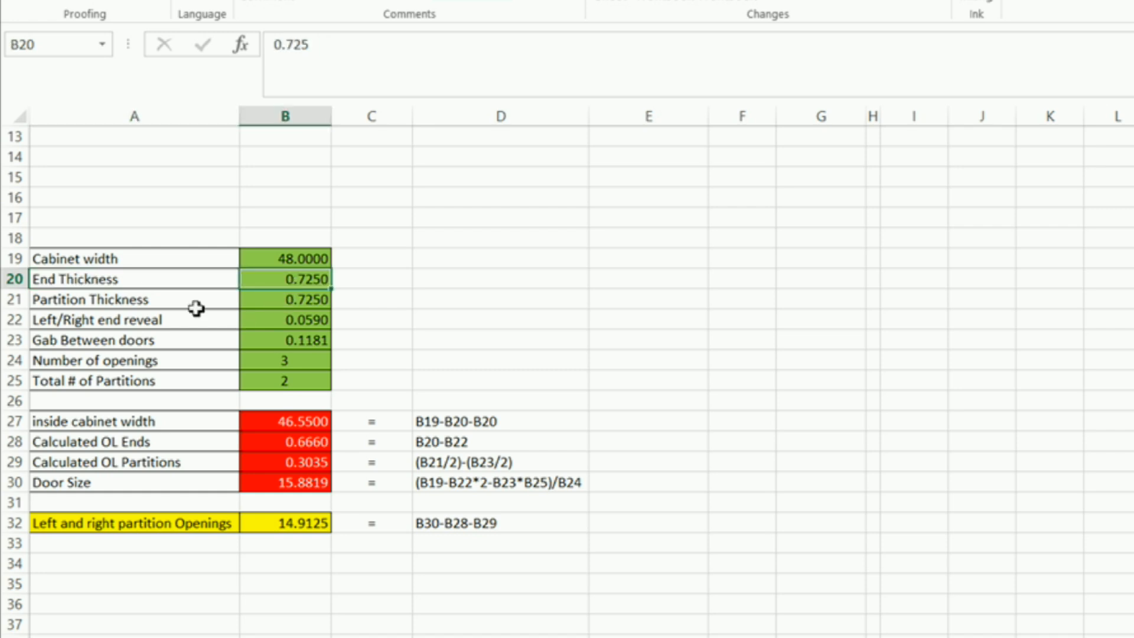
pyautogui.click(284, 299)
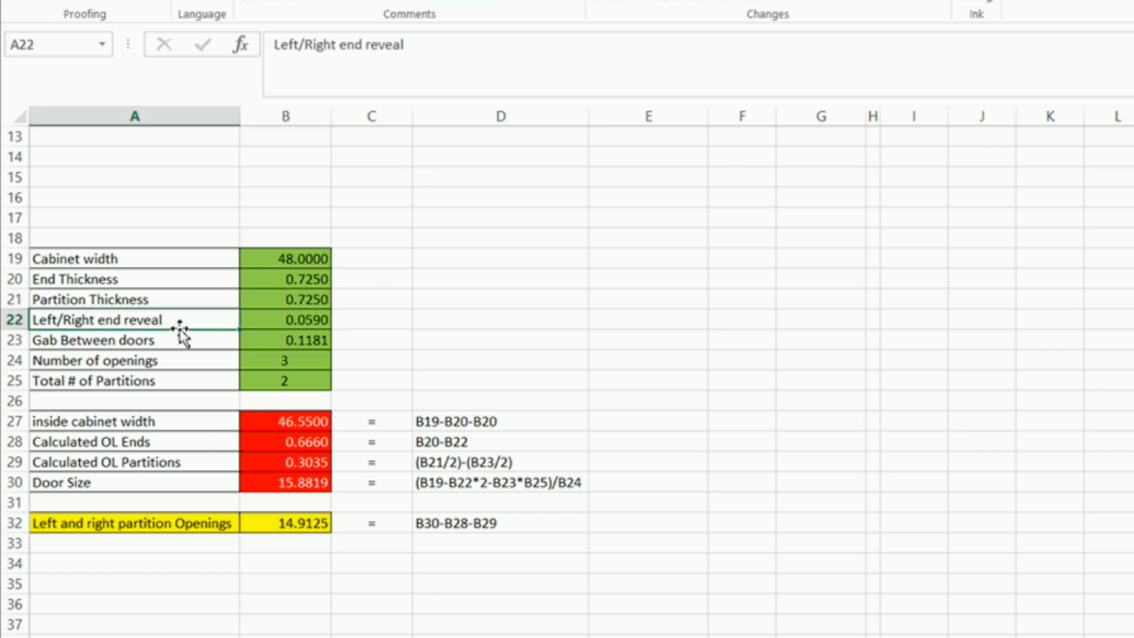
pyautogui.click(285, 319)
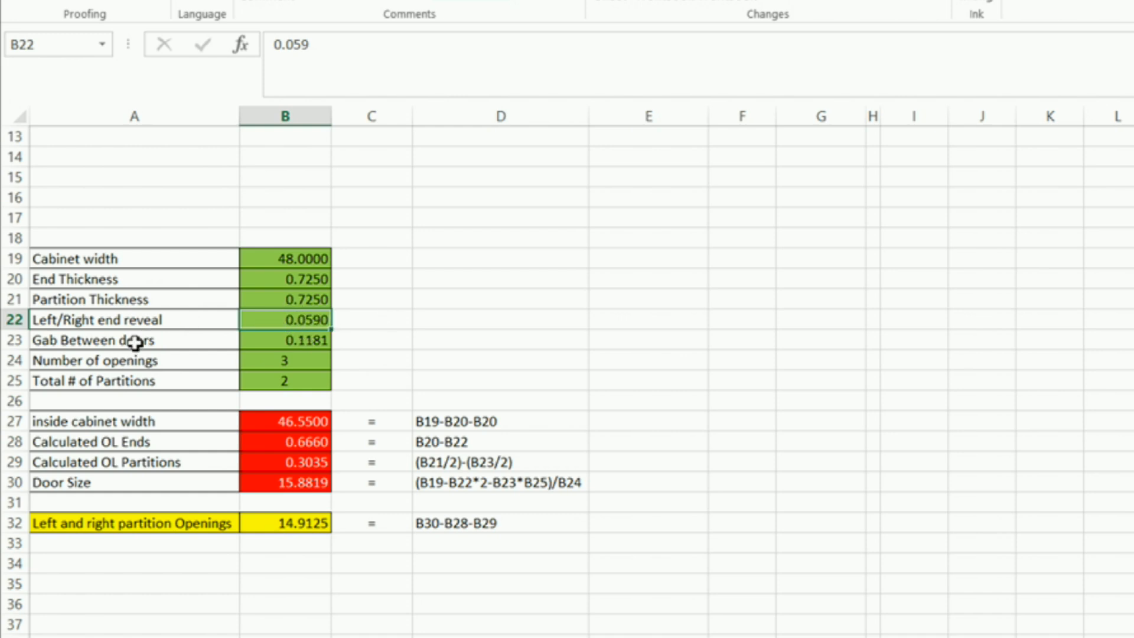
pyautogui.moveTo(295, 320)
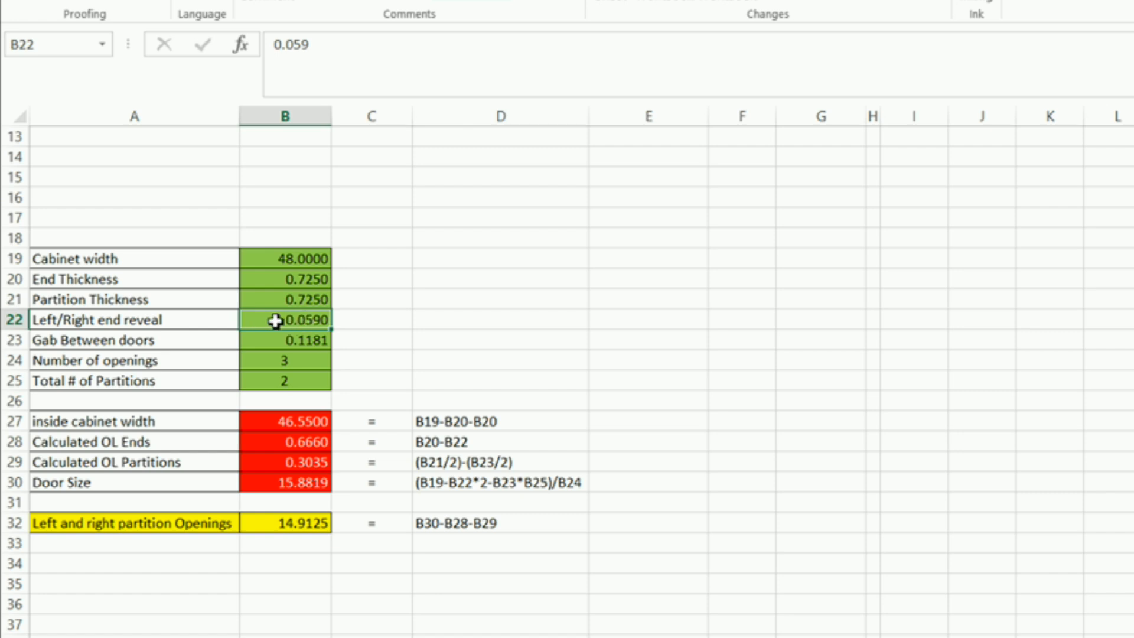
pyautogui.click(135, 340)
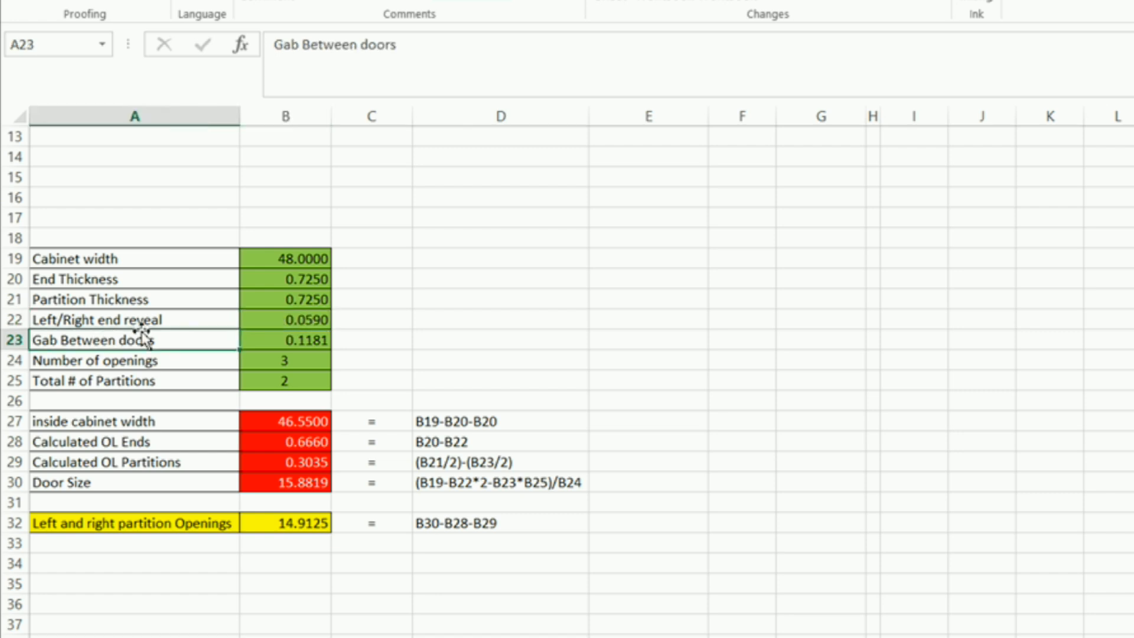
pyautogui.click(284, 341)
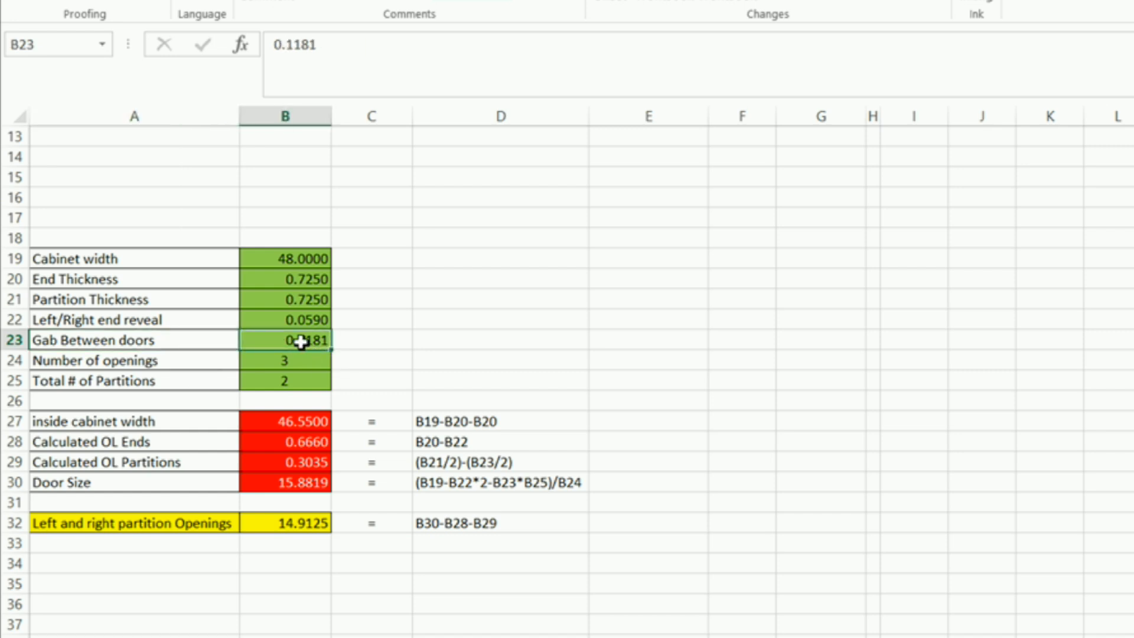
pyautogui.moveTo(202, 376)
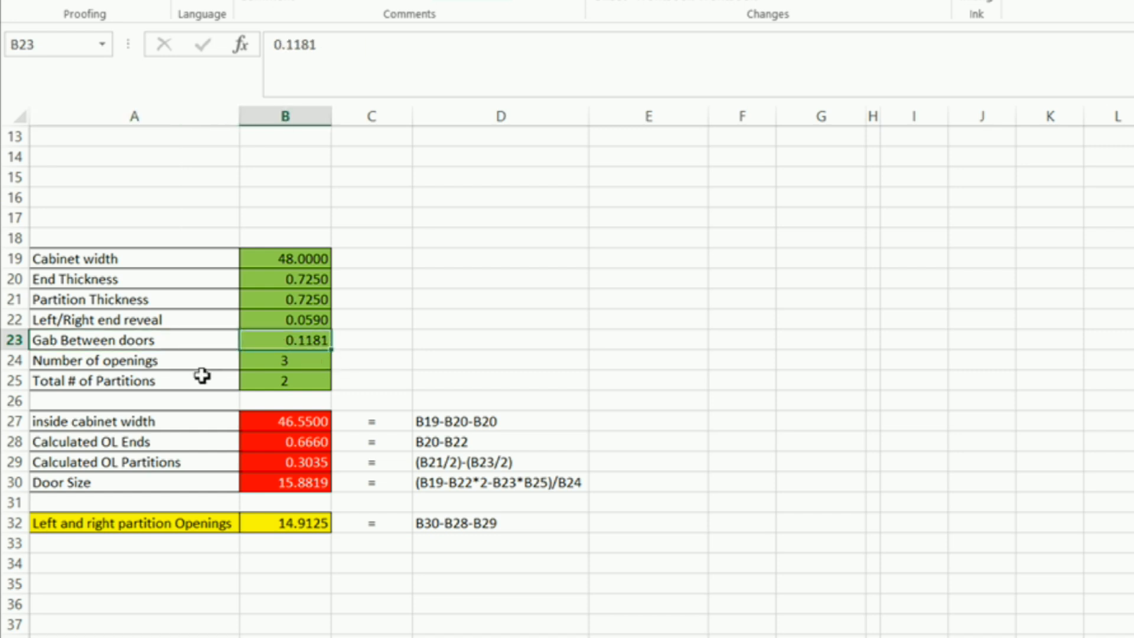
pyautogui.click(134, 361)
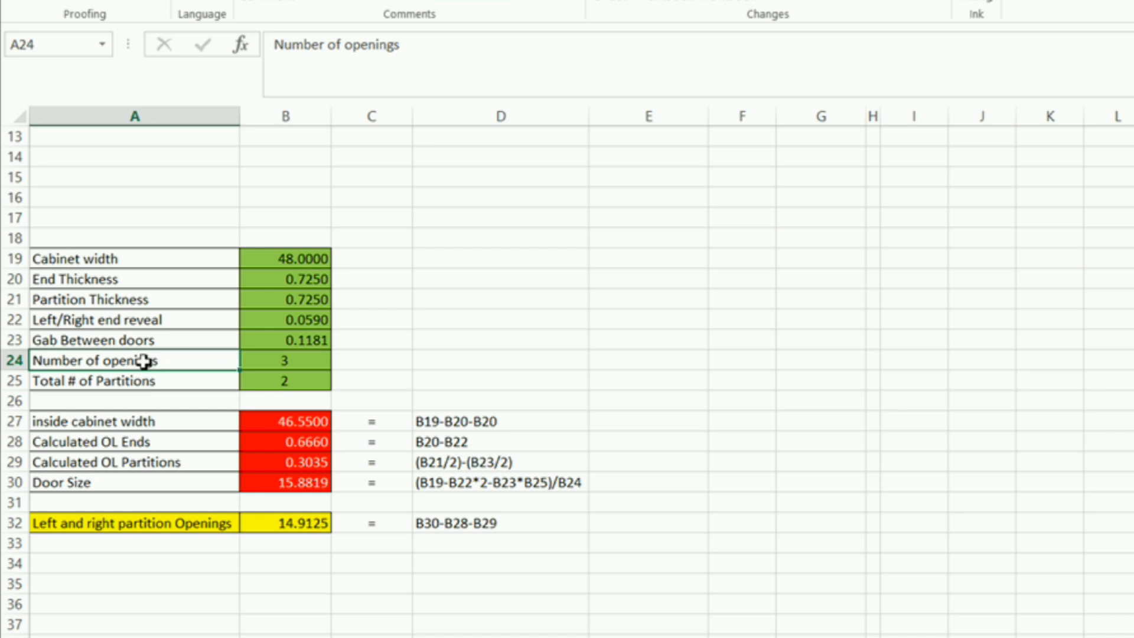
pyautogui.click(109, 381)
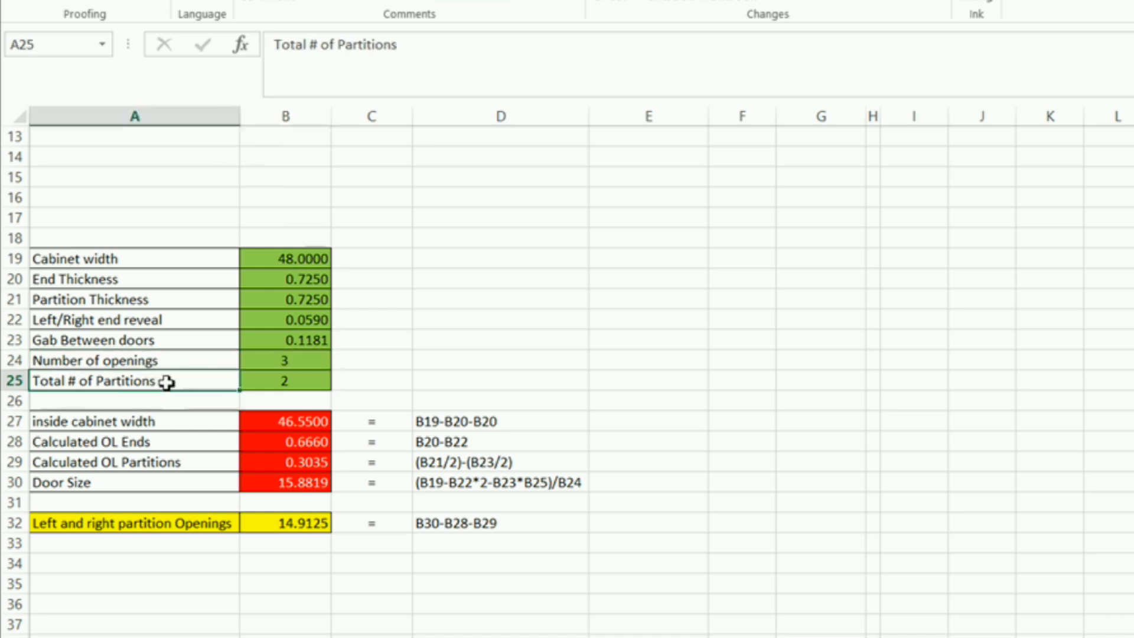
pyautogui.click(284, 380)
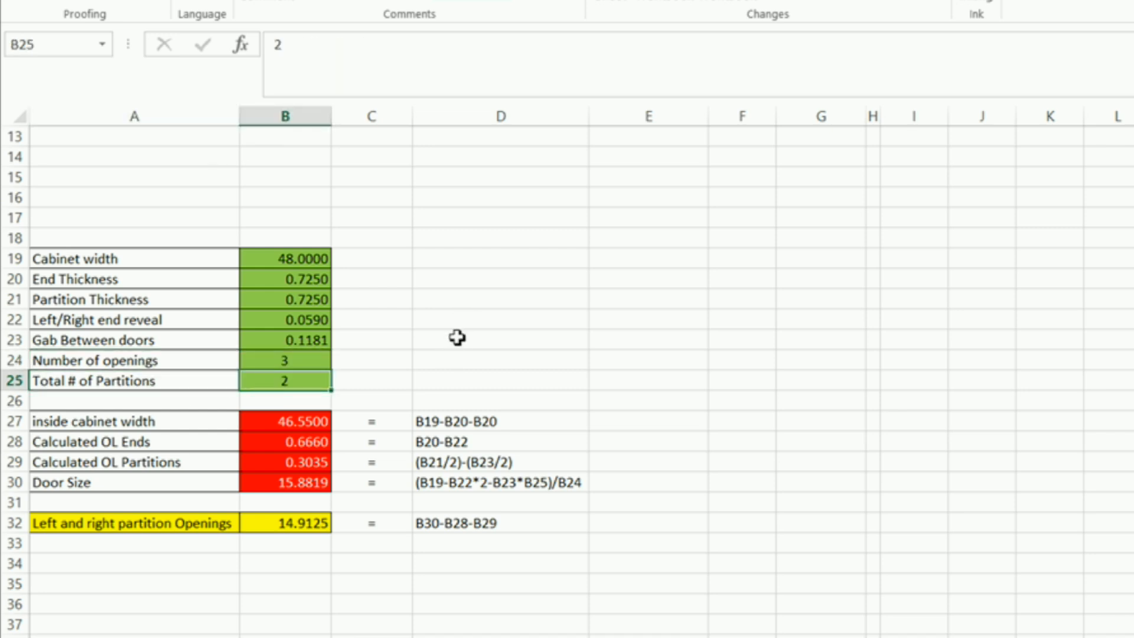
pyautogui.moveTo(321, 186)
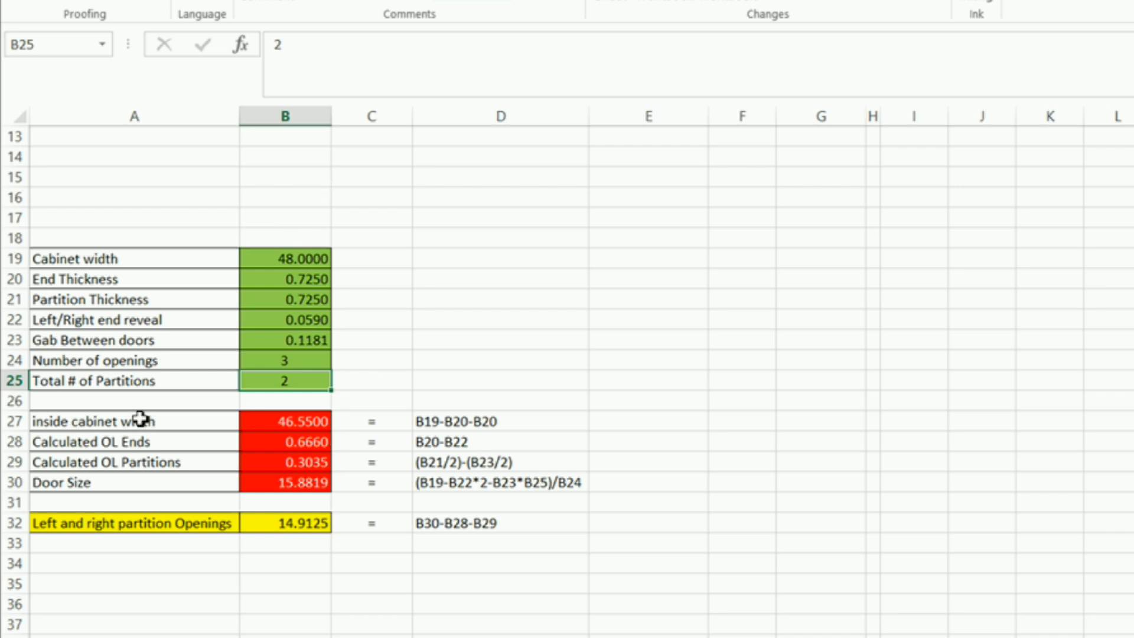
pyautogui.moveTo(338, 447)
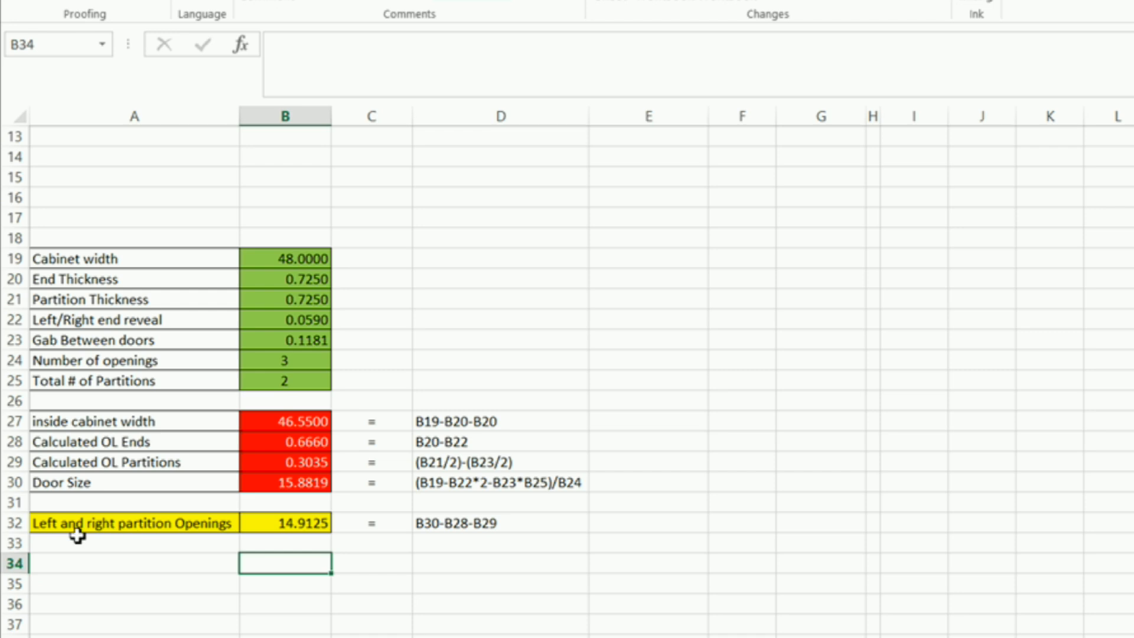
pyautogui.moveTo(286, 513)
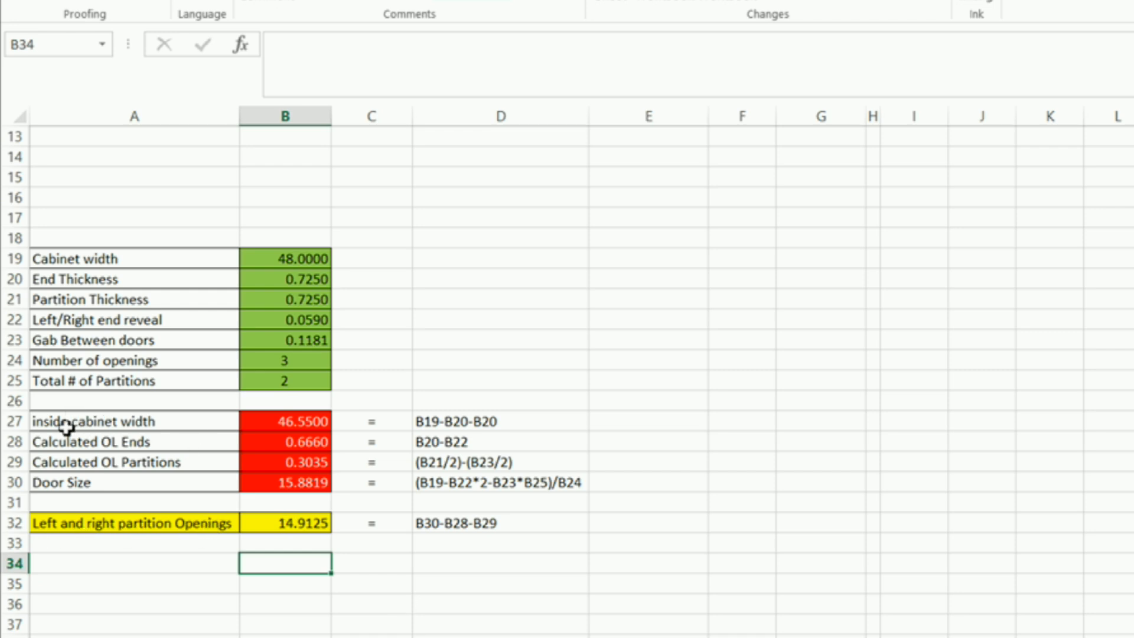
pyautogui.moveTo(270, 430)
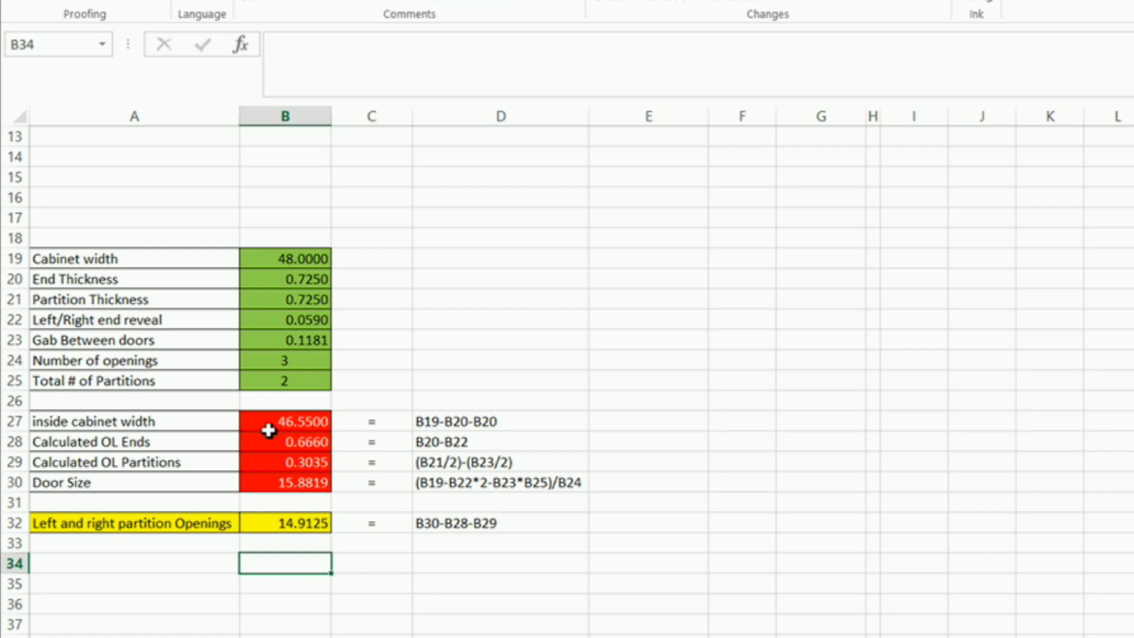
pyautogui.click(283, 421)
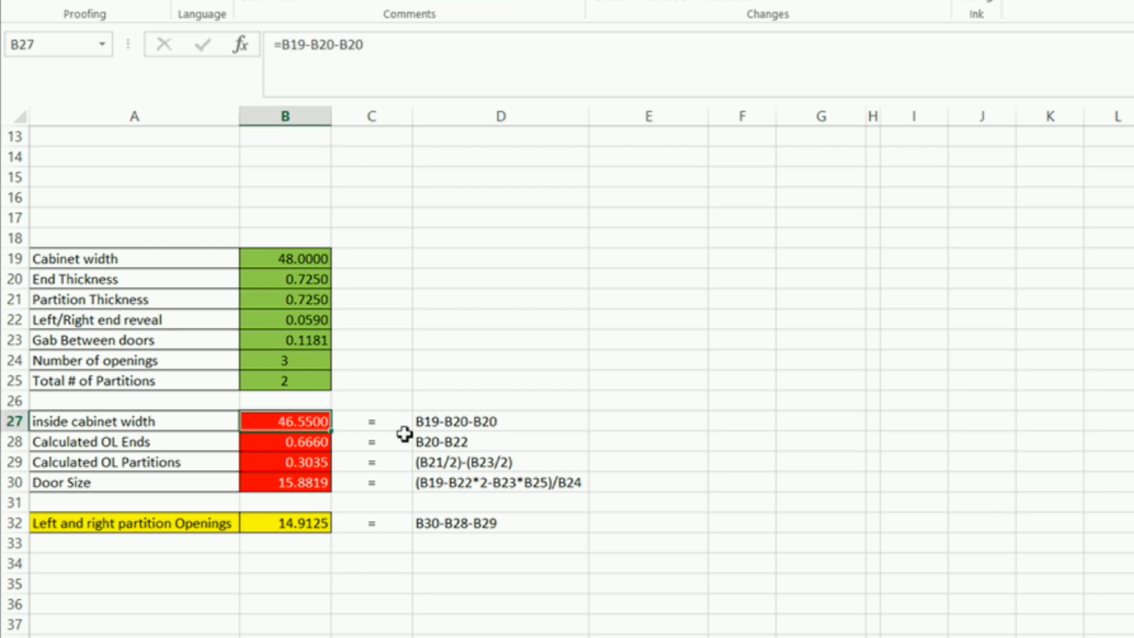
pyautogui.moveTo(162, 285)
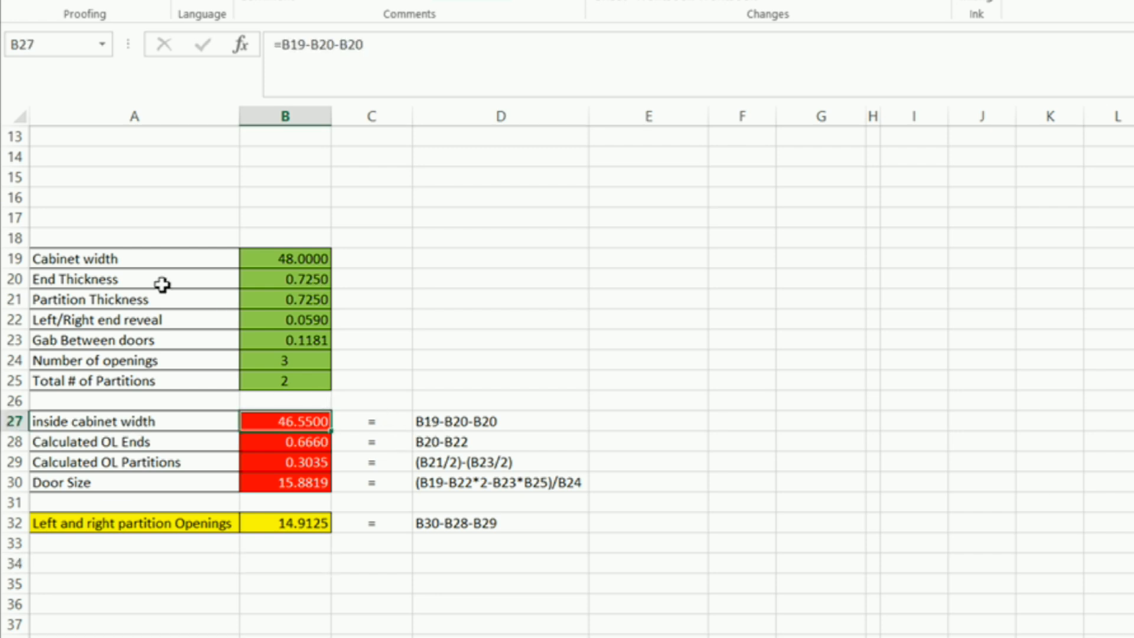
pyautogui.moveTo(434, 421)
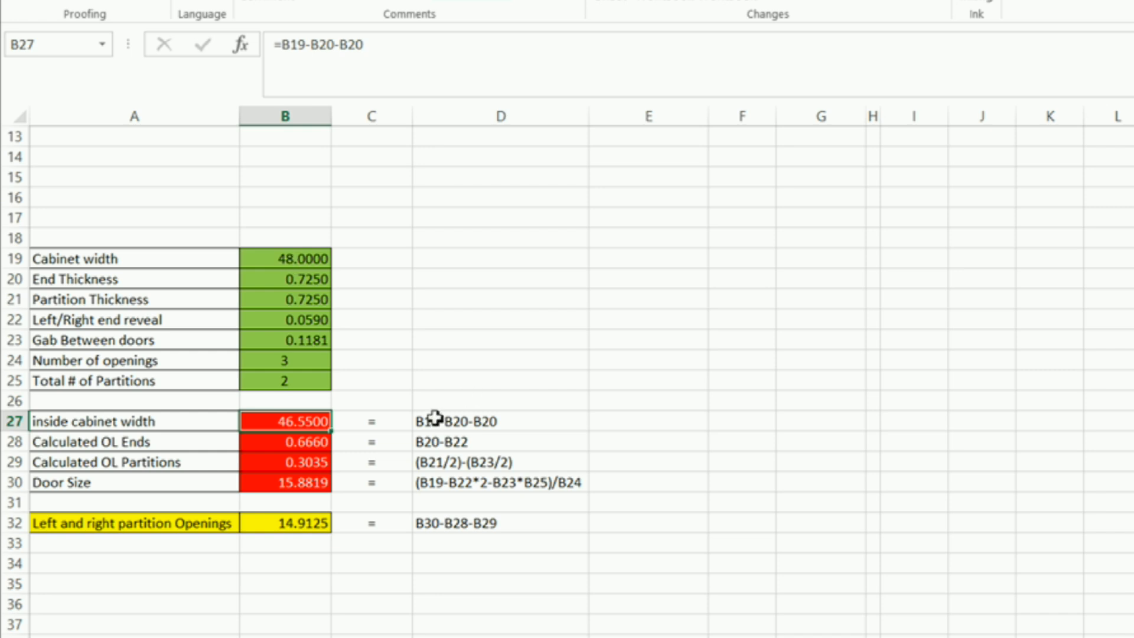
pyautogui.moveTo(273, 315)
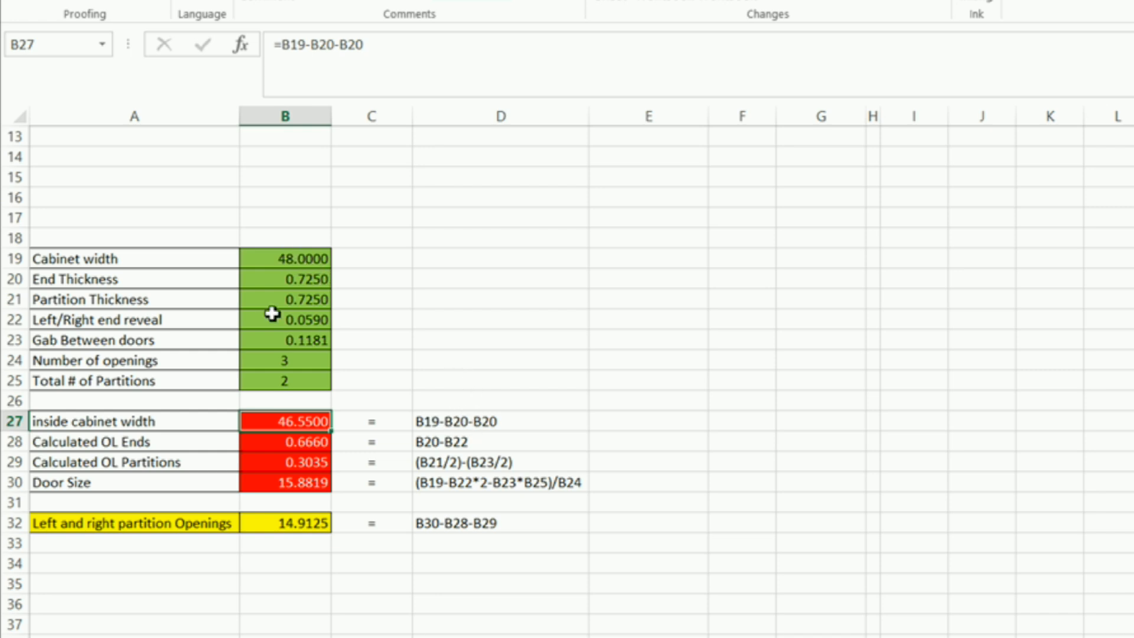
pyautogui.moveTo(288, 281)
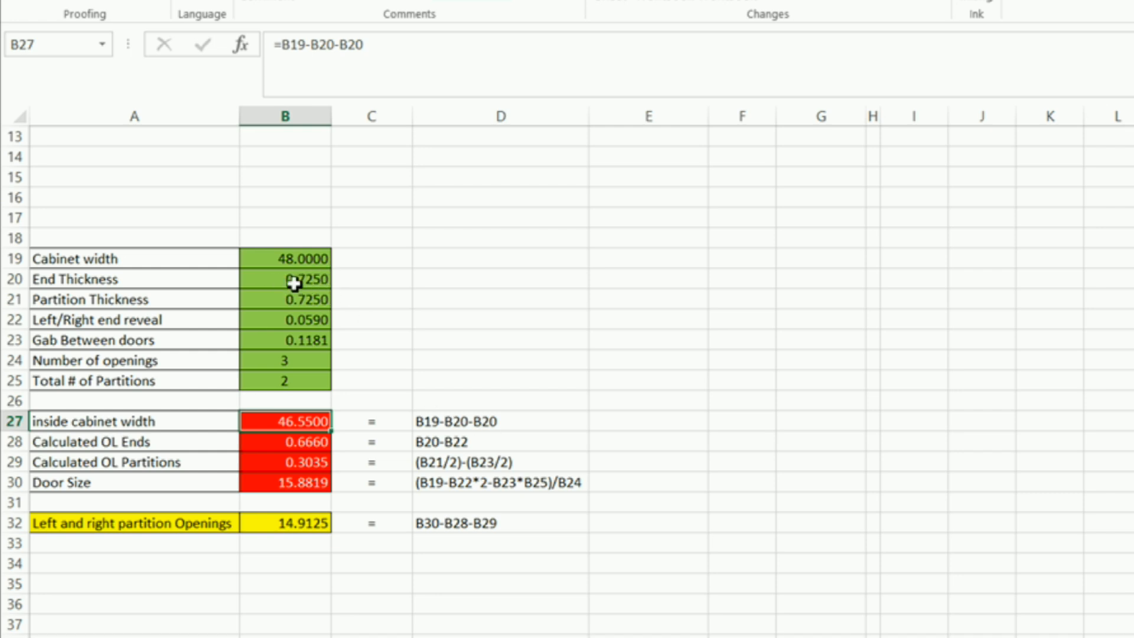
pyautogui.moveTo(329, 281)
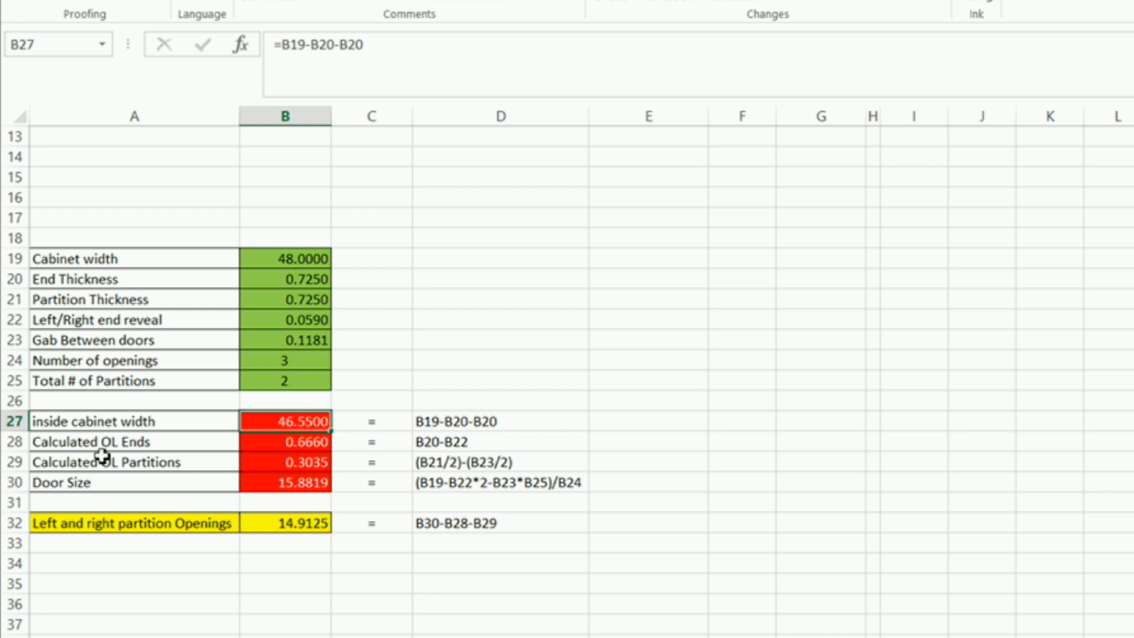
pyautogui.click(134, 442)
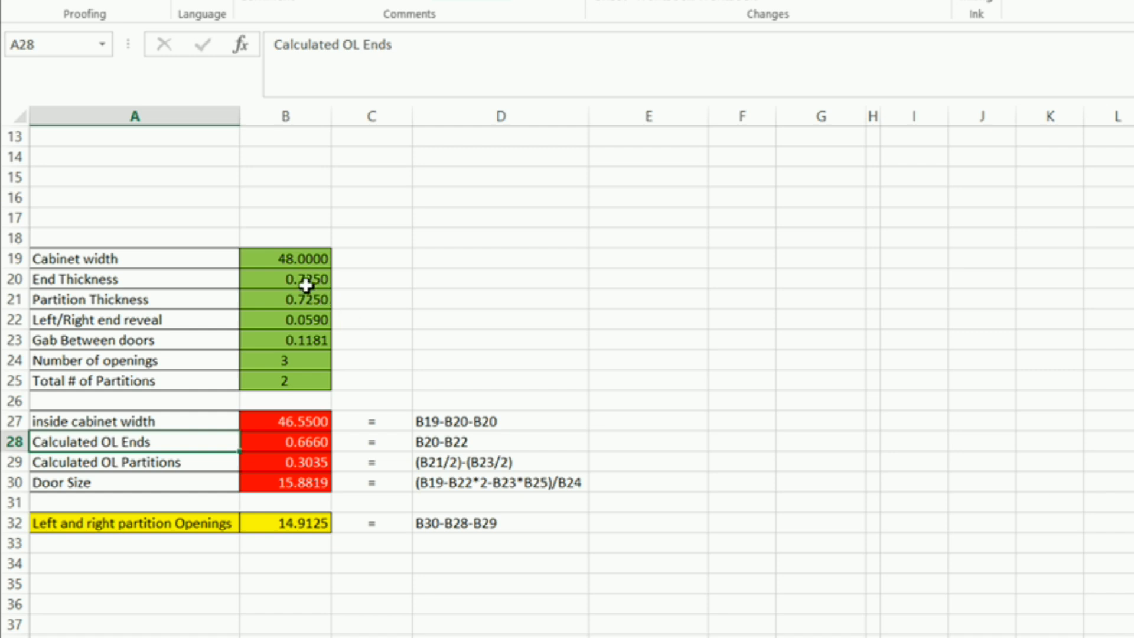
pyautogui.click(284, 441)
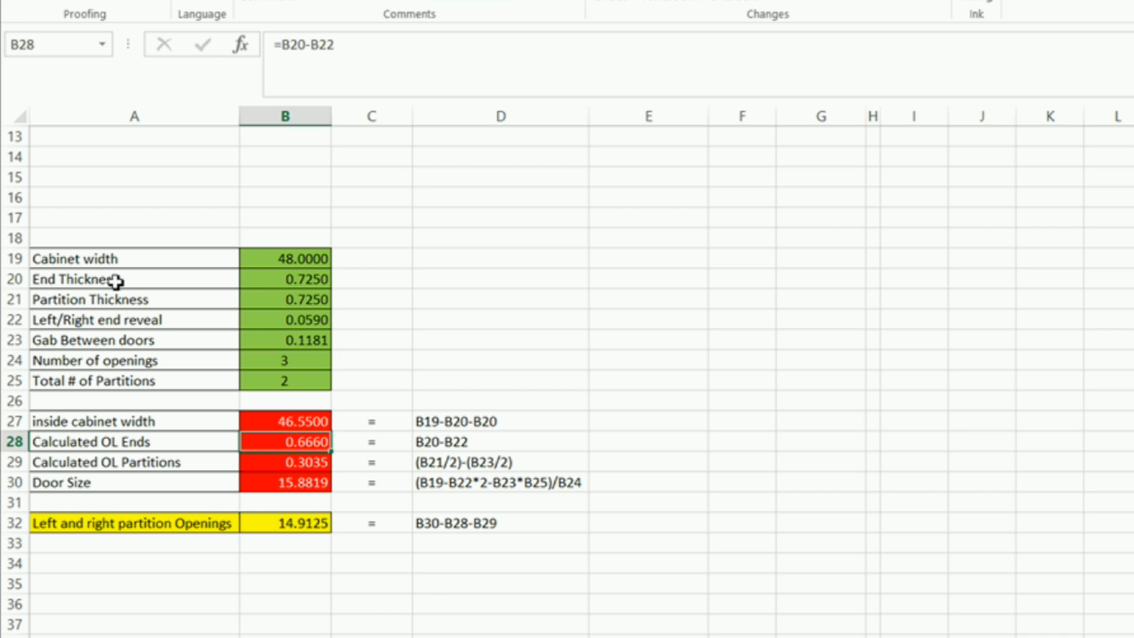
pyautogui.moveTo(473, 432)
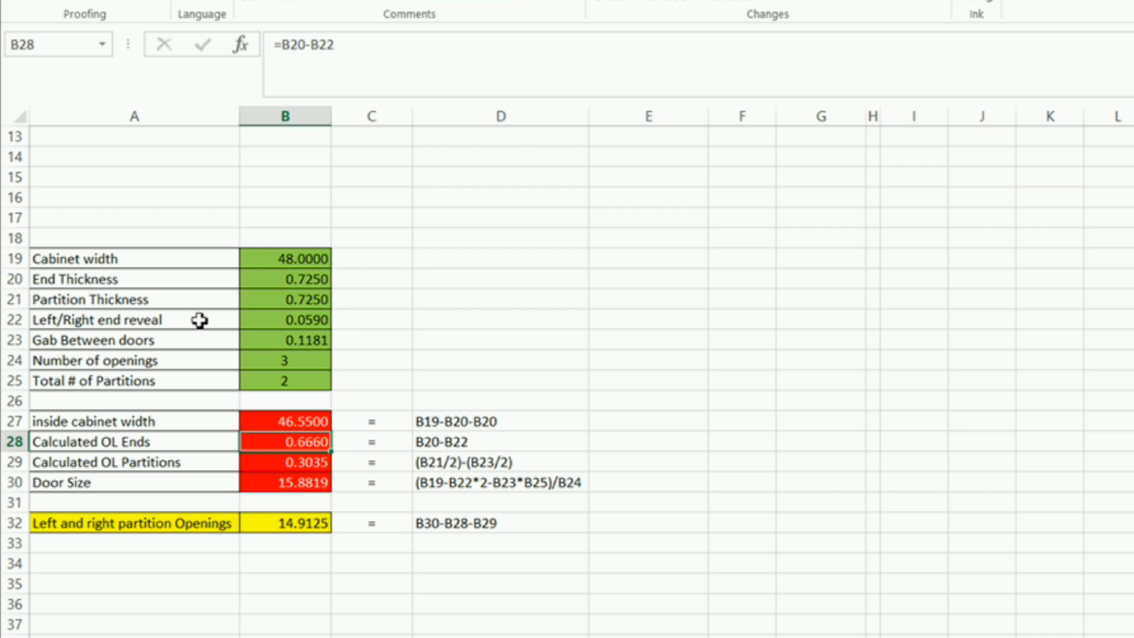
pyautogui.moveTo(87, 334)
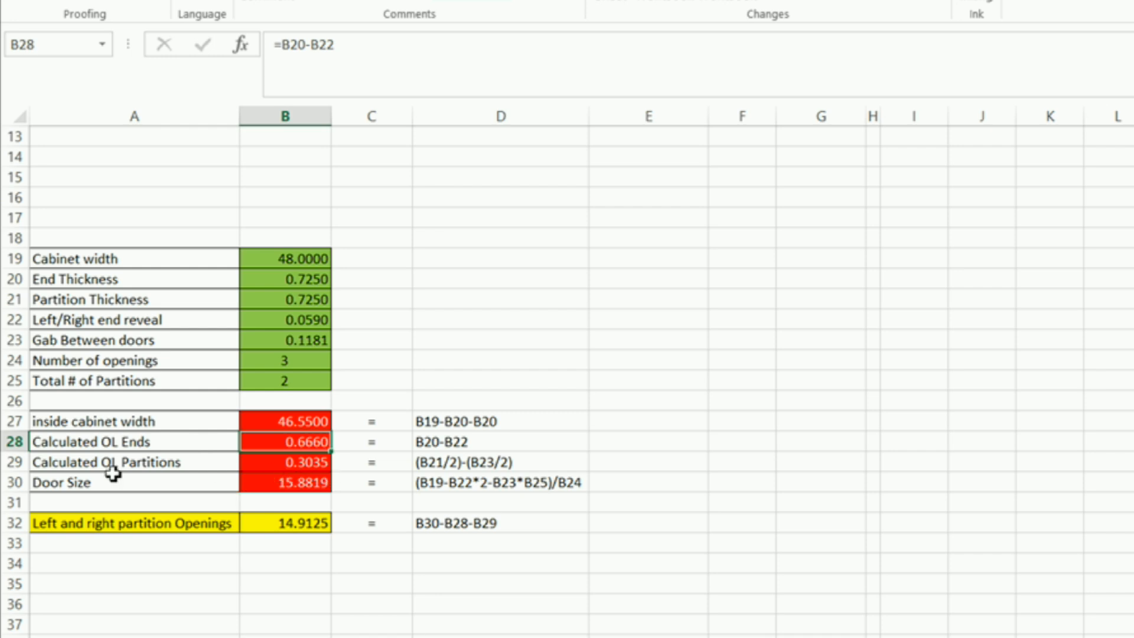
pyautogui.click(134, 461)
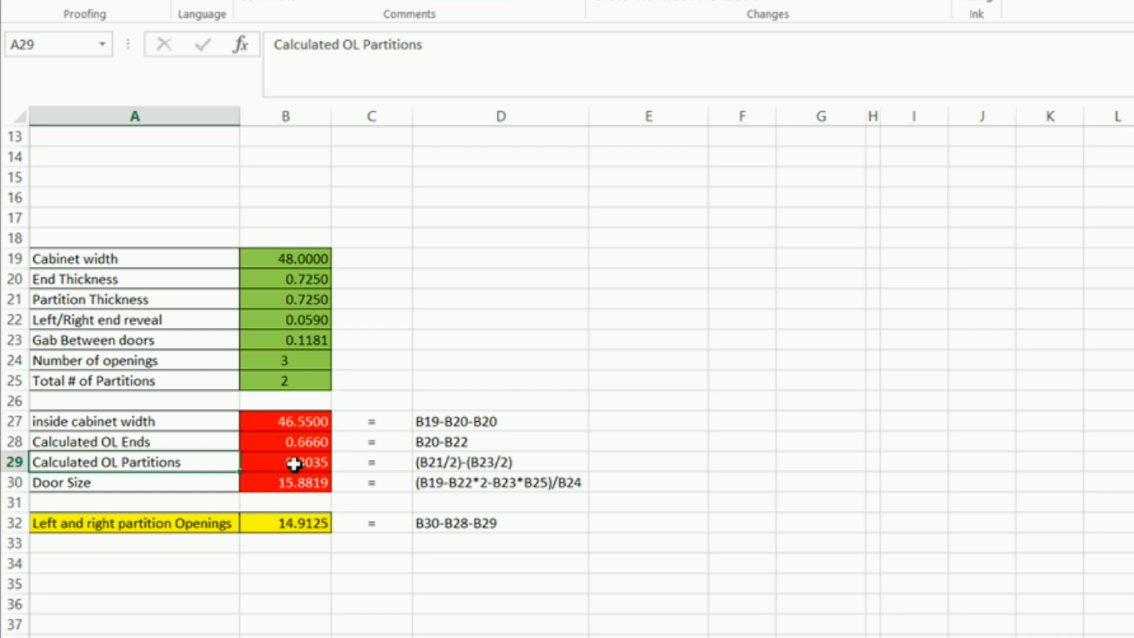
pyautogui.click(284, 462)
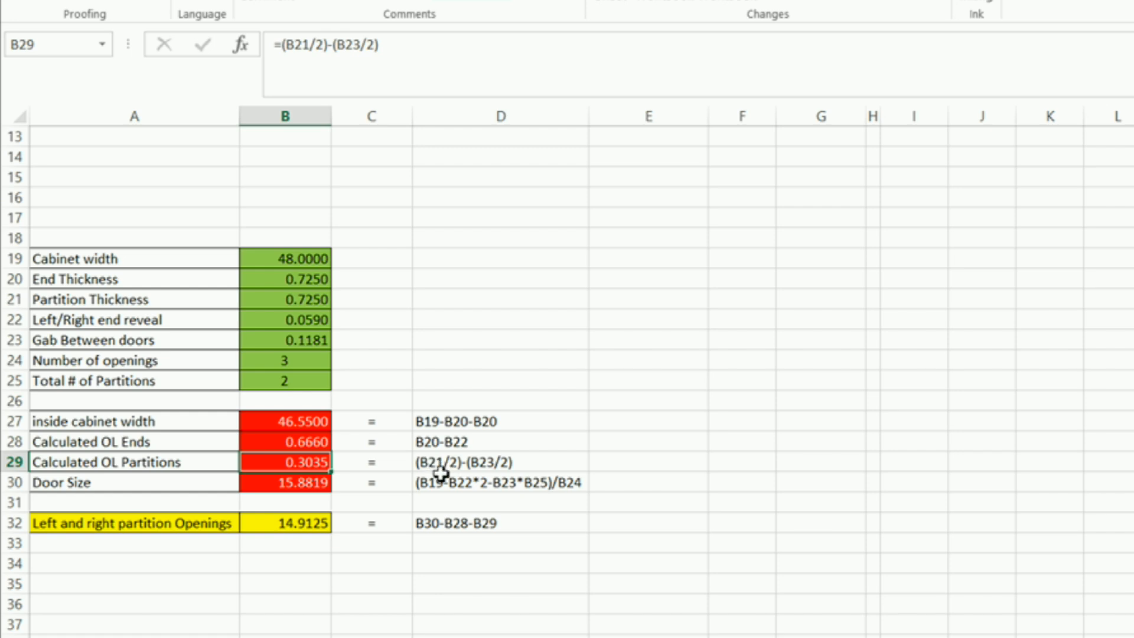
pyautogui.moveTo(462, 469)
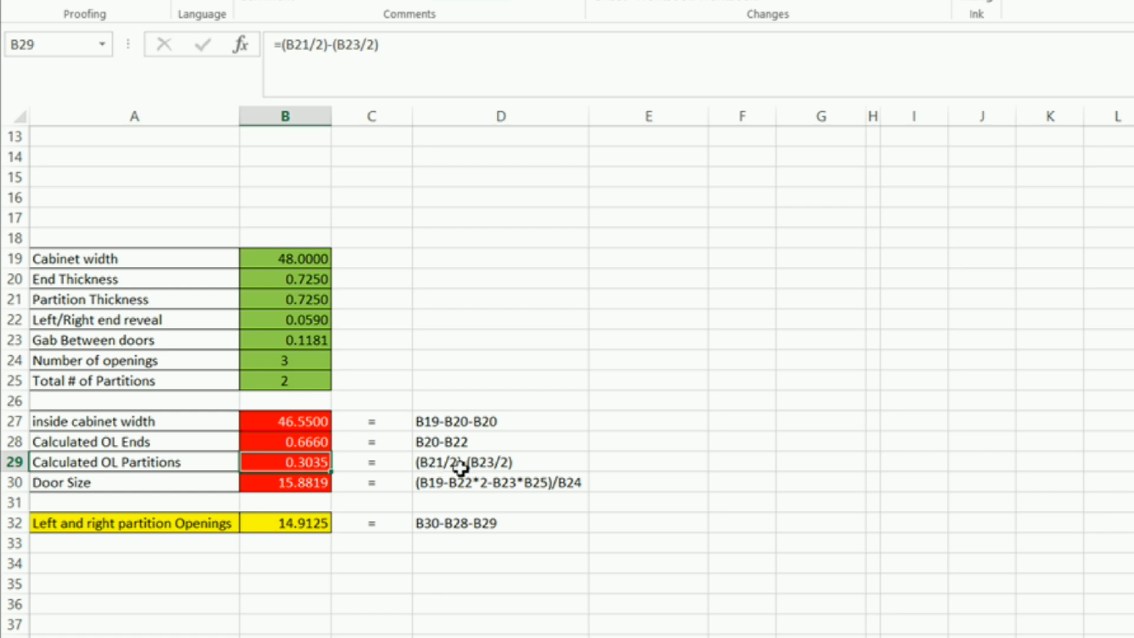
pyautogui.moveTo(304, 299)
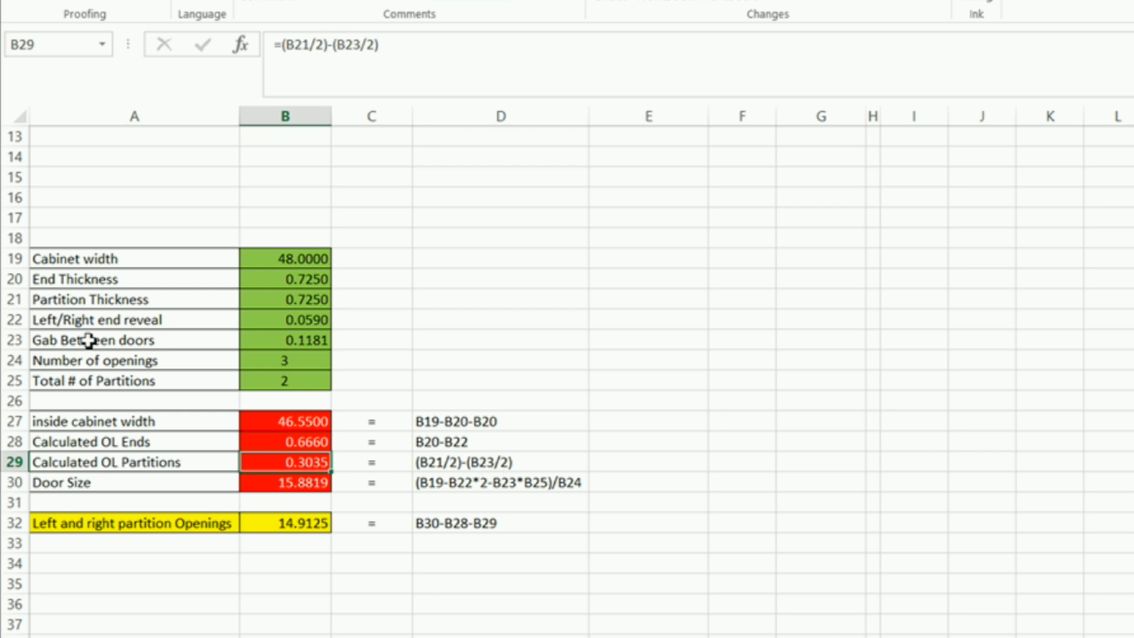
pyautogui.moveTo(360, 367)
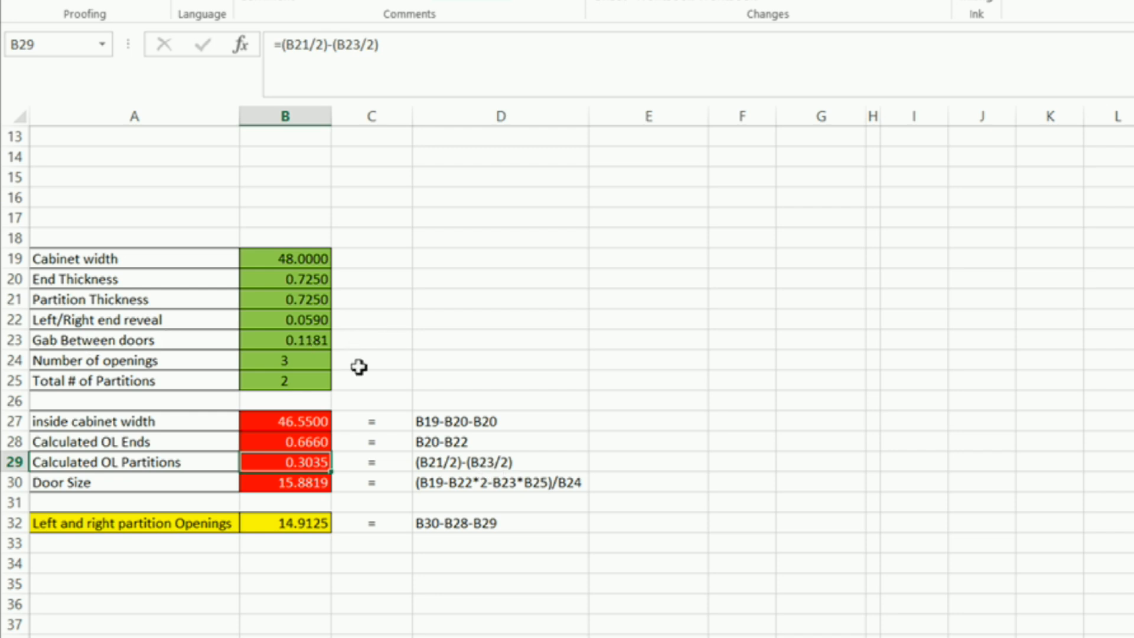
pyautogui.moveTo(439, 468)
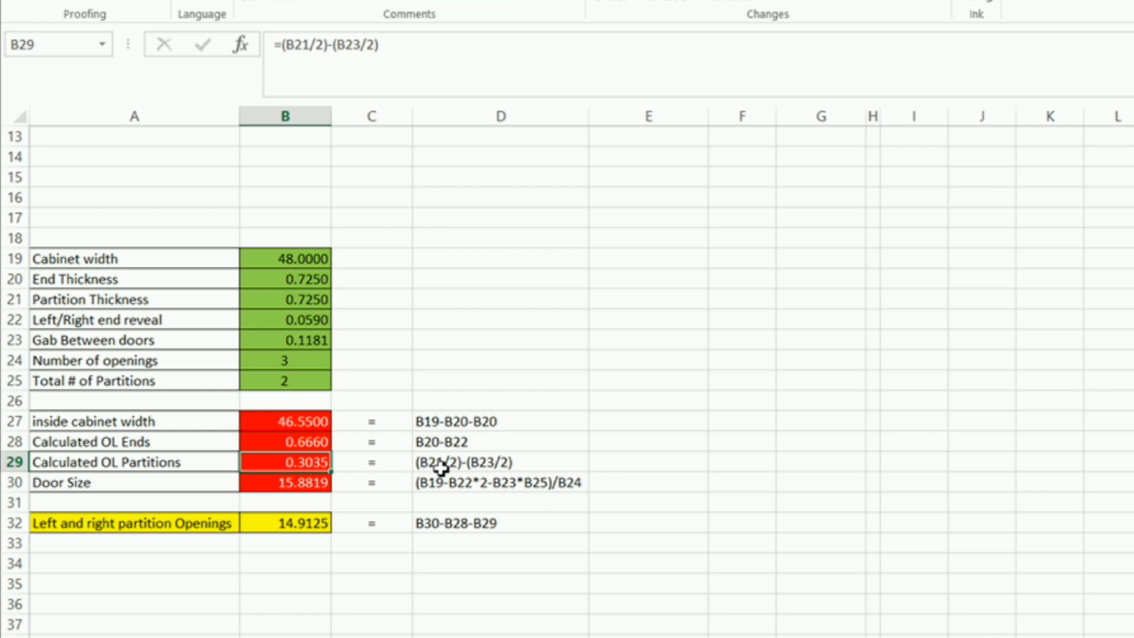
pyautogui.moveTo(502, 470)
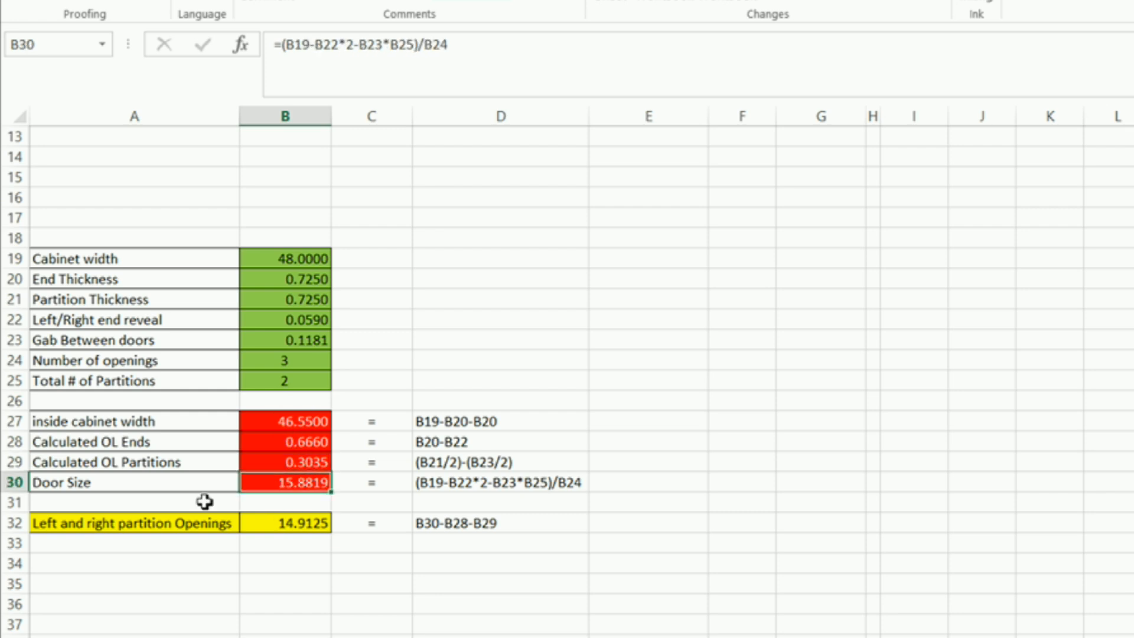
pyautogui.moveTo(290, 454)
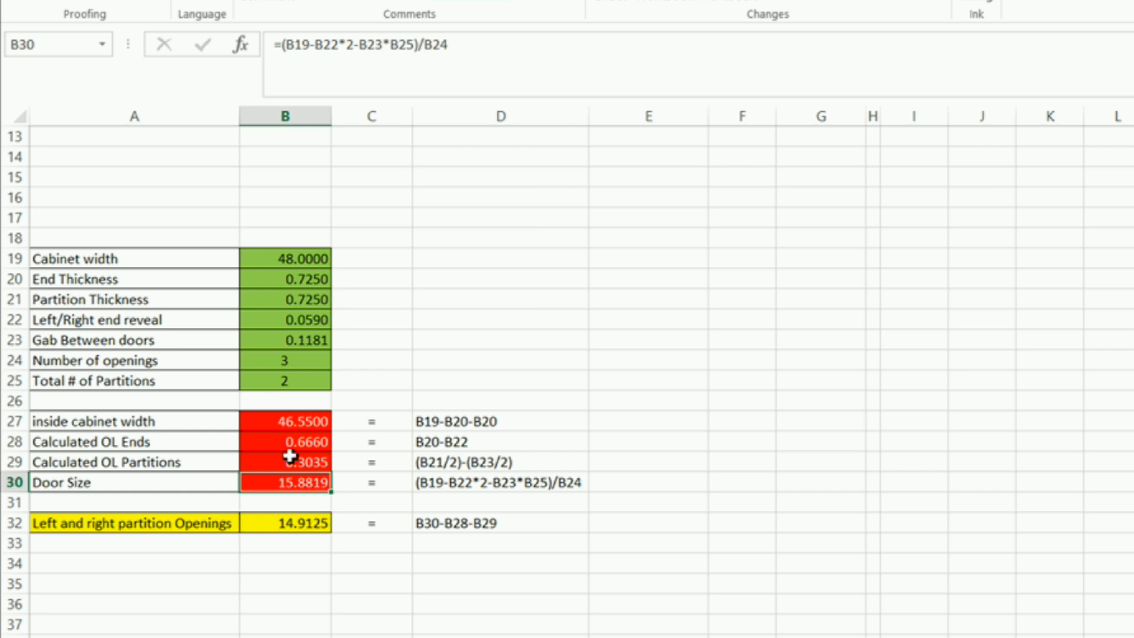
pyautogui.moveTo(289, 477)
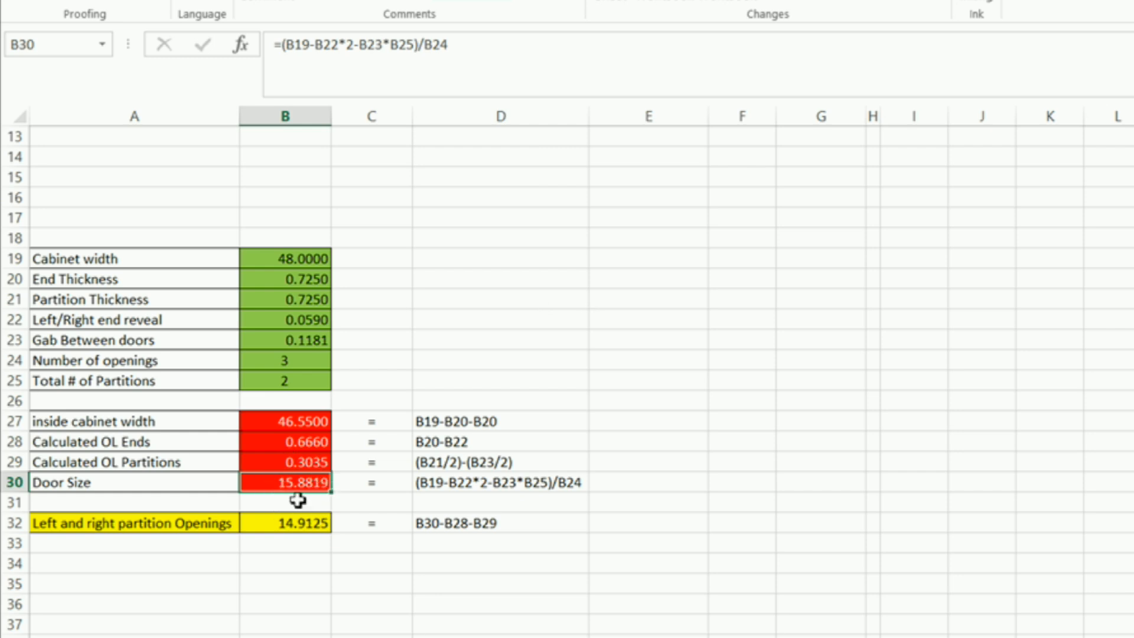
pyautogui.moveTo(320, 503)
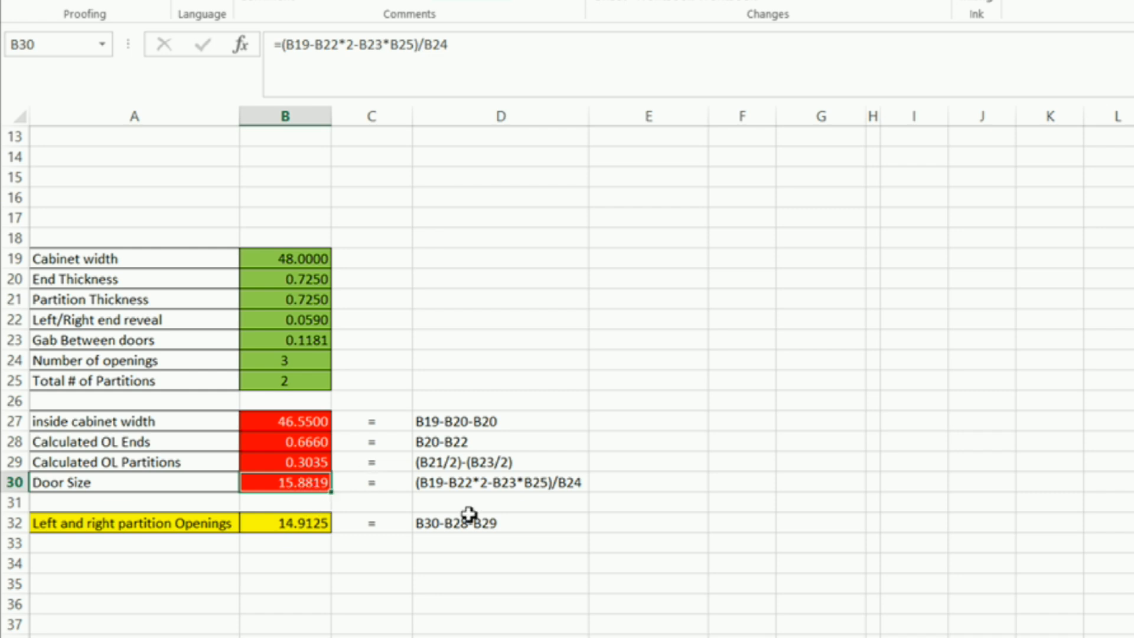
pyautogui.moveTo(68, 266)
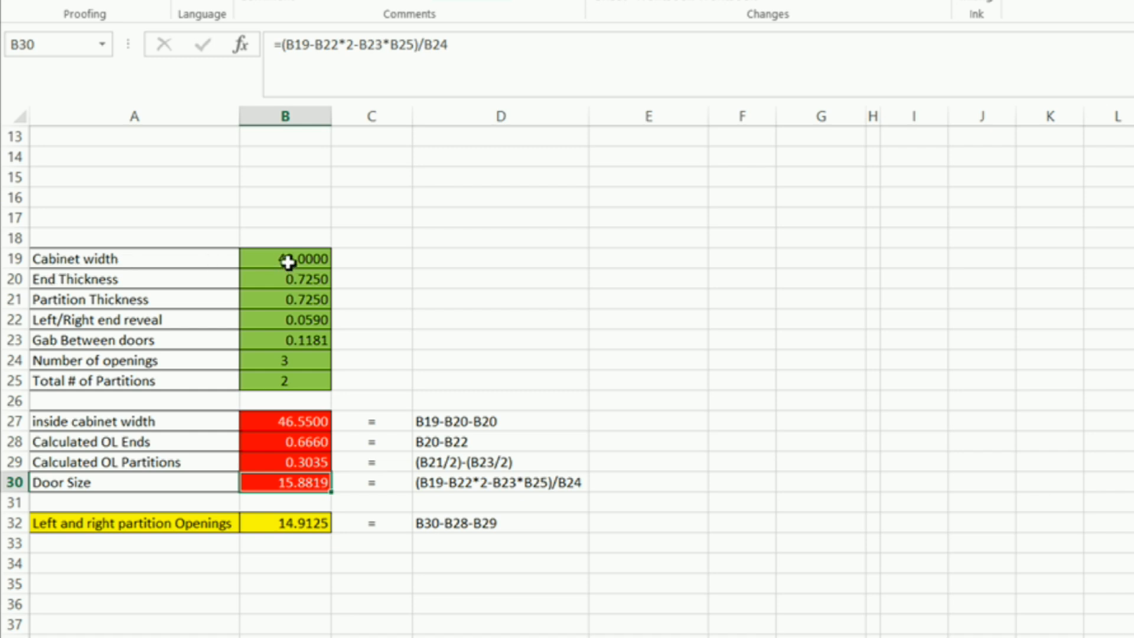
pyautogui.moveTo(283, 328)
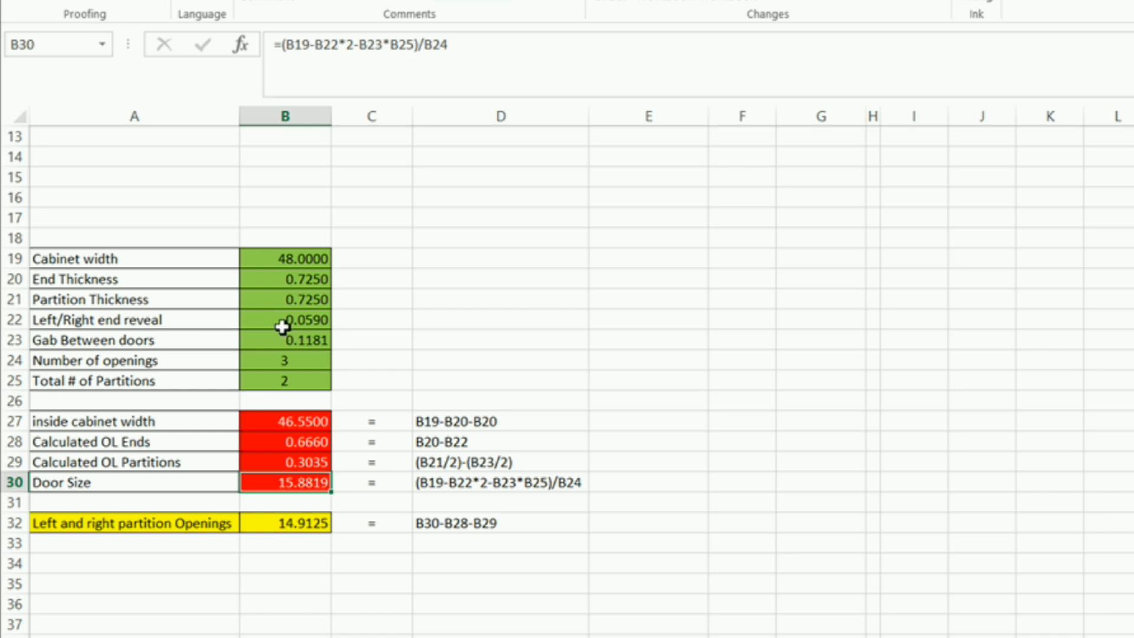
pyautogui.moveTo(290, 324)
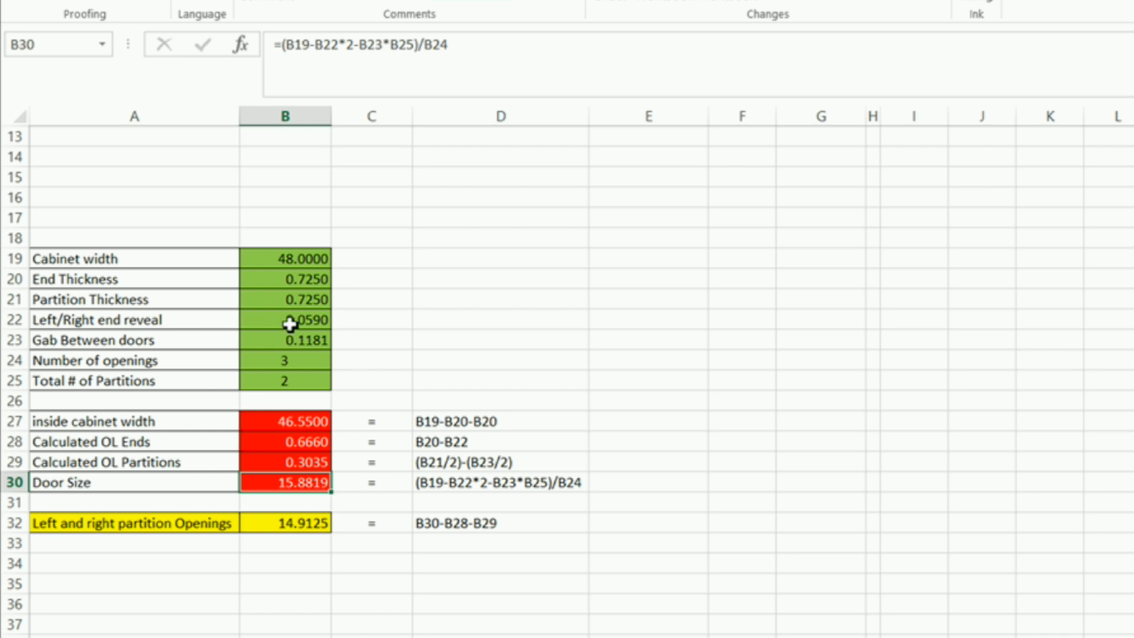
pyautogui.moveTo(489, 503)
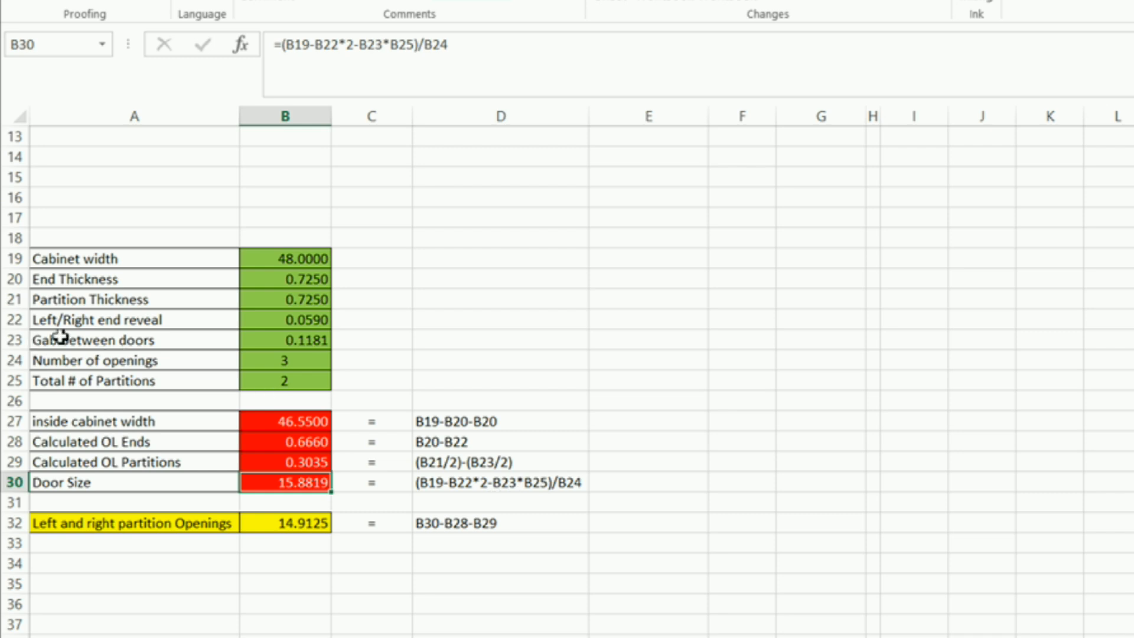
pyautogui.moveTo(305, 341)
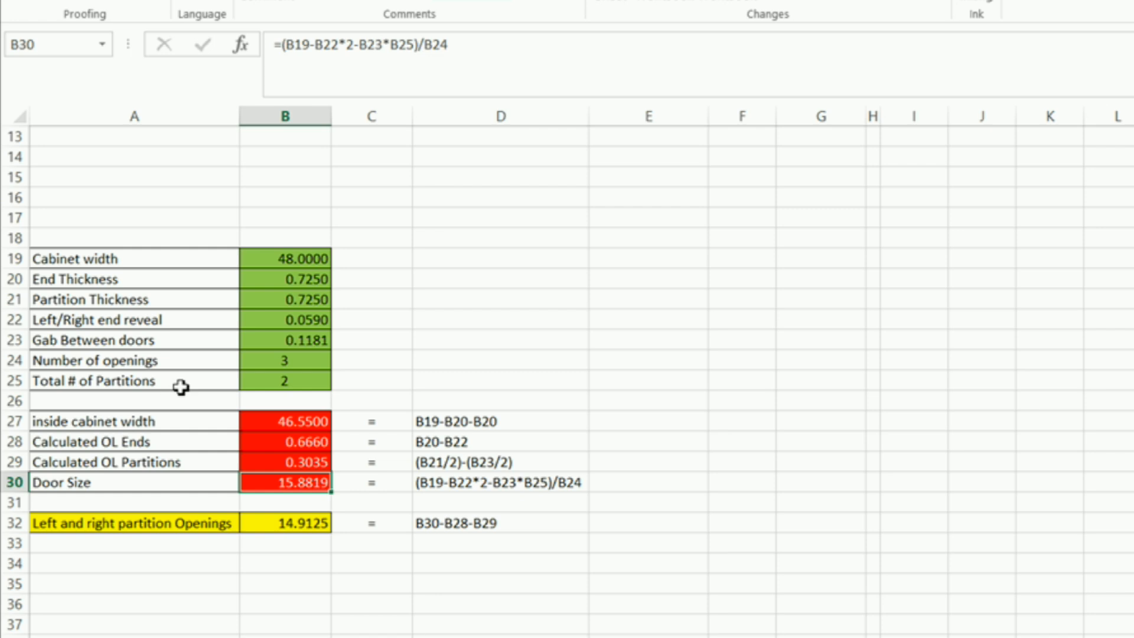
pyautogui.moveTo(302, 387)
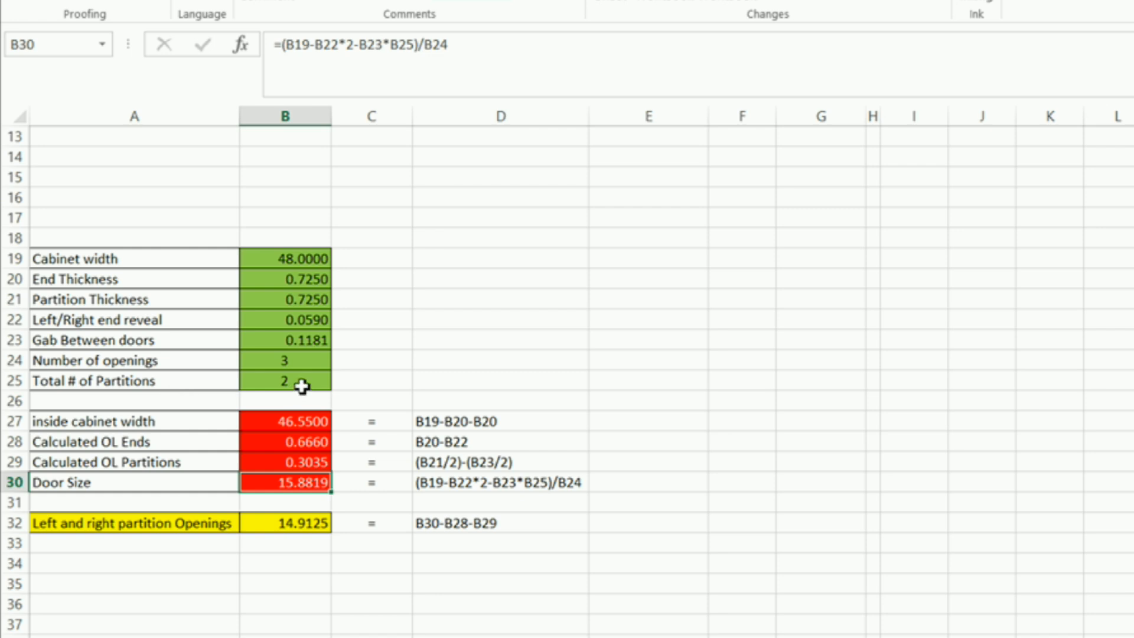
pyautogui.moveTo(327, 407)
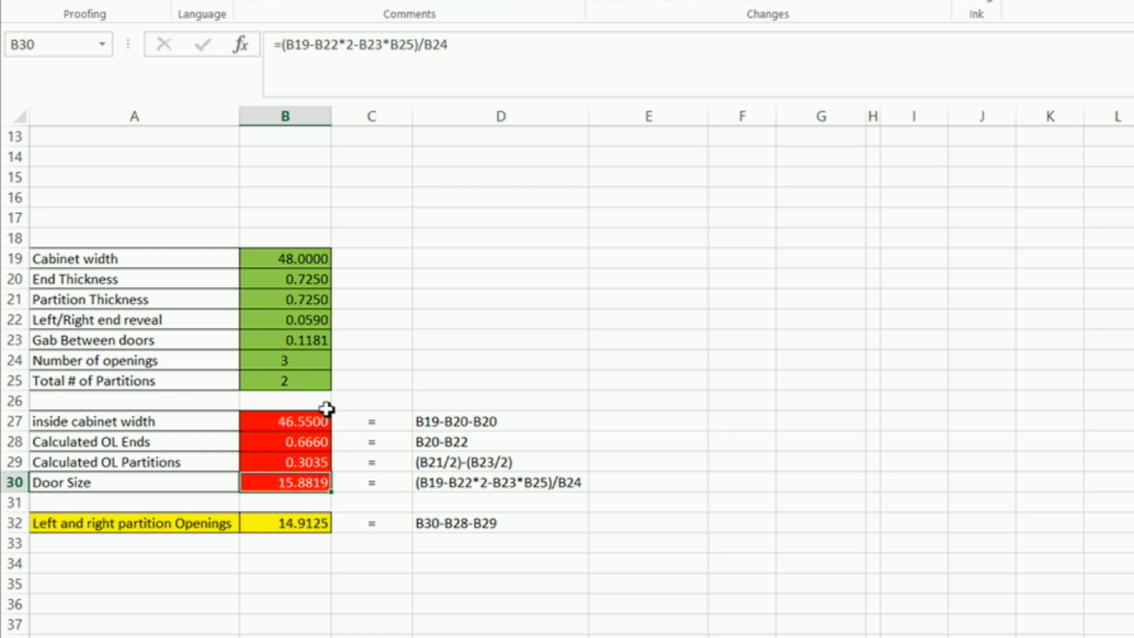
pyautogui.moveTo(273, 380)
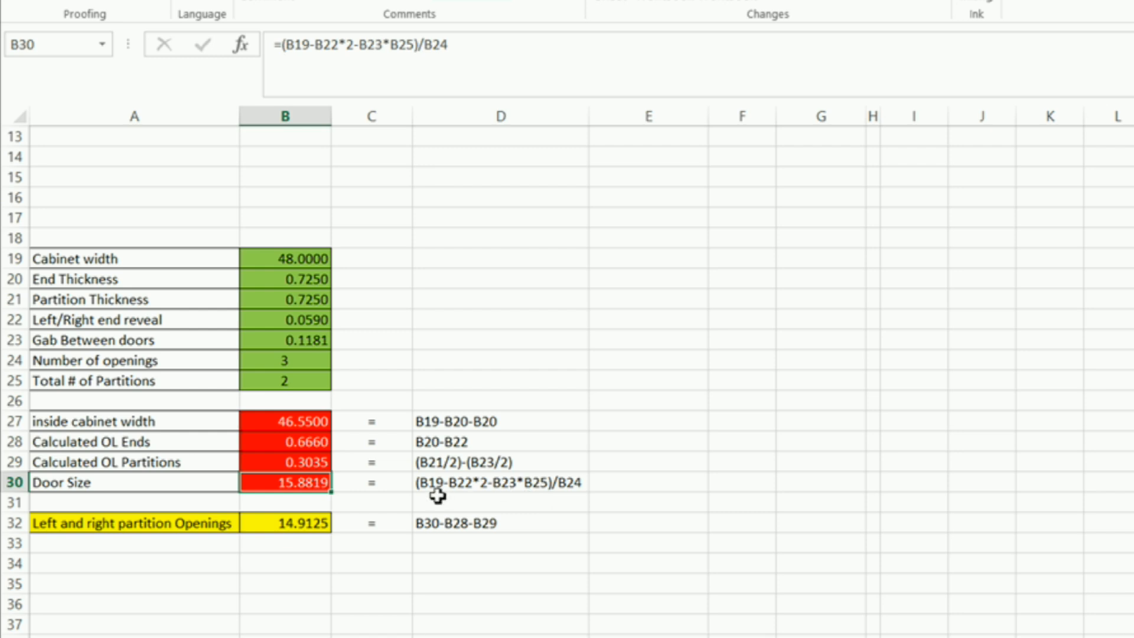
pyautogui.moveTo(518, 501)
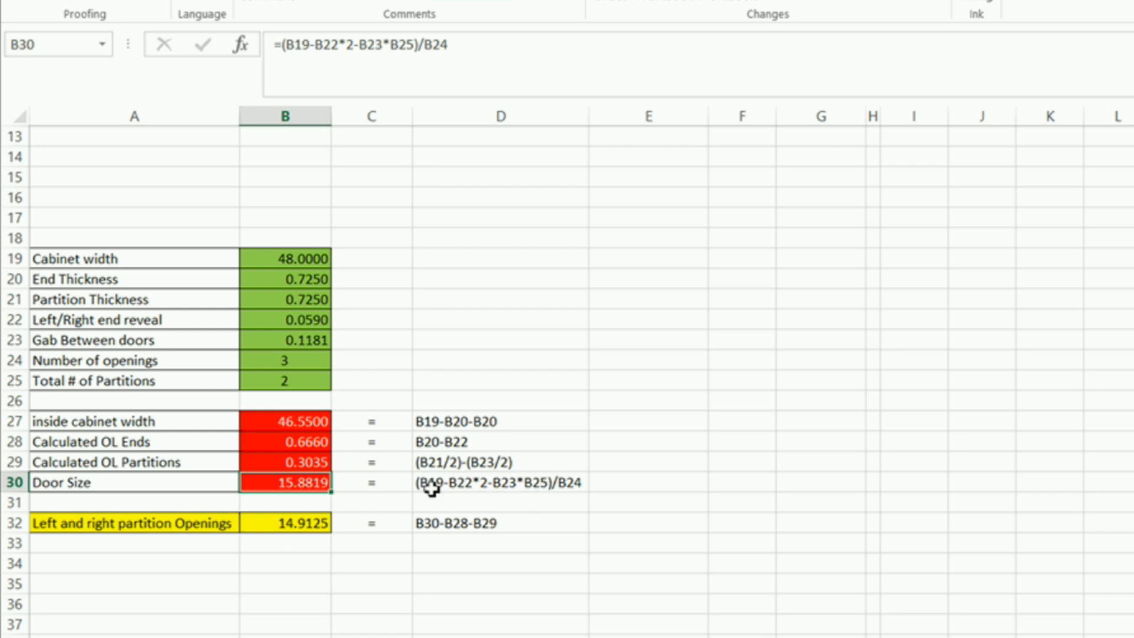
pyautogui.moveTo(564, 498)
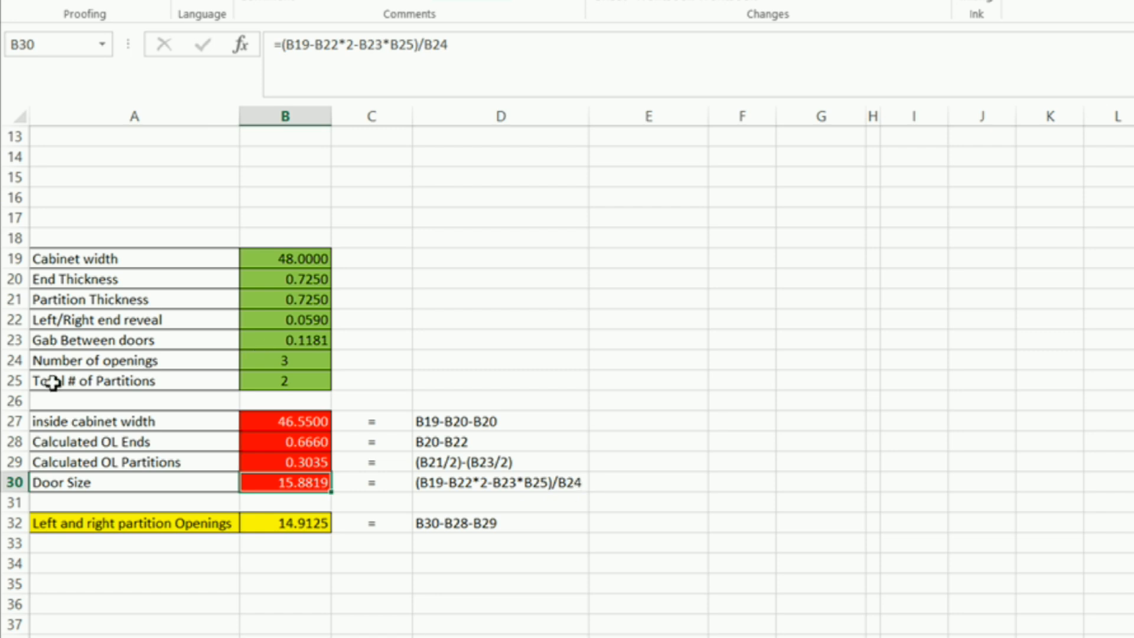
pyautogui.moveTo(290, 352)
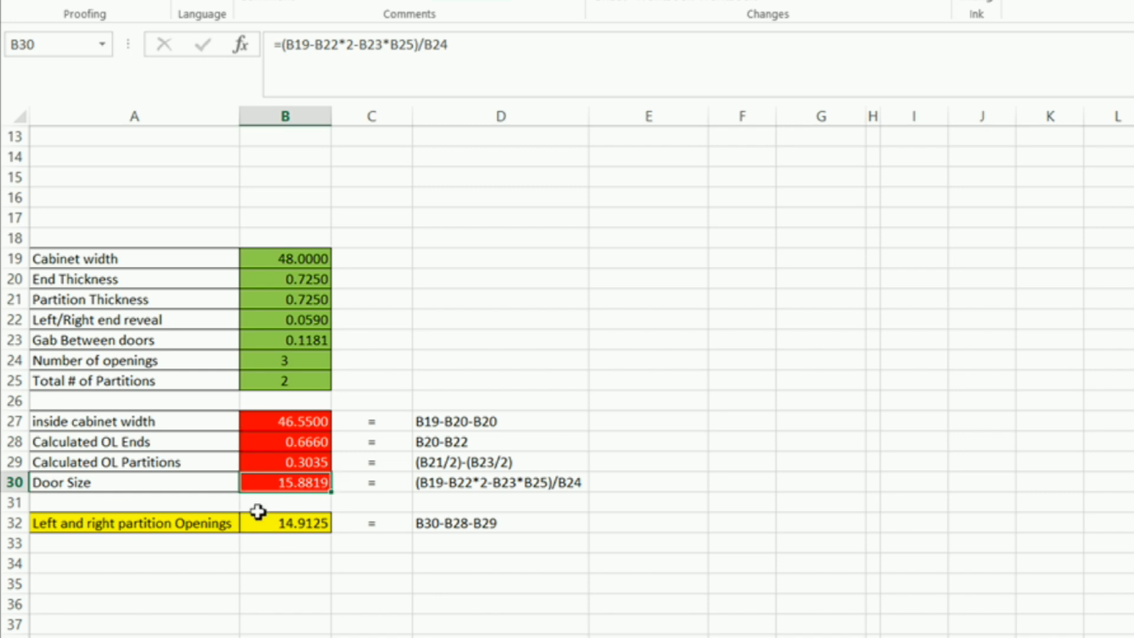
pyautogui.moveTo(241, 387)
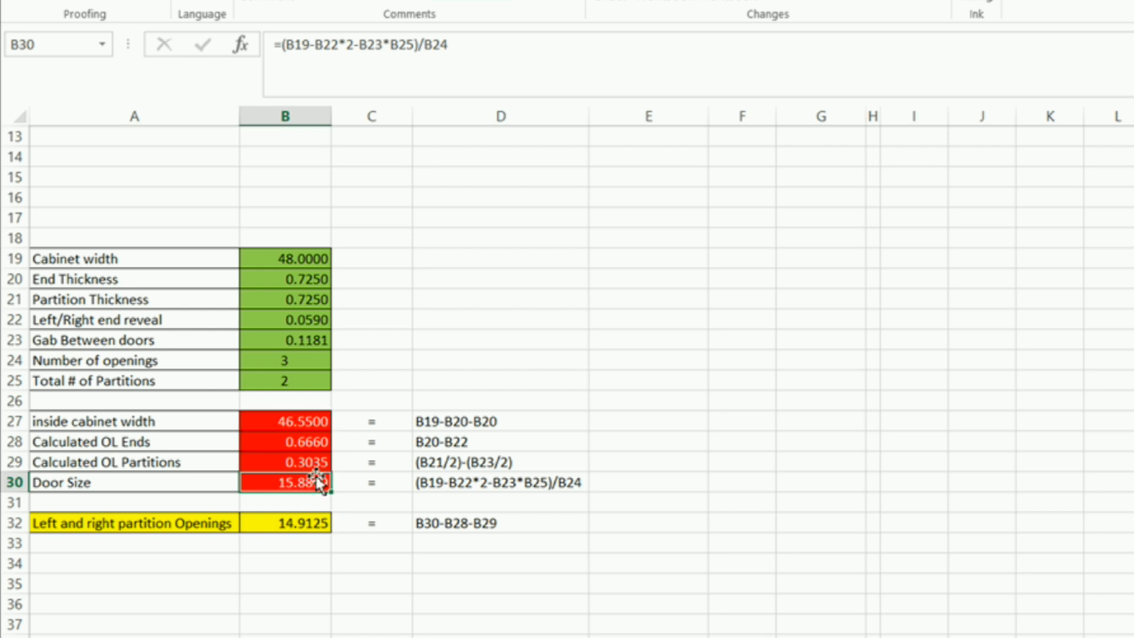
pyautogui.moveTo(284, 423)
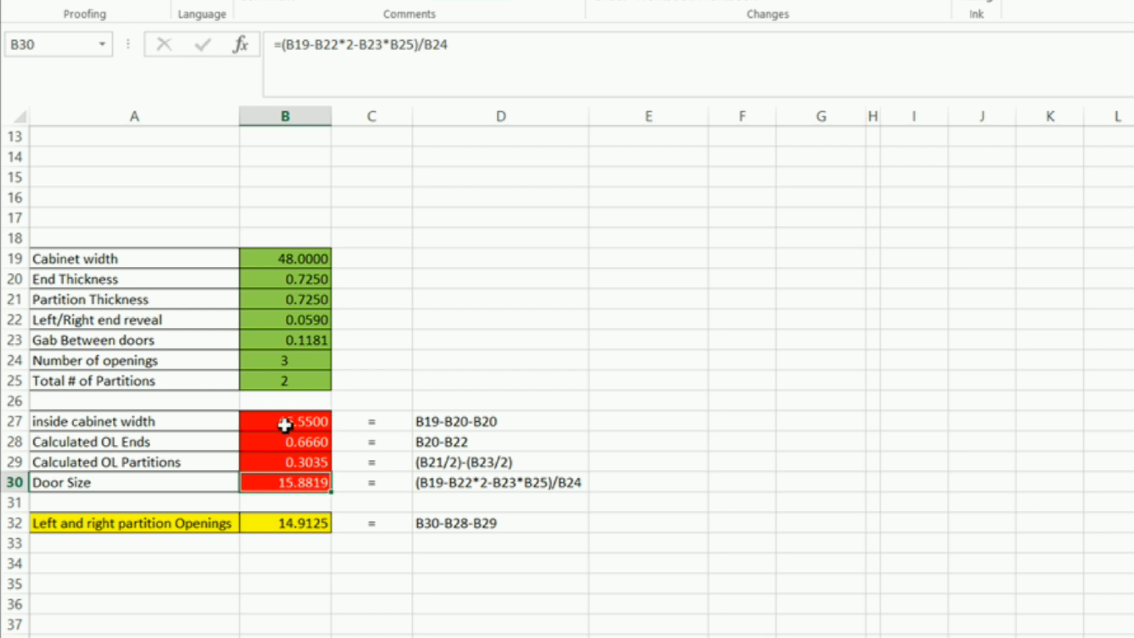
pyautogui.click(283, 462)
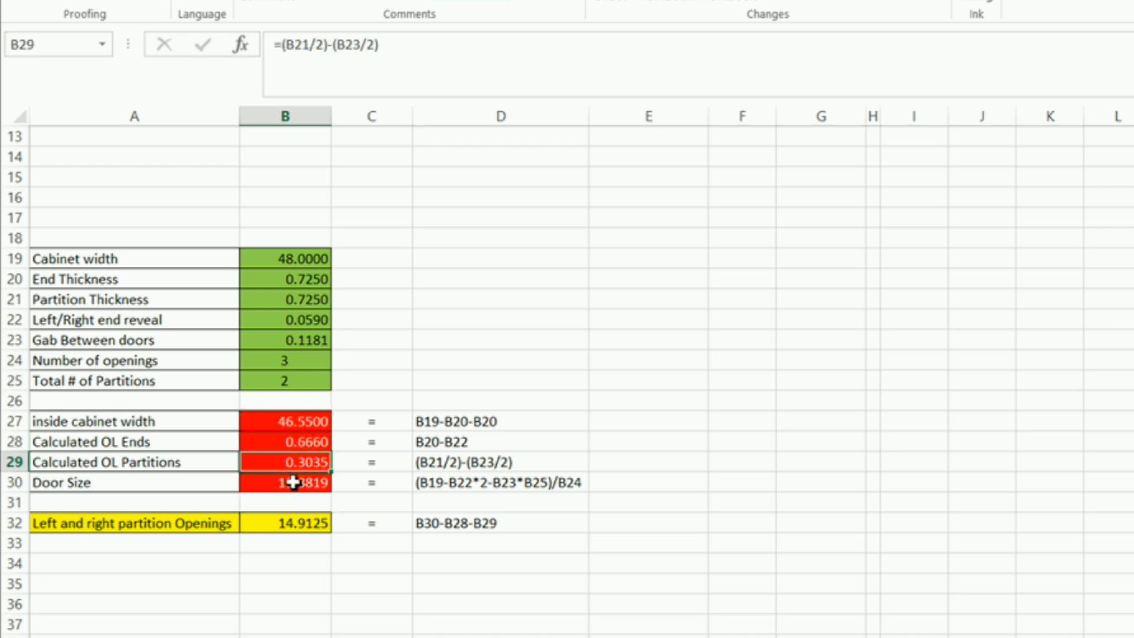
pyautogui.click(283, 523)
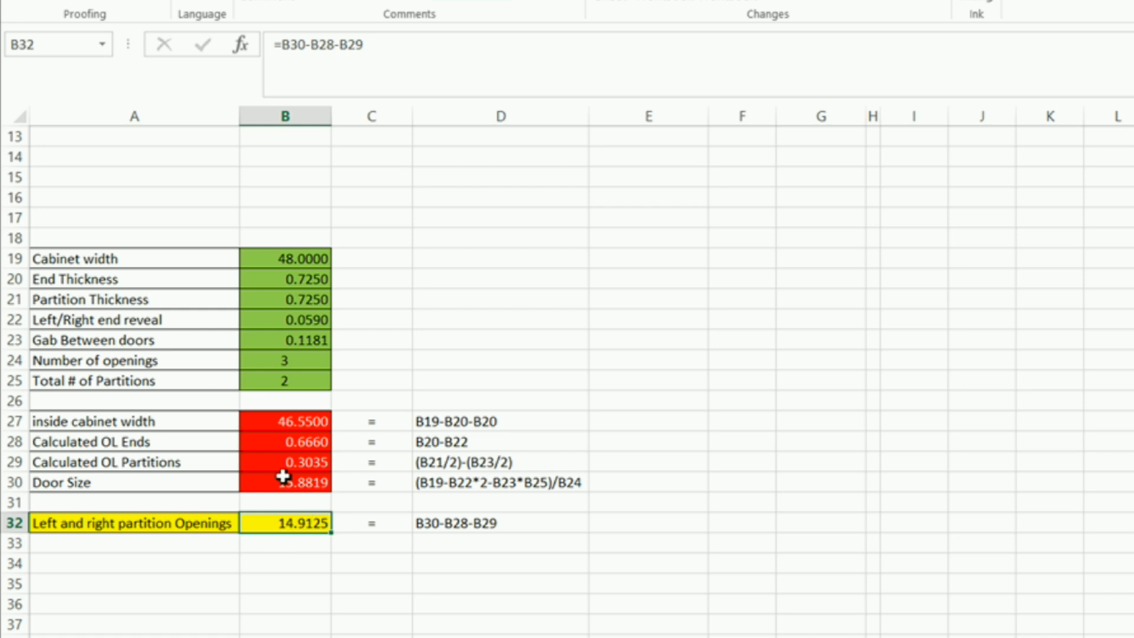
pyautogui.click(284, 482)
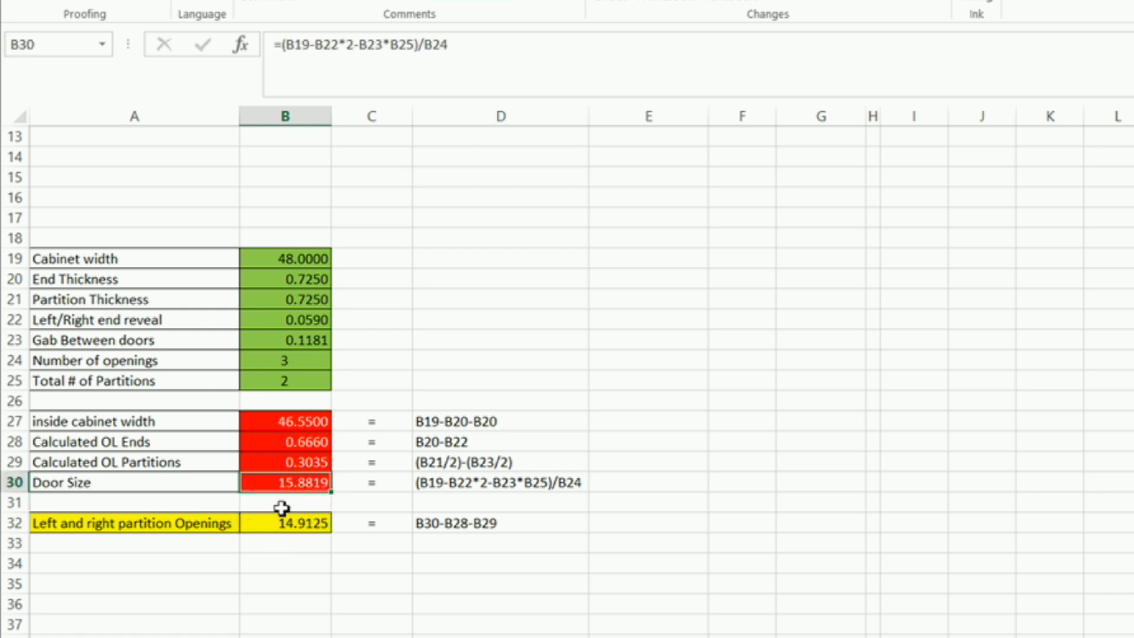
pyautogui.click(284, 501)
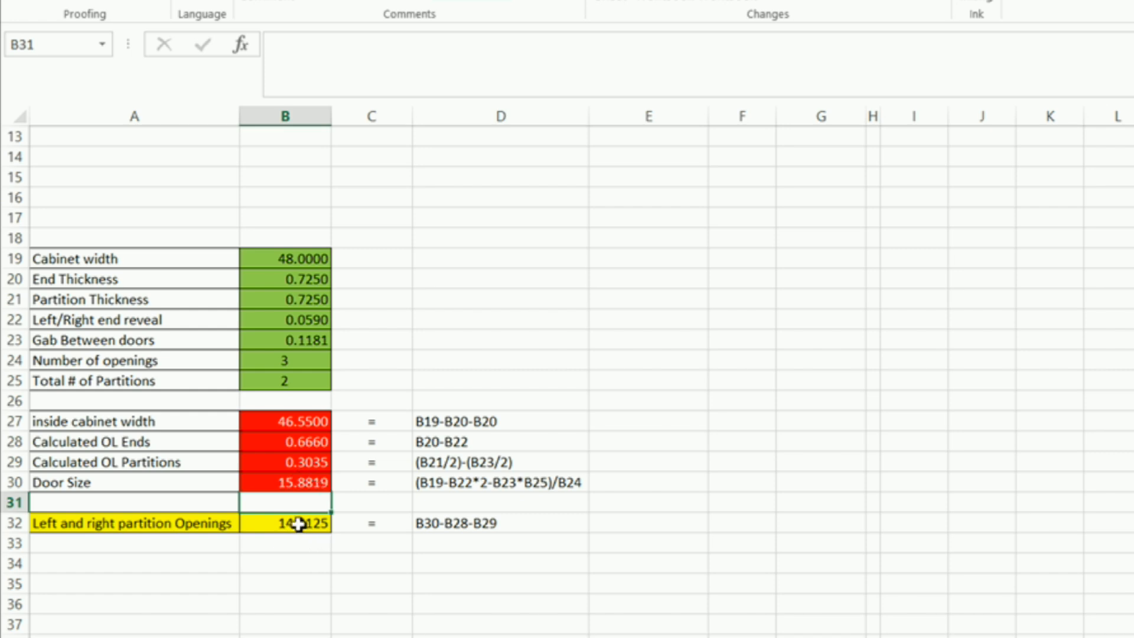
pyautogui.click(284, 523)
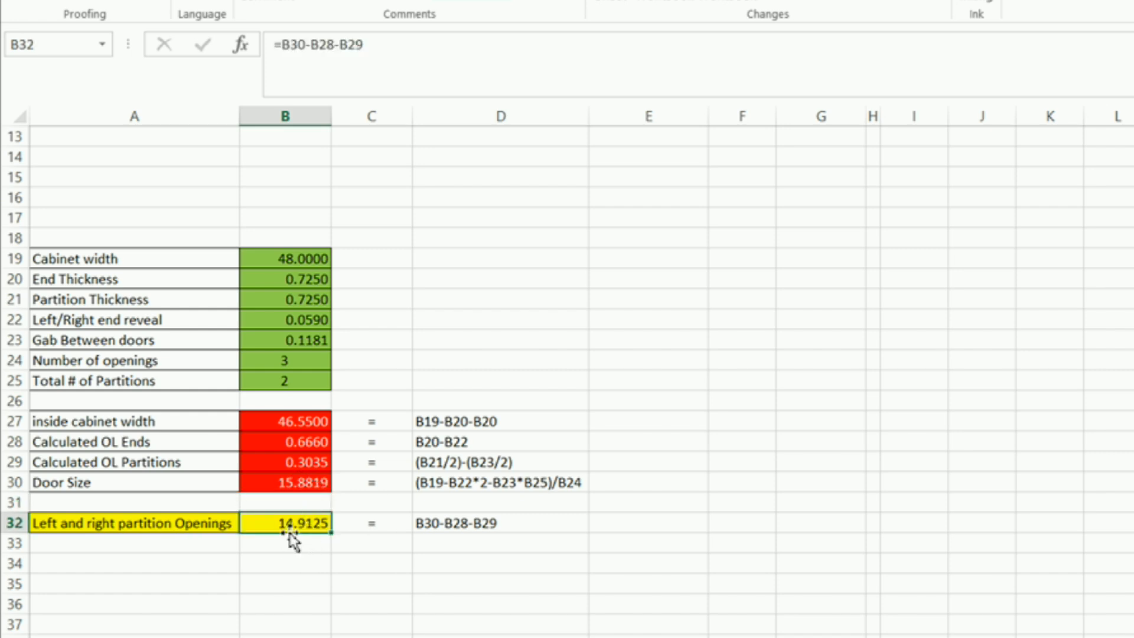
pyautogui.moveTo(312, 539)
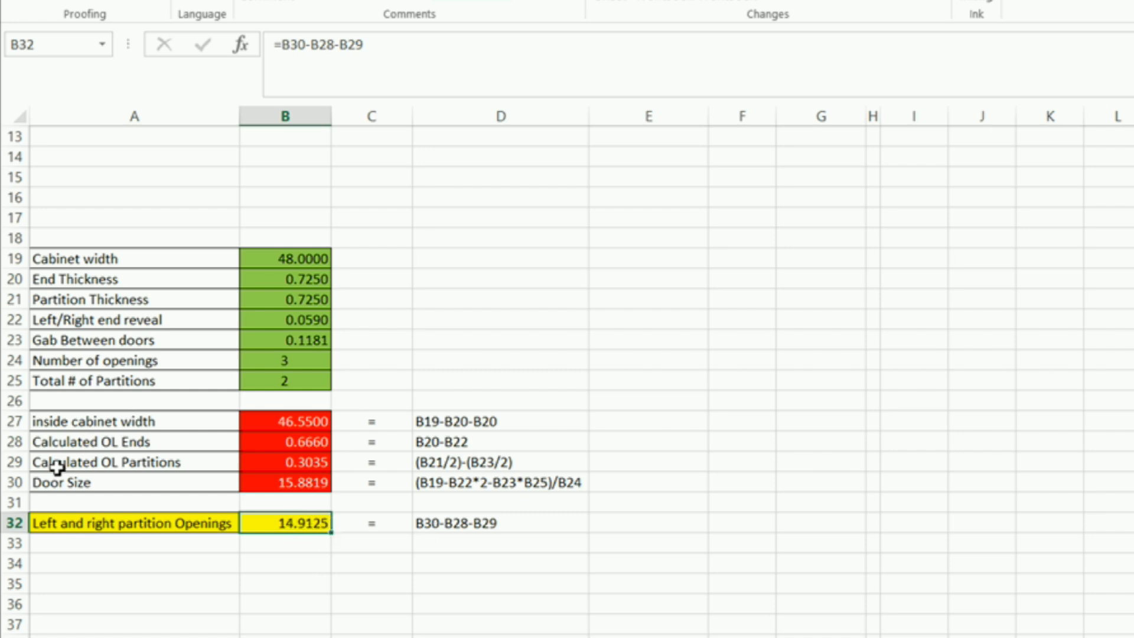
pyautogui.moveTo(307, 486)
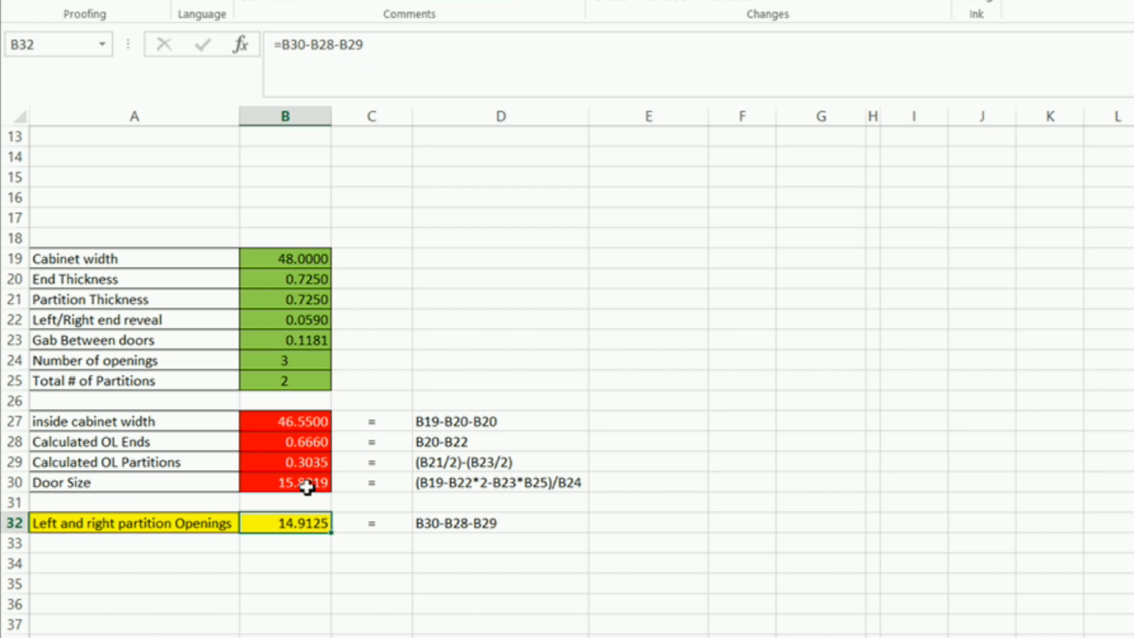
pyautogui.moveTo(456, 535)
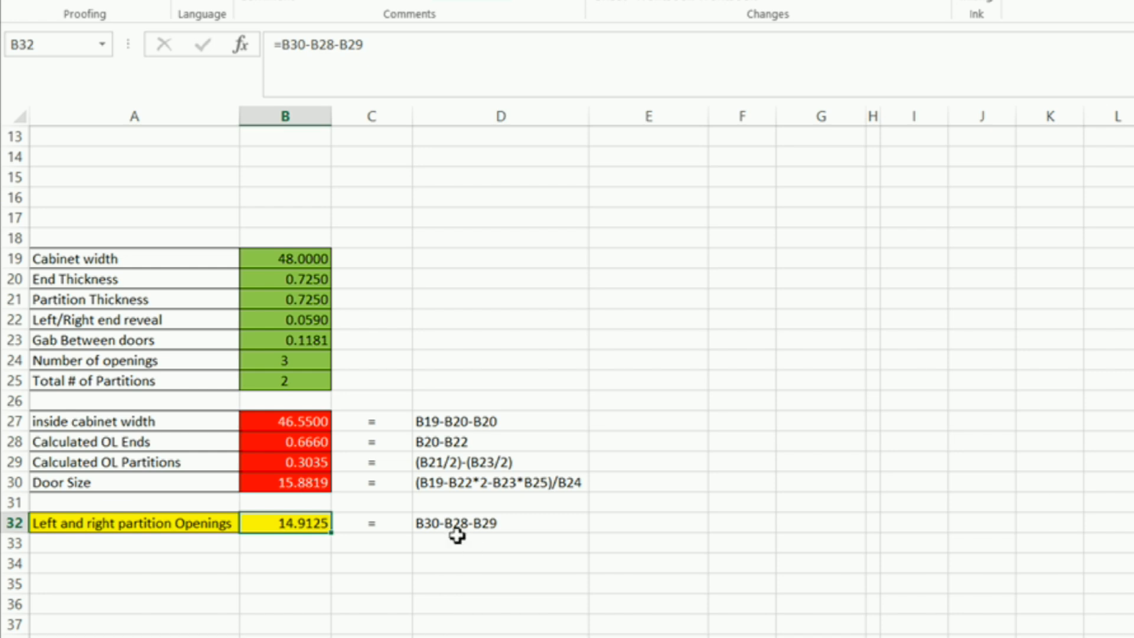
pyautogui.moveTo(124, 451)
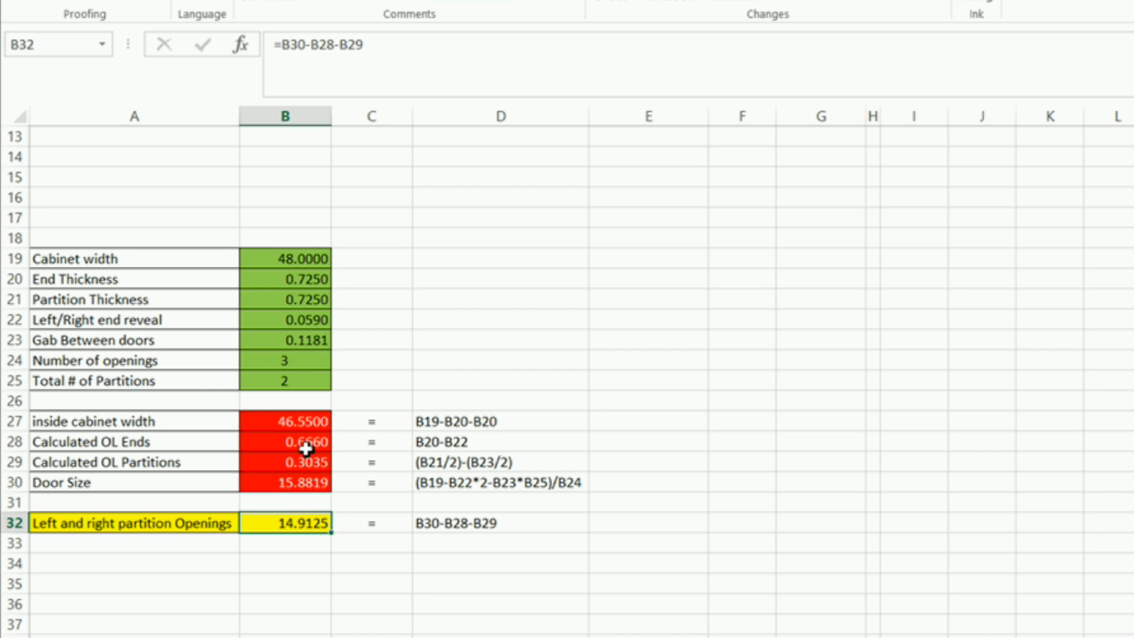
pyautogui.moveTo(432, 538)
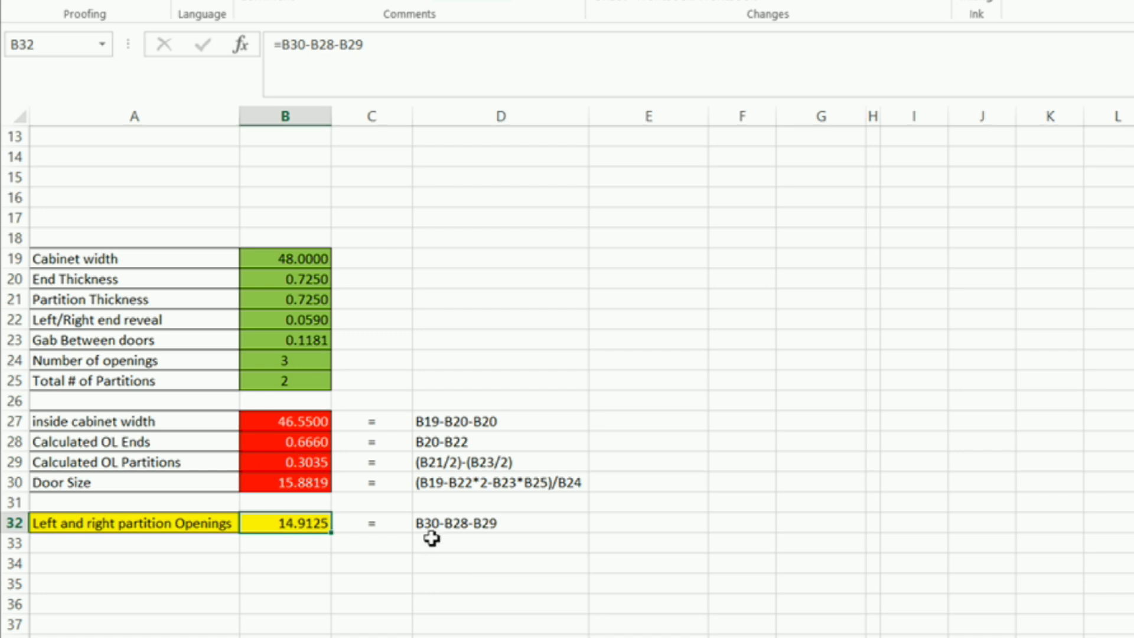
pyautogui.moveTo(341, 445)
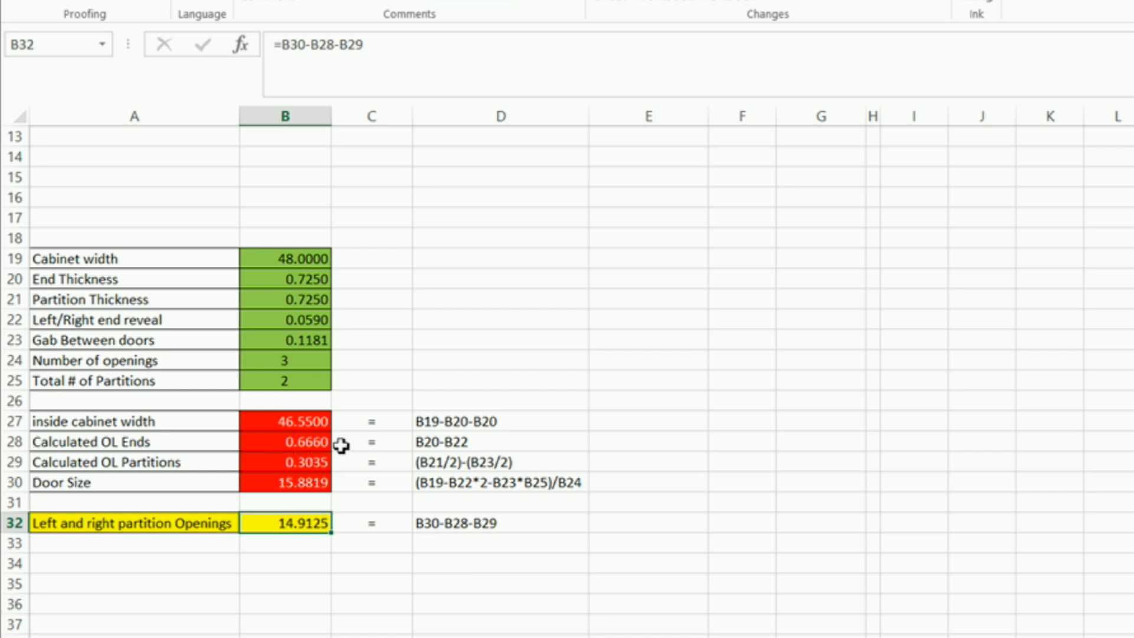
pyautogui.moveTo(145, 458)
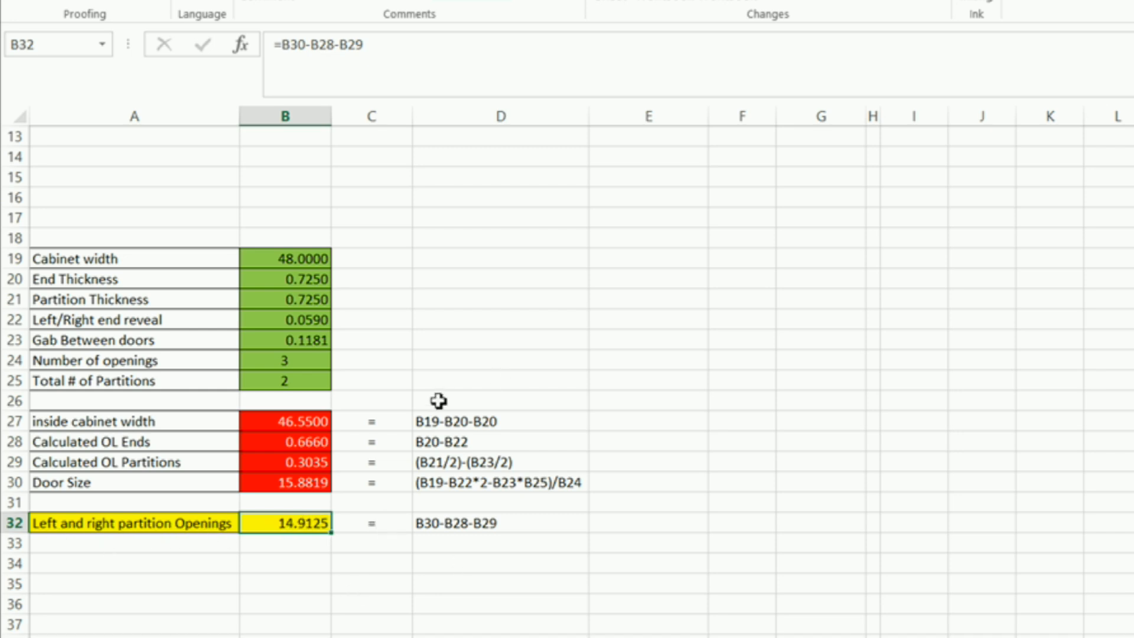
pyautogui.moveTo(339, 300)
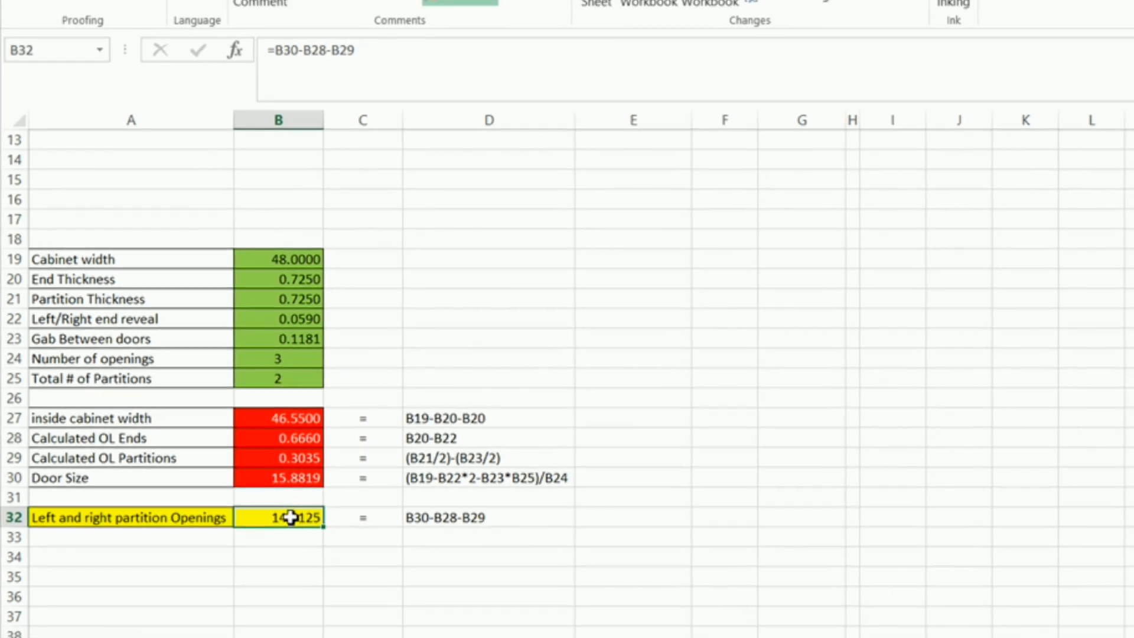
# Step: Copy the 14.9125 left/right partition openings value from cell B32
pyautogui.rightClick(290, 518)
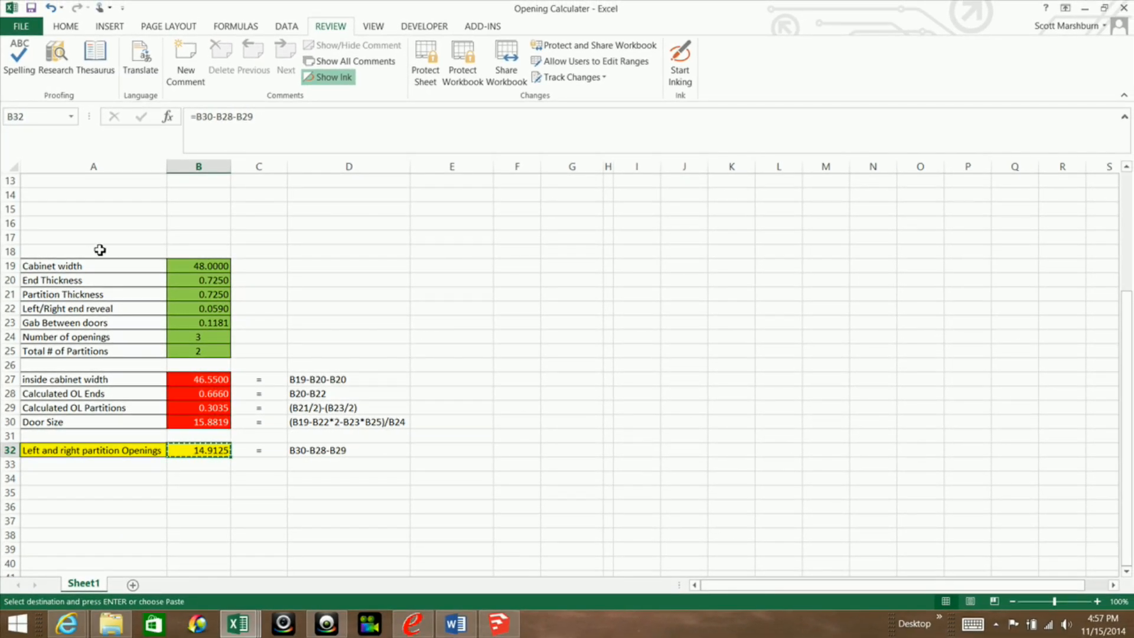
pyautogui.moveTo(99, 259)
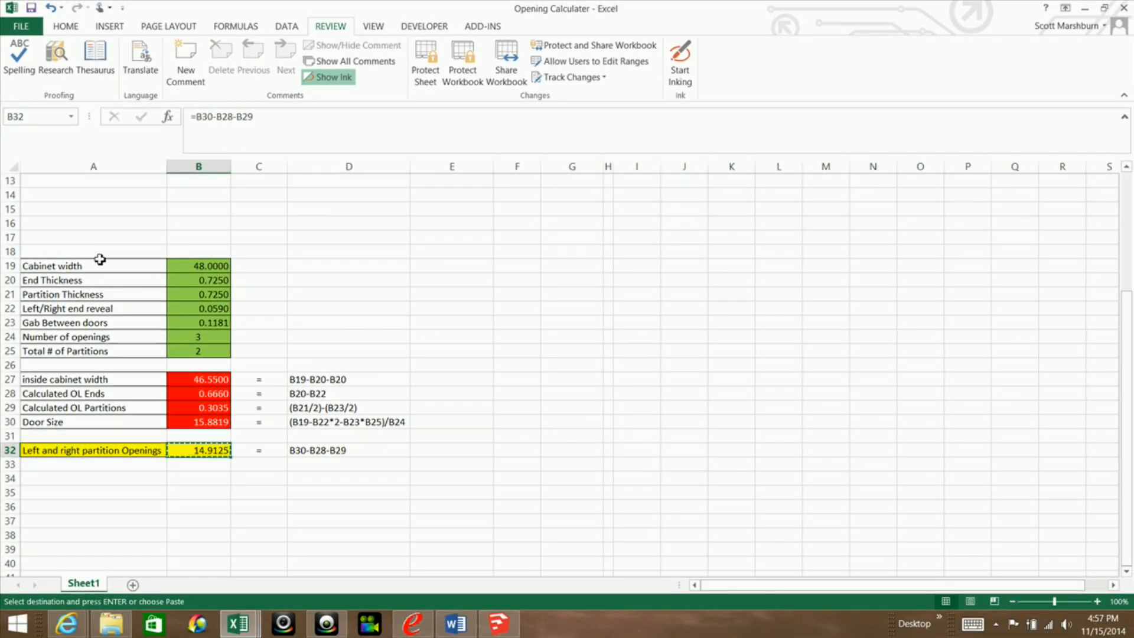
pyautogui.moveTo(263, 315)
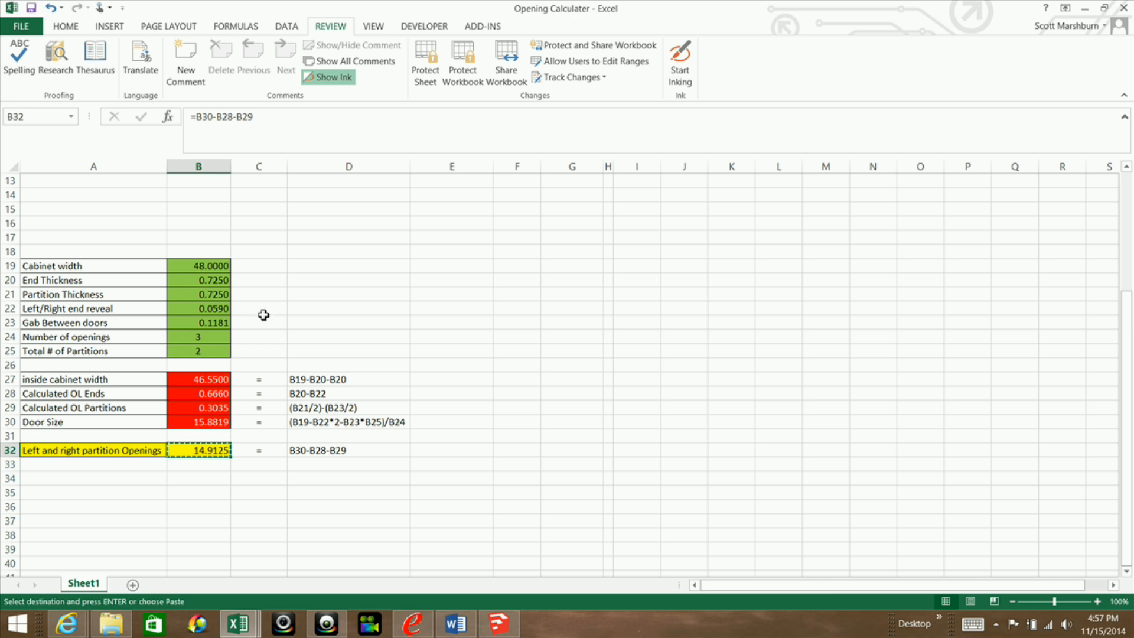
pyautogui.moveTo(203, 471)
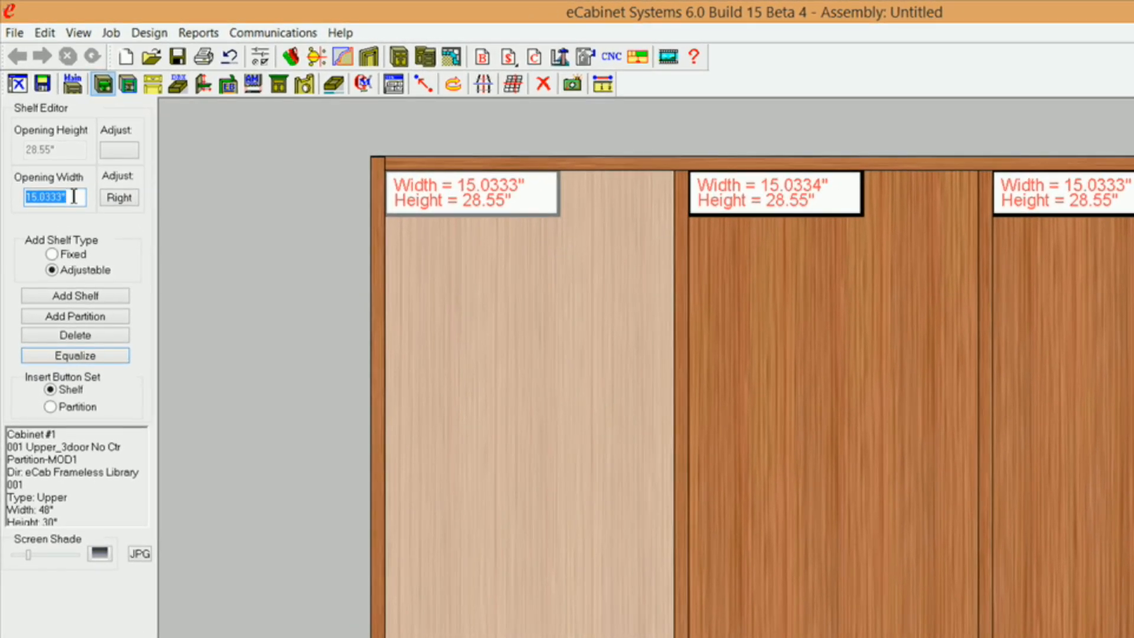
# Step: Paste 14.9125" as the first opening width in the Shelf Editor and finish editing
pyautogui.rightClick(55, 196)
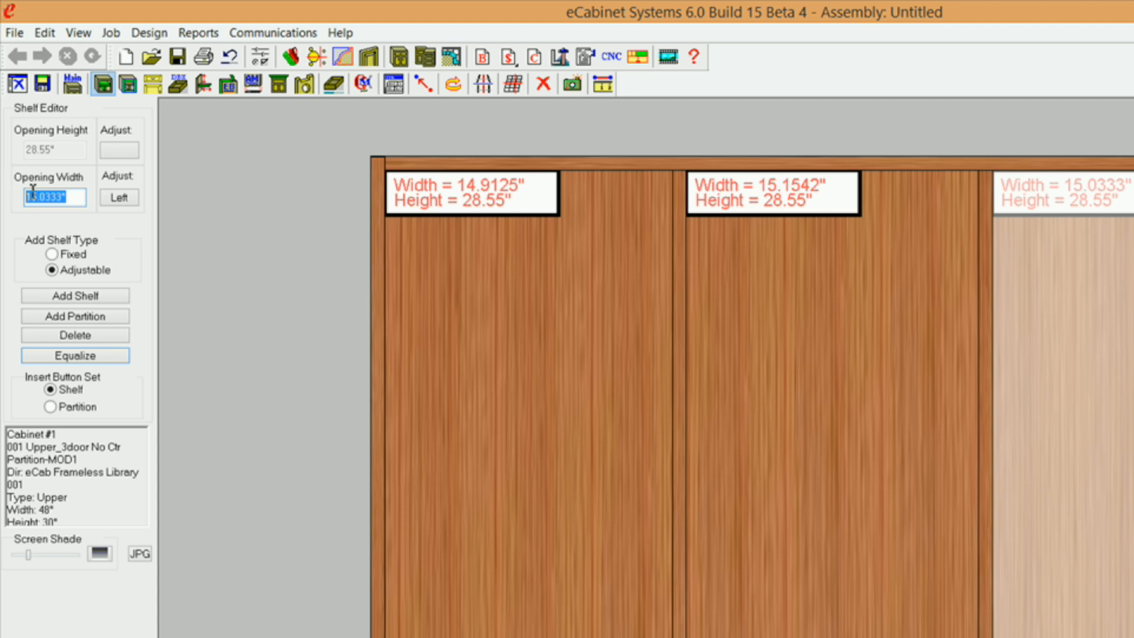
pyautogui.rightClick(51, 197)
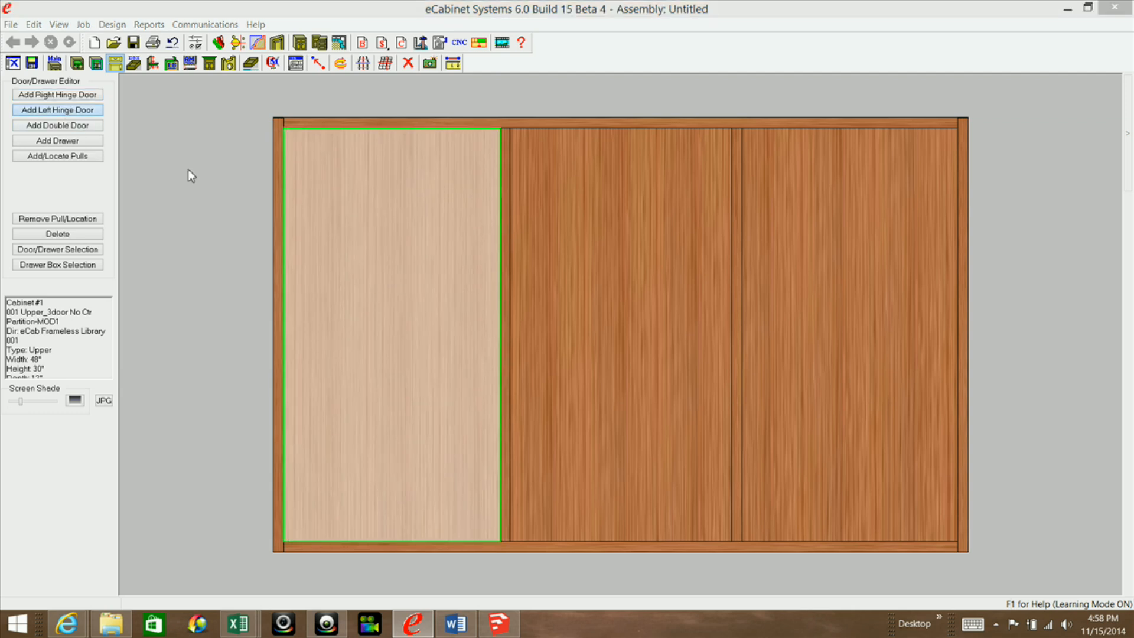
# Step: Add one left-hinged raised-panel door to the left opening
pyautogui.click(57, 110)
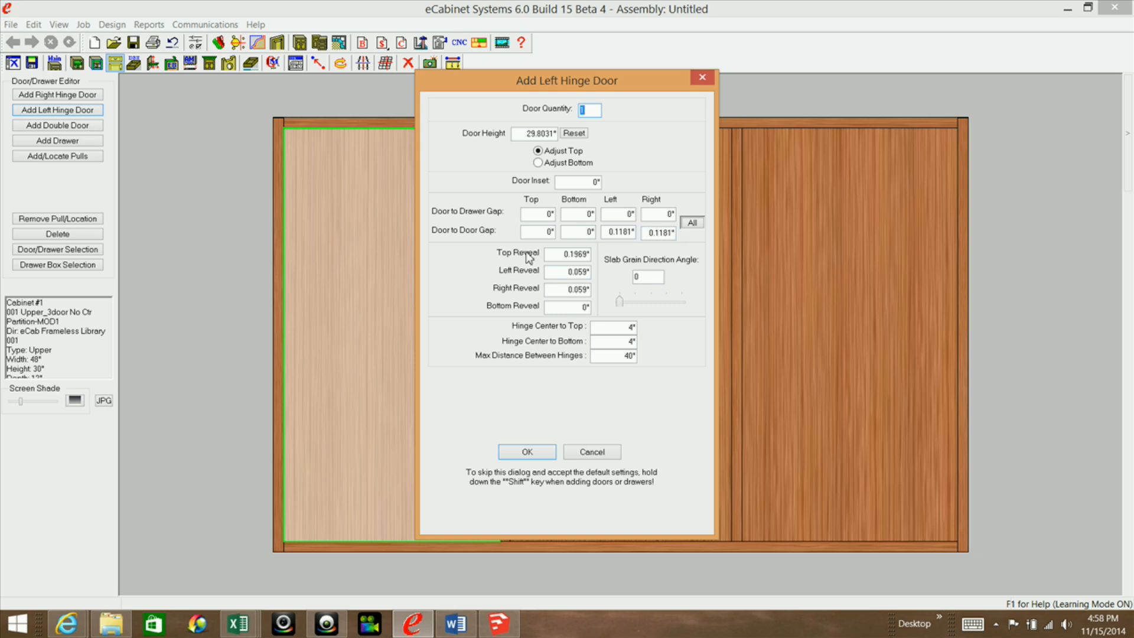
pyautogui.moveTo(558, 268)
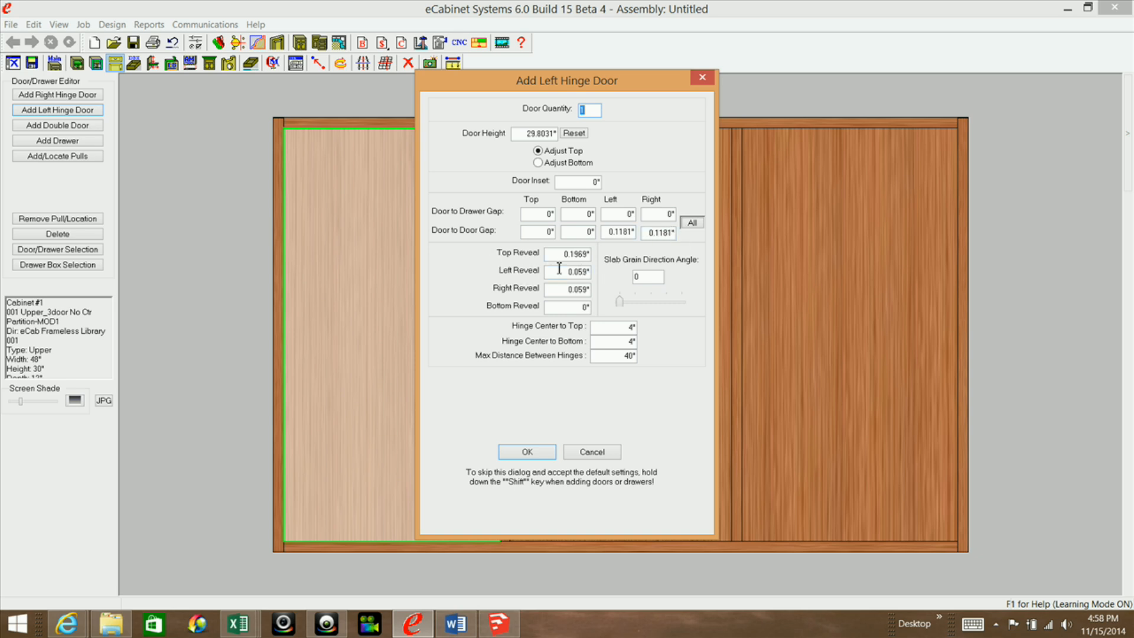
pyautogui.moveTo(604, 298)
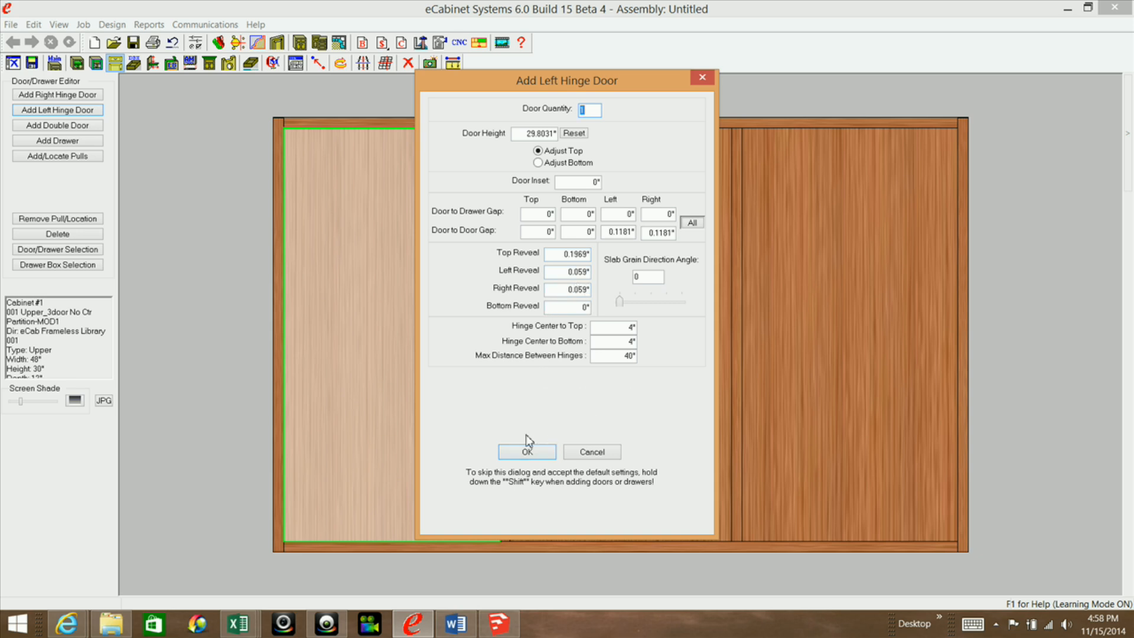
pyautogui.click(527, 451)
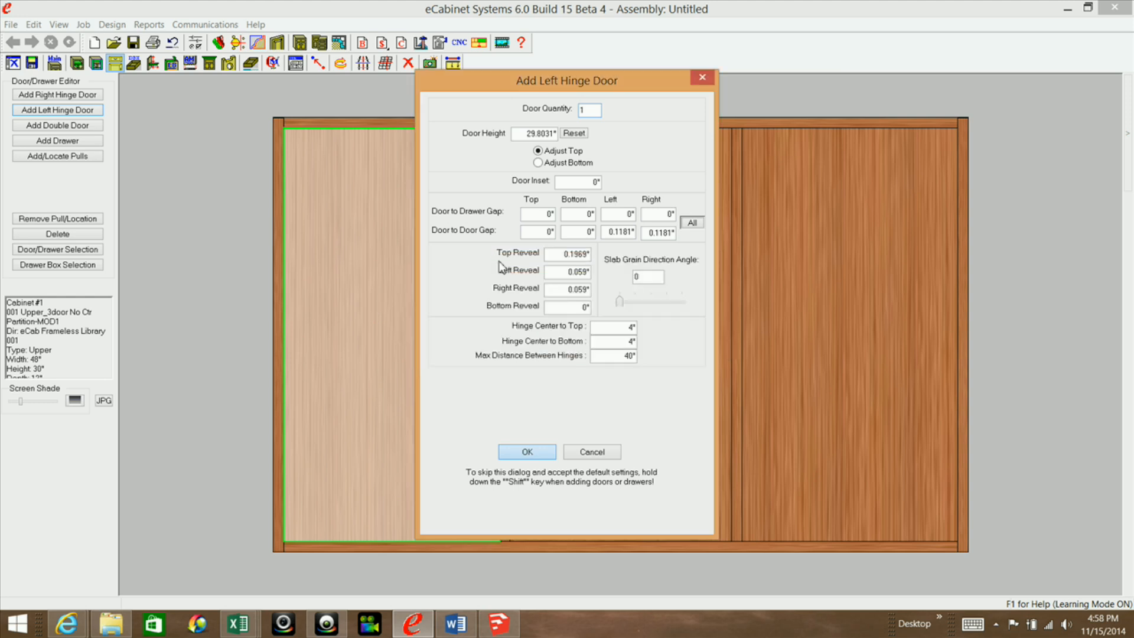
pyautogui.click(526, 451)
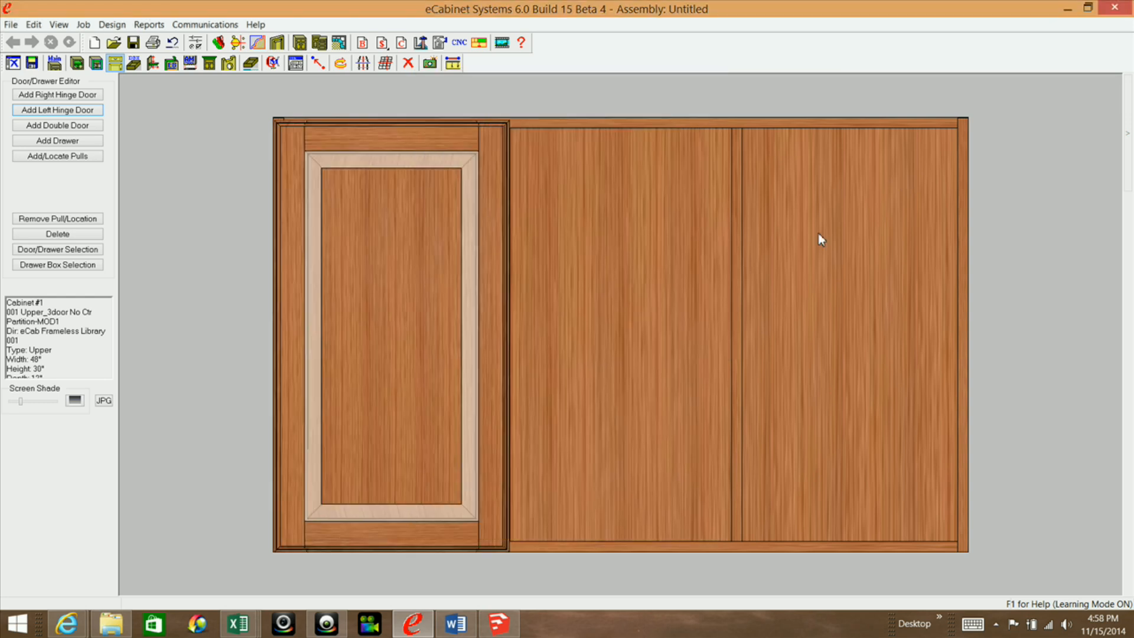
# Step: Add a left-hinged door to the middle opening
pyautogui.click(615, 225)
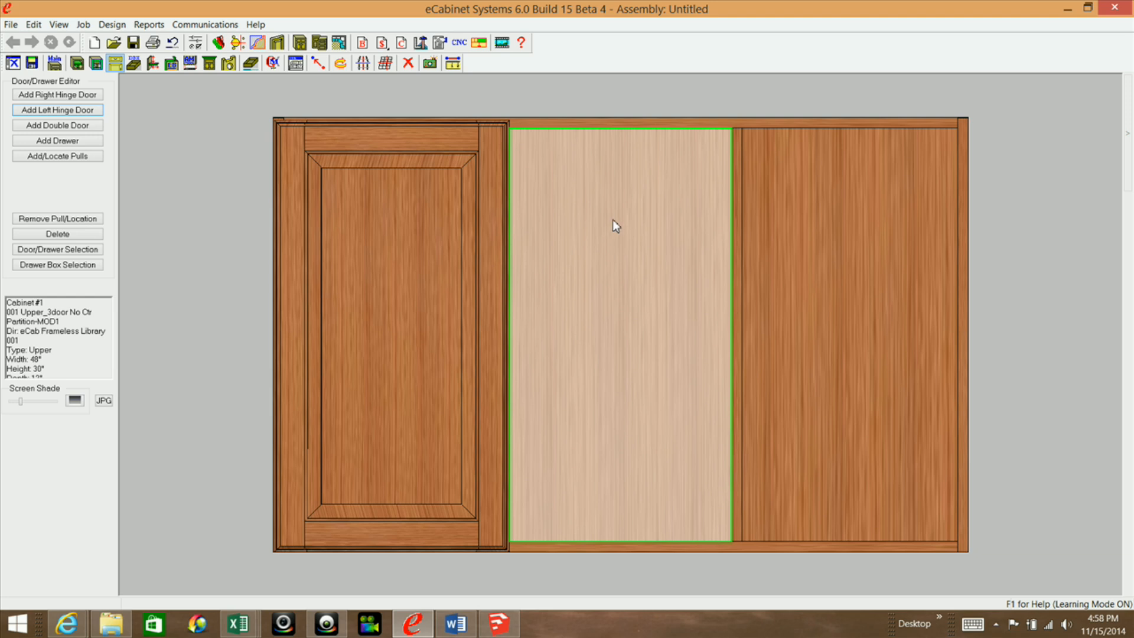
pyautogui.moveTo(93, 183)
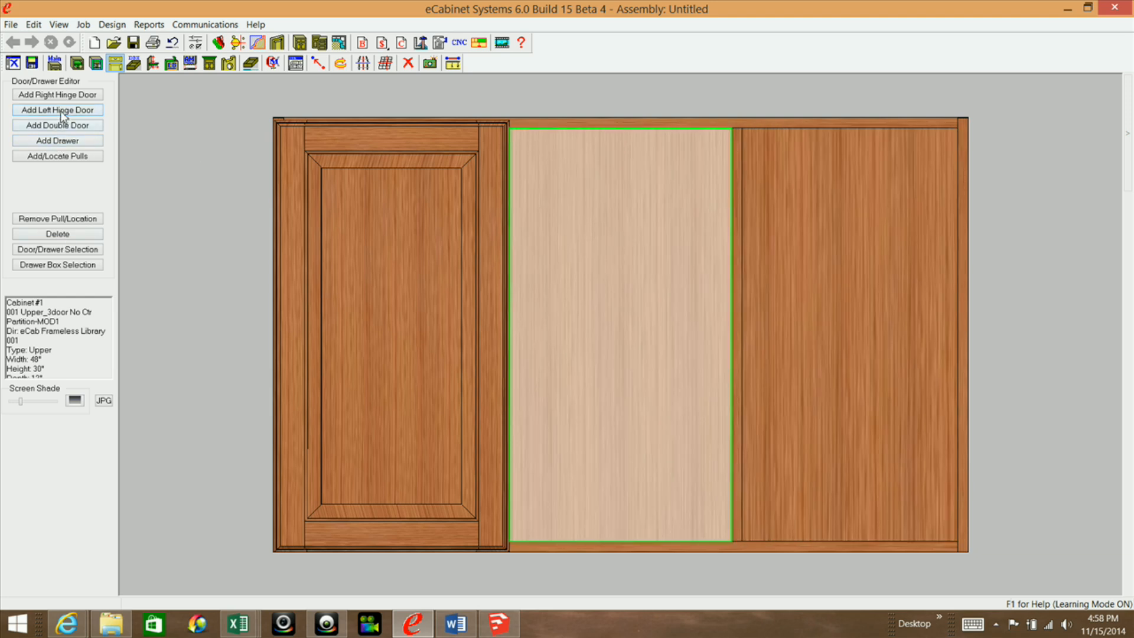
pyautogui.click(58, 110)
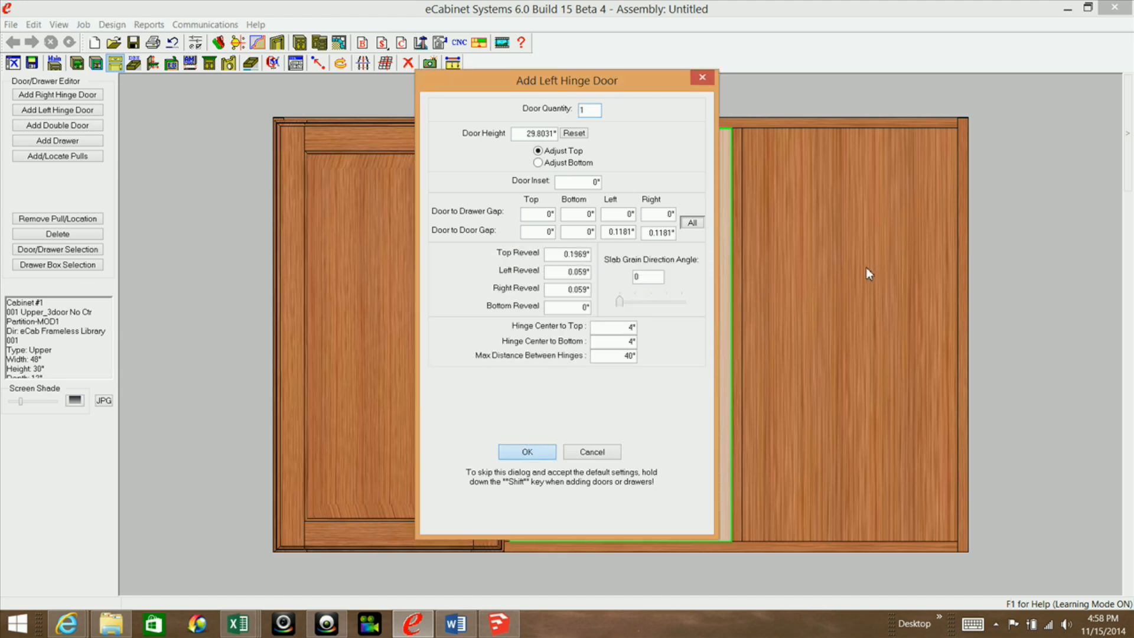
pyautogui.click(526, 451)
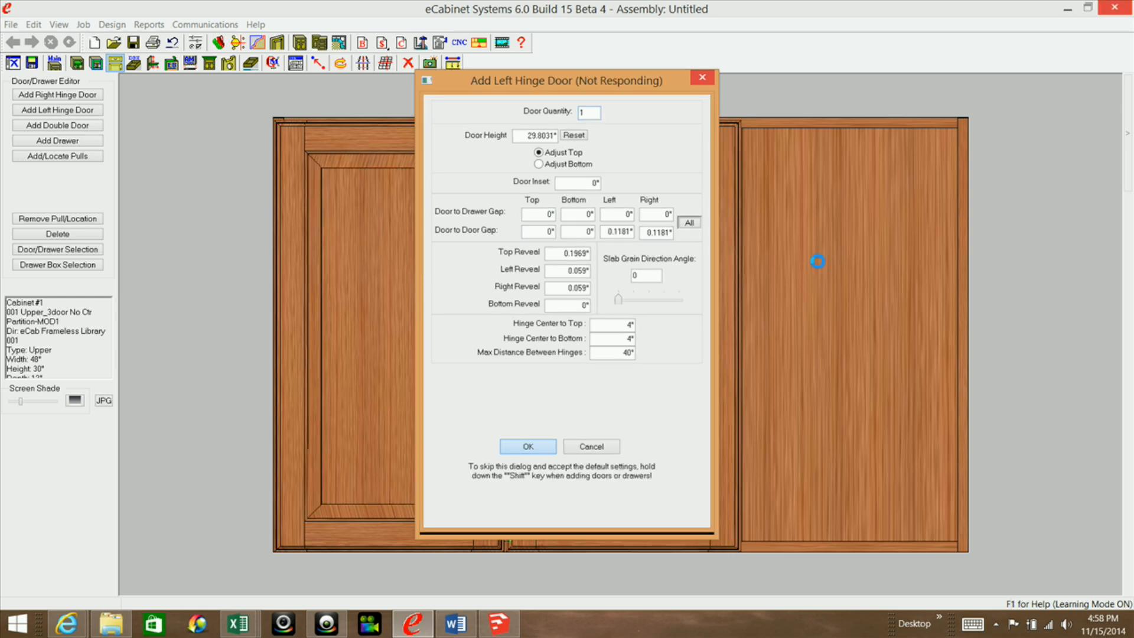
# Step: Add a right-hinged door to the right-hand opening
pyautogui.click(528, 446)
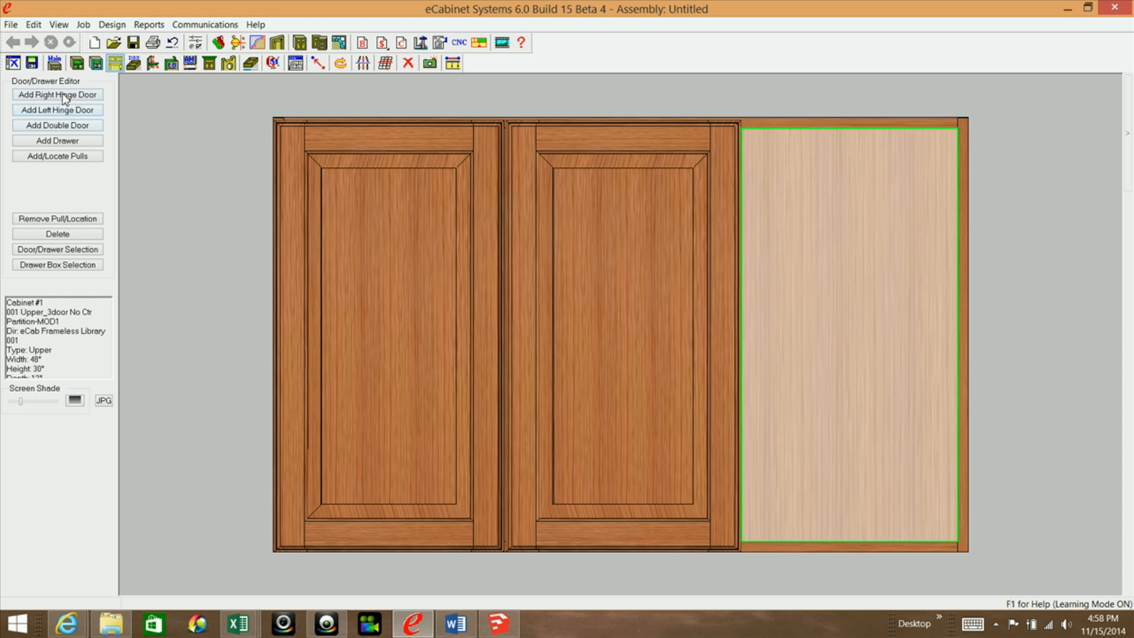
pyautogui.click(57, 94)
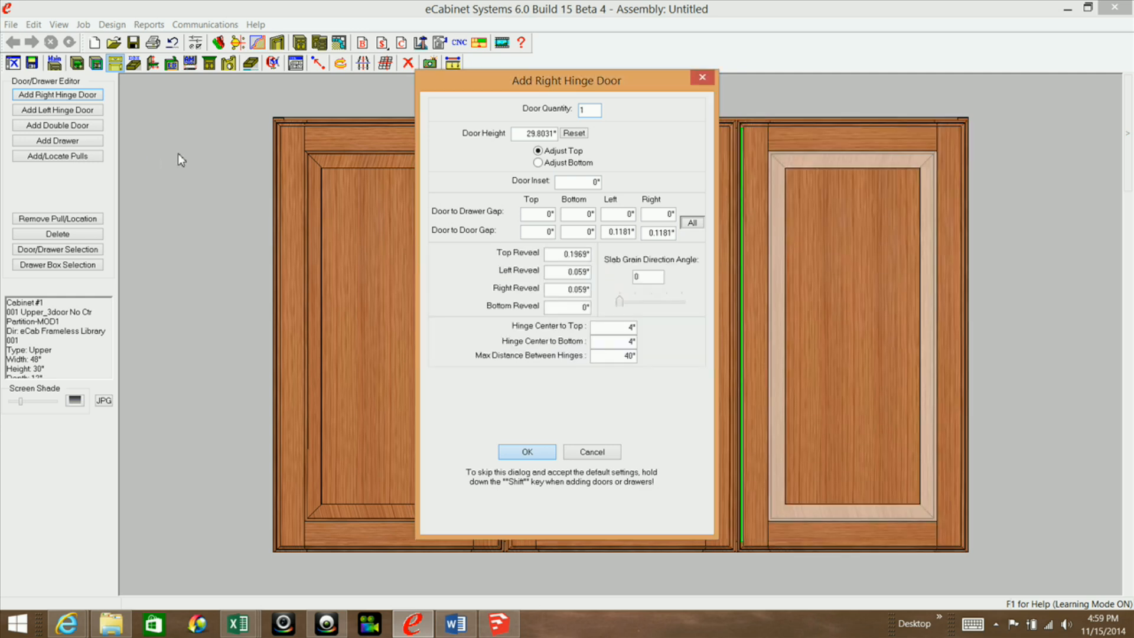
pyautogui.click(526, 451)
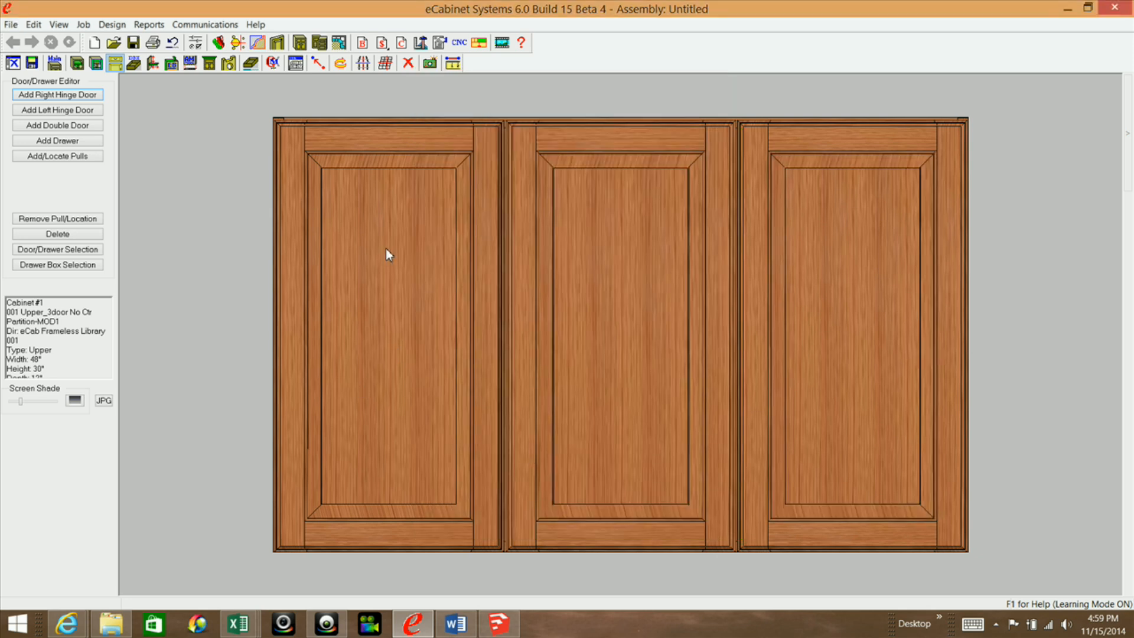
pyautogui.moveTo(389, 254)
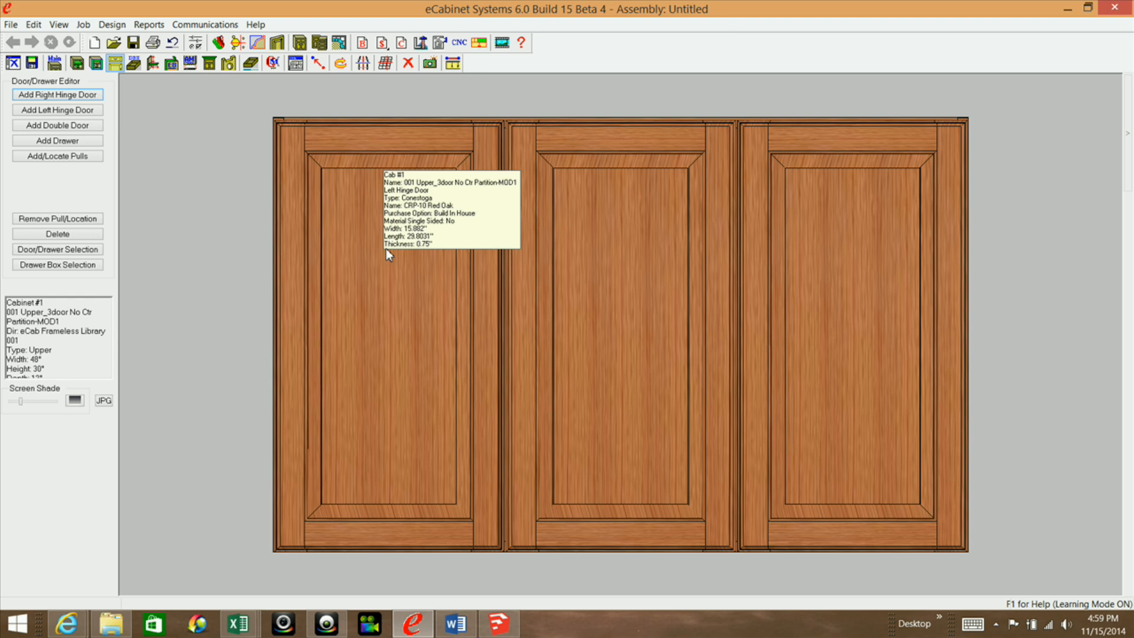
pyautogui.moveTo(848, 283)
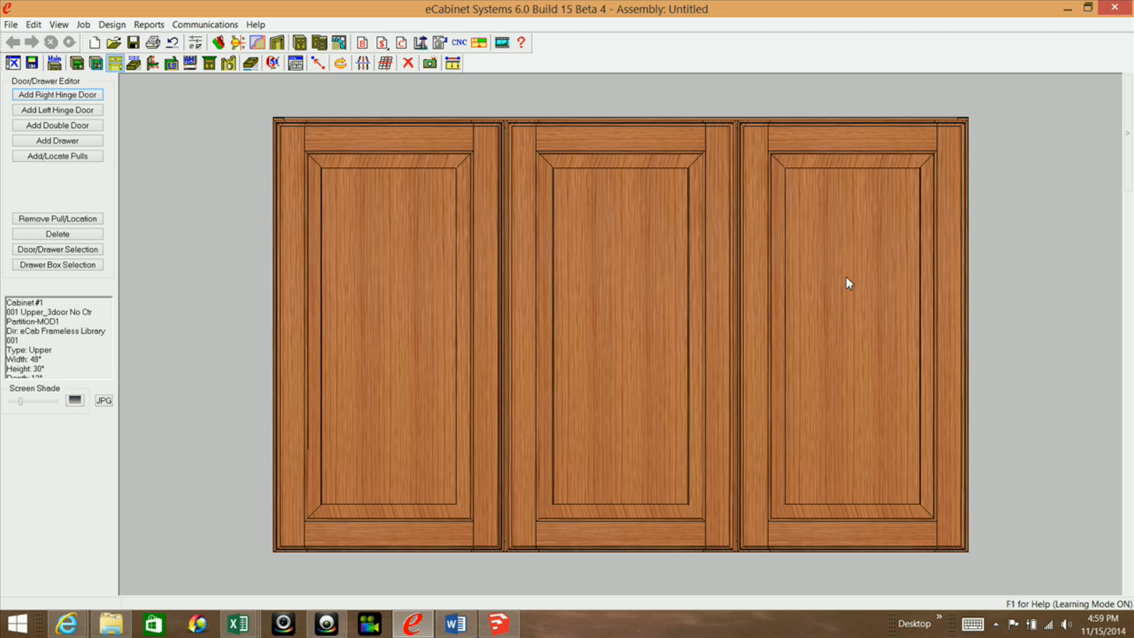
pyautogui.moveTo(847, 283)
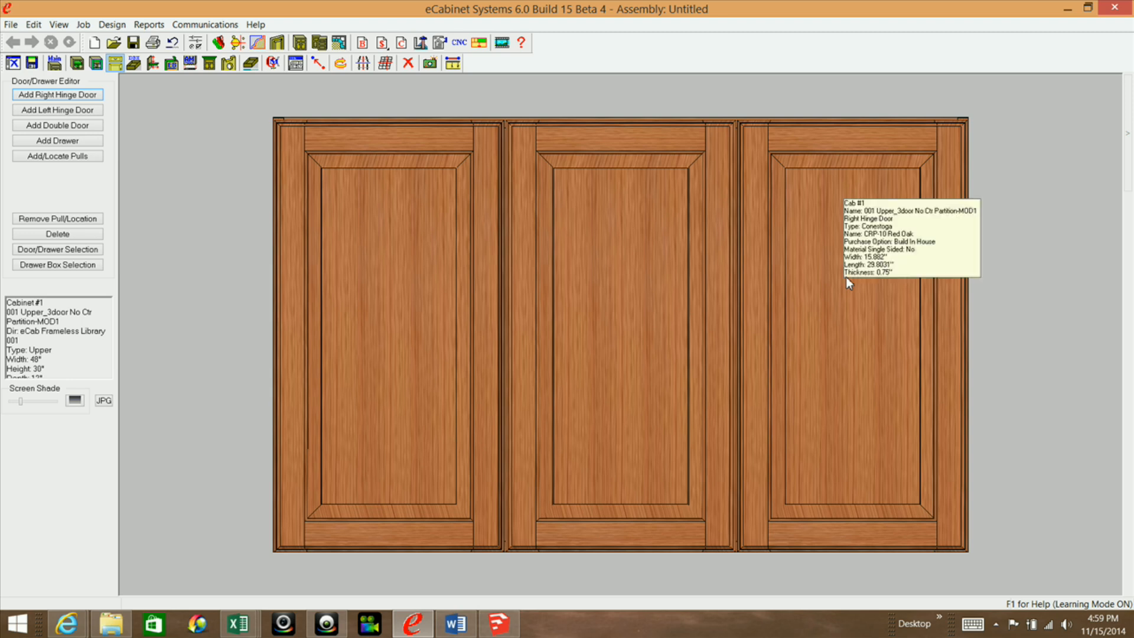
pyautogui.moveTo(597, 287)
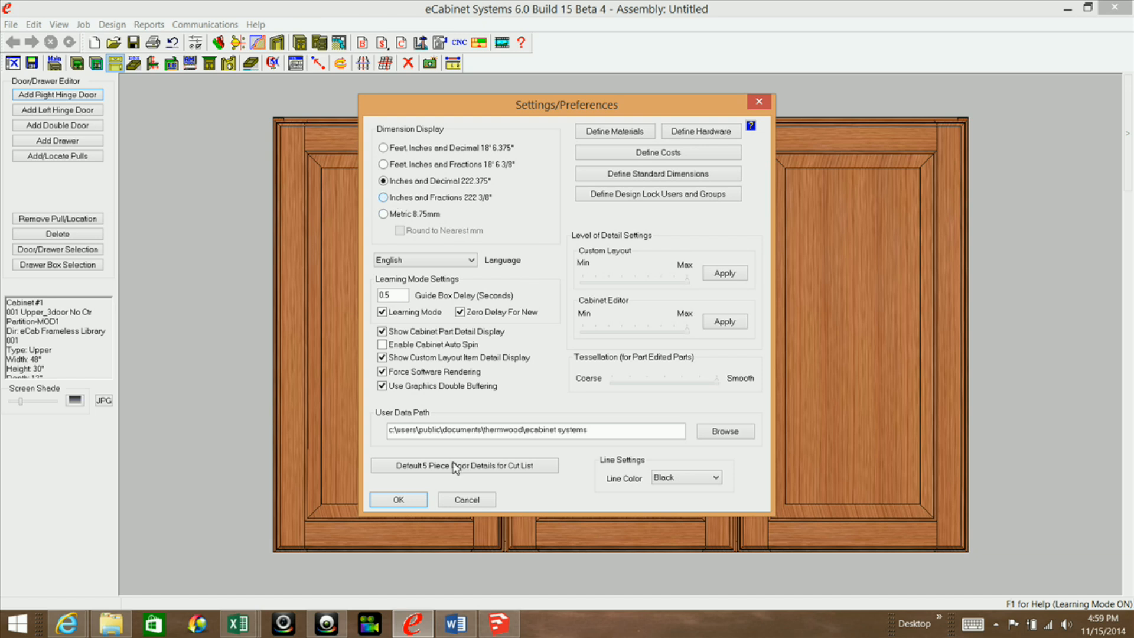
# Step: Set the dimension display to inches and fractions
pyautogui.click(383, 198)
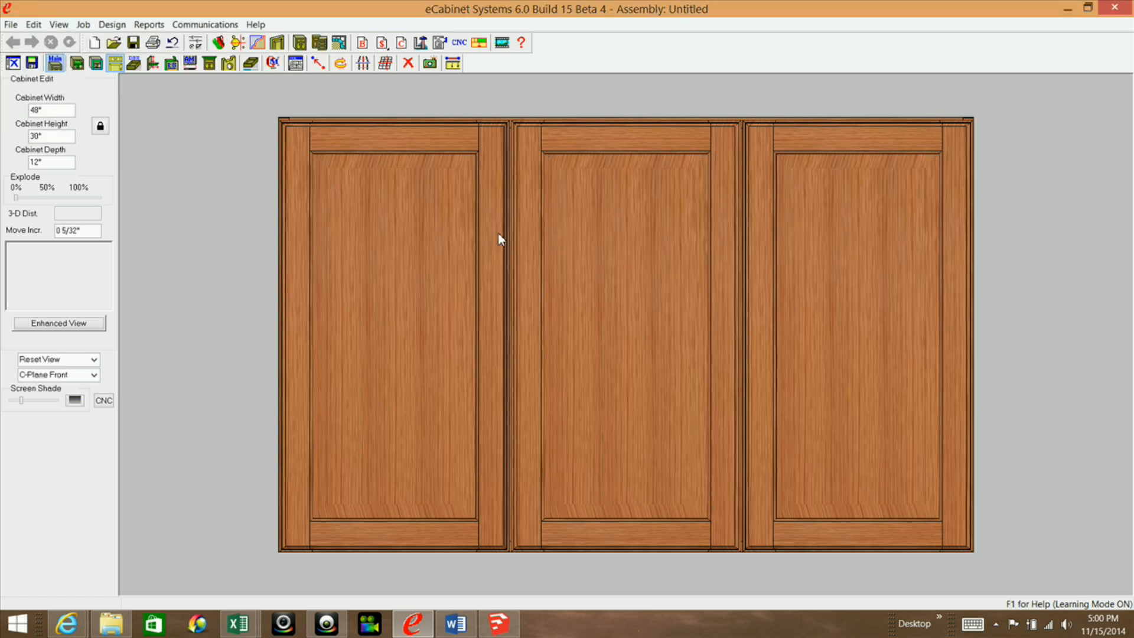
pyautogui.click(387, 277)
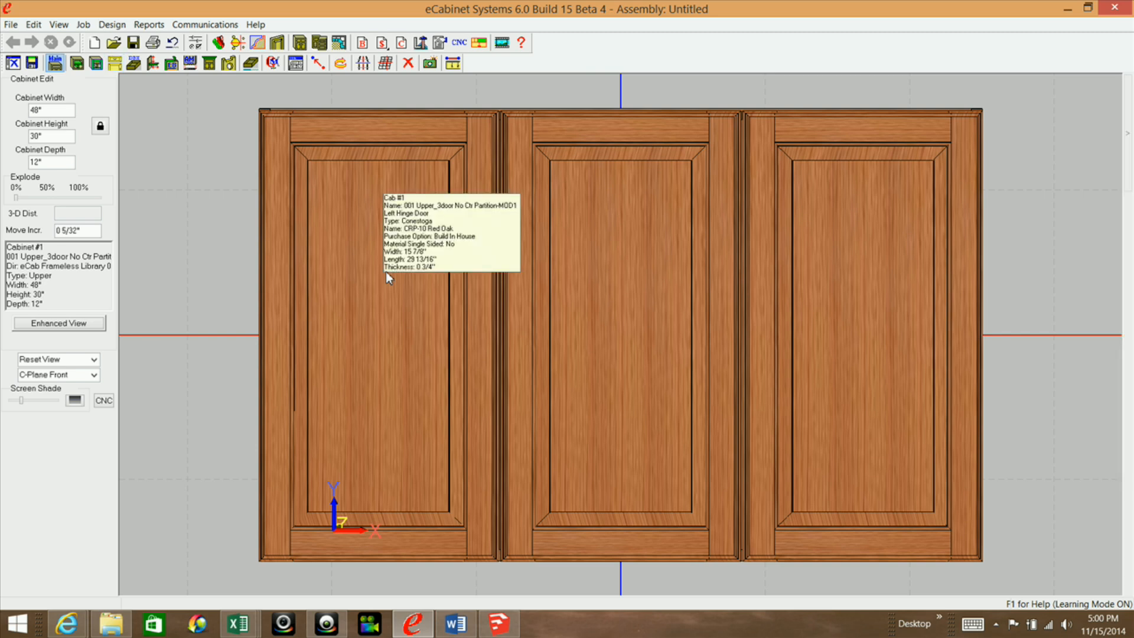
pyautogui.moveTo(604, 267)
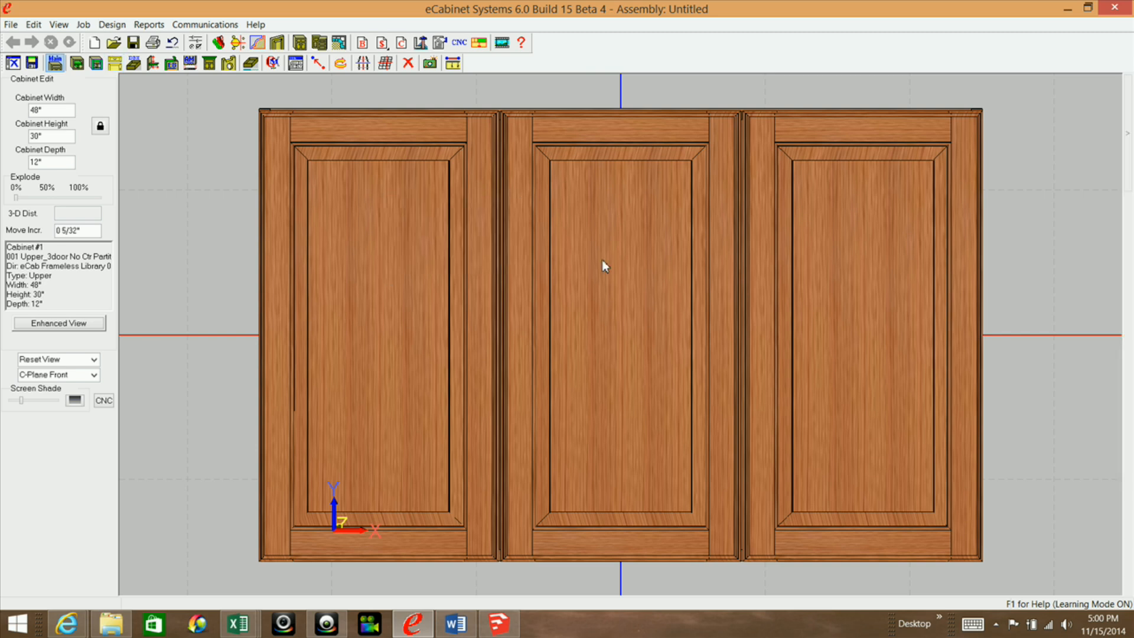
pyautogui.moveTo(605, 268)
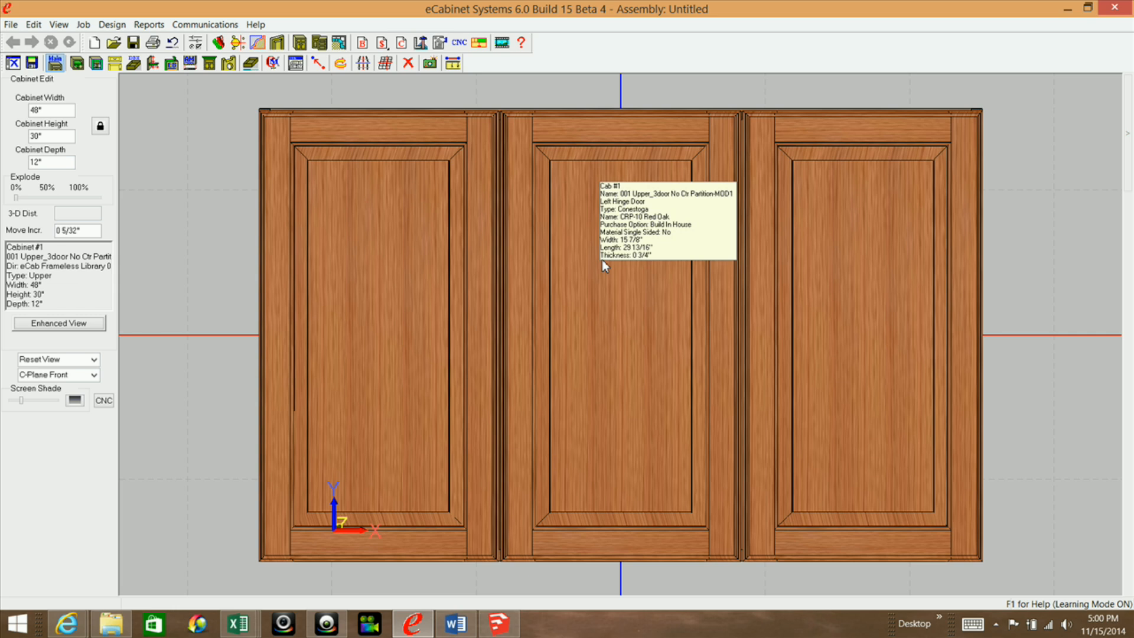
pyautogui.moveTo(867, 289)
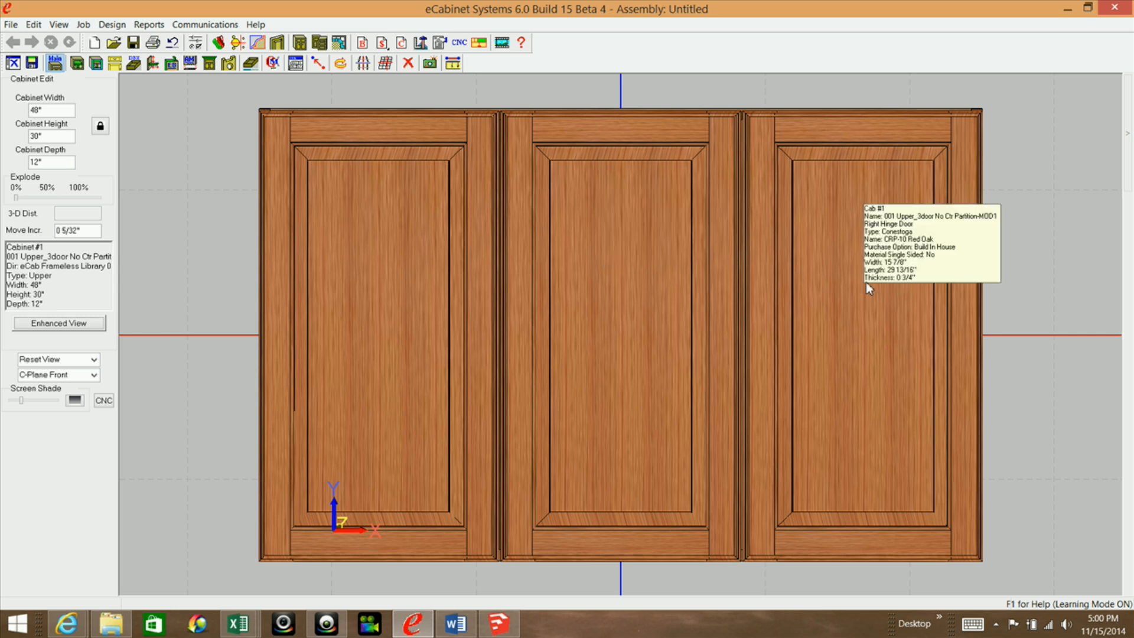
pyautogui.moveTo(461, 283)
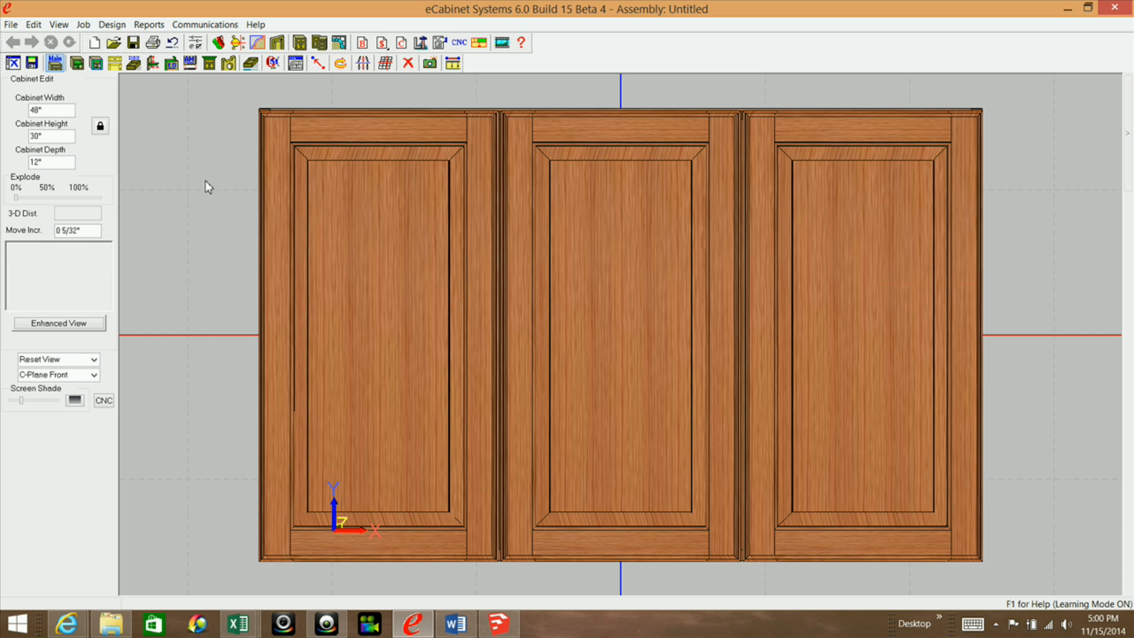
pyautogui.moveTo(296, 251)
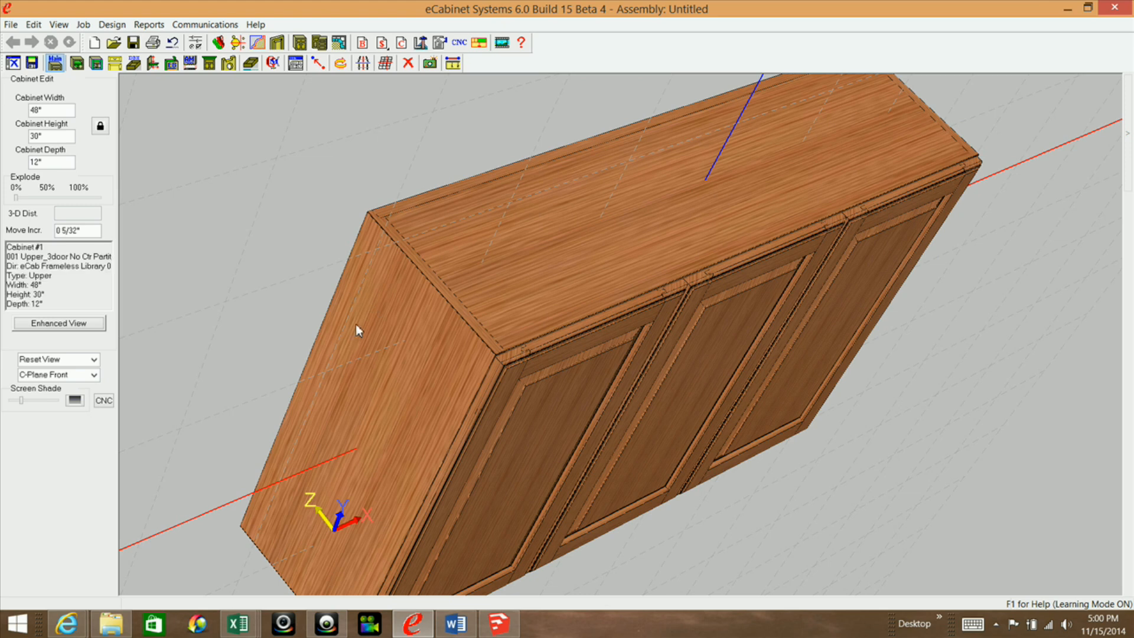
pyautogui.moveTo(357, 329)
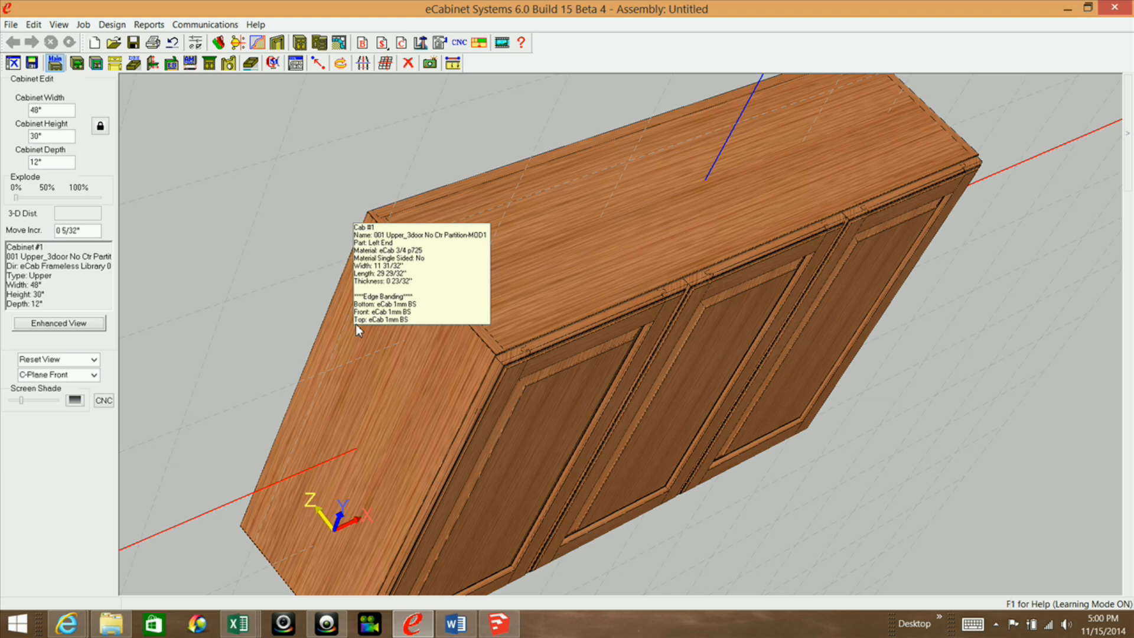
pyautogui.moveTo(407, 195)
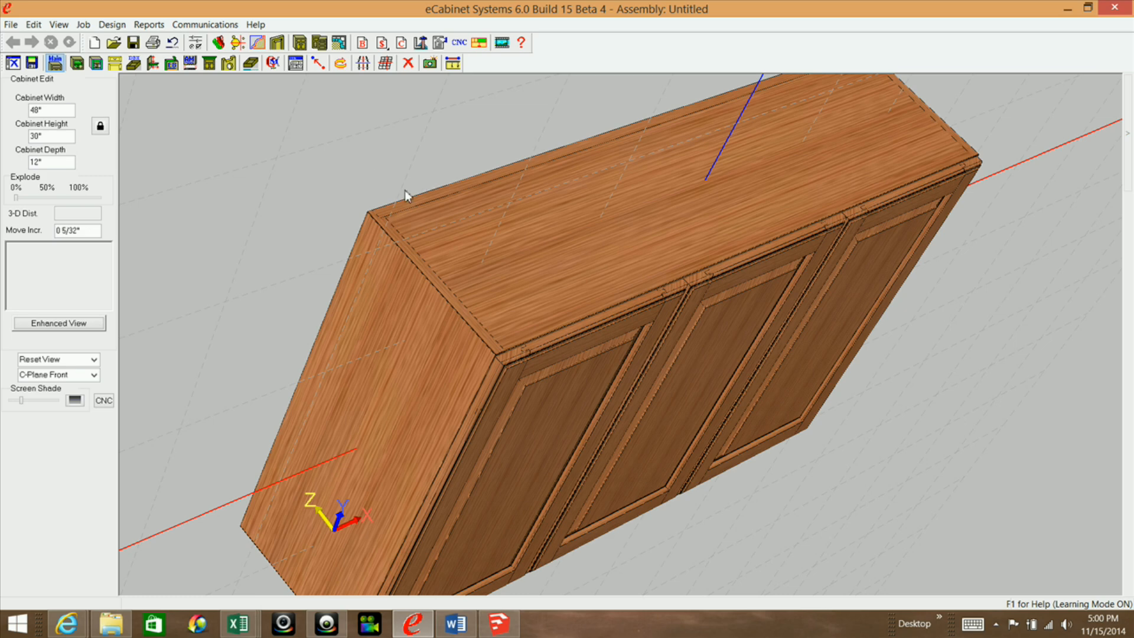